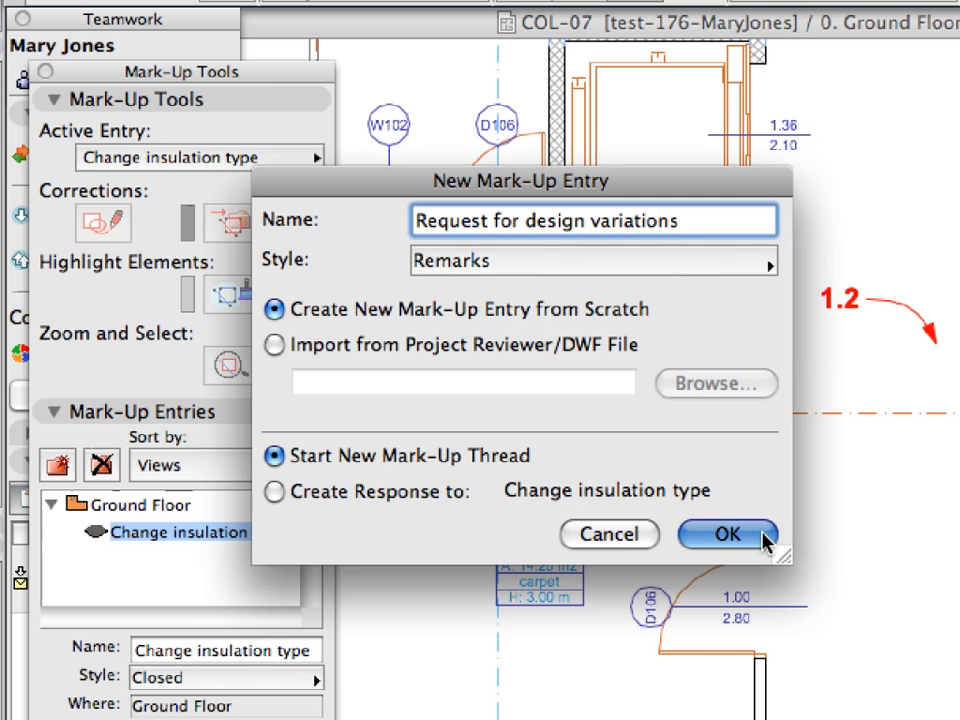
- Create the request entry, merge the Version A module, toggle Version B, and send a reply
click(727, 534)
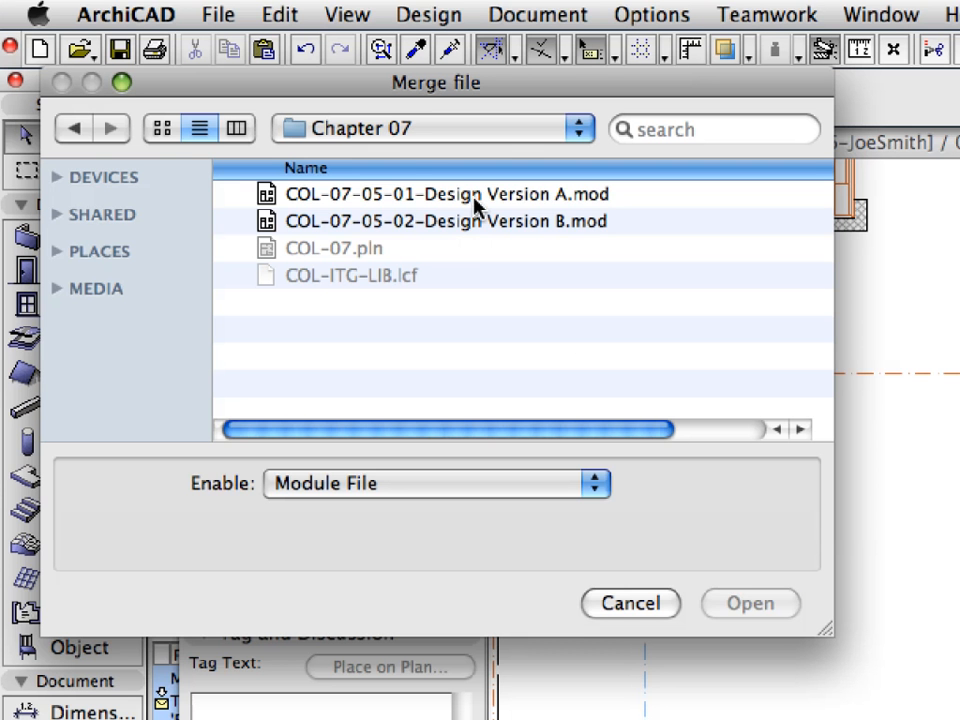
click(444, 194)
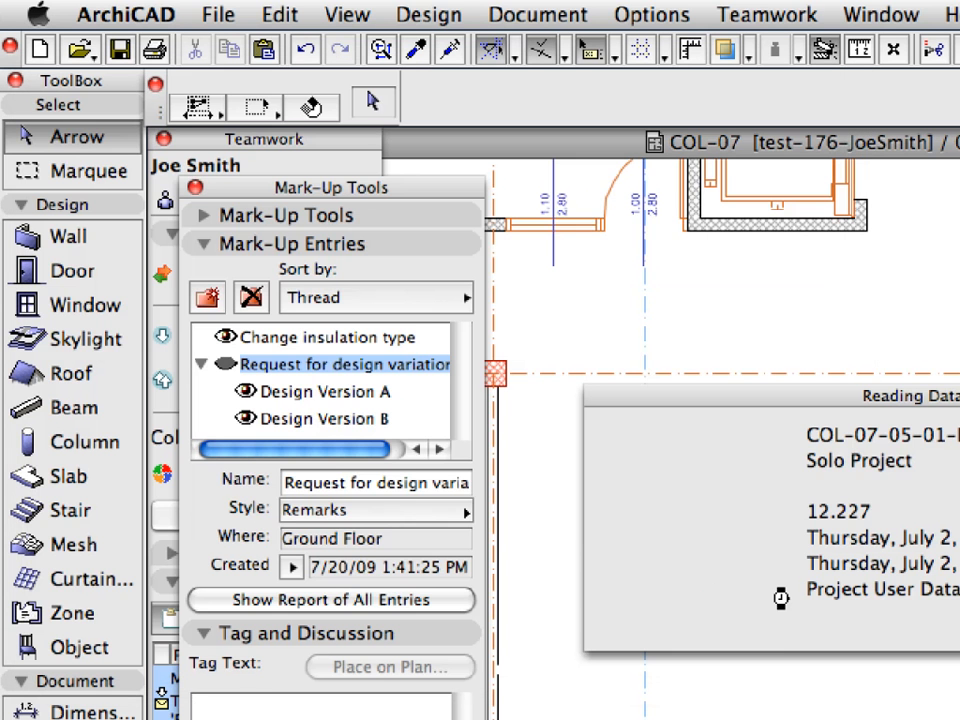
click(310, 417)
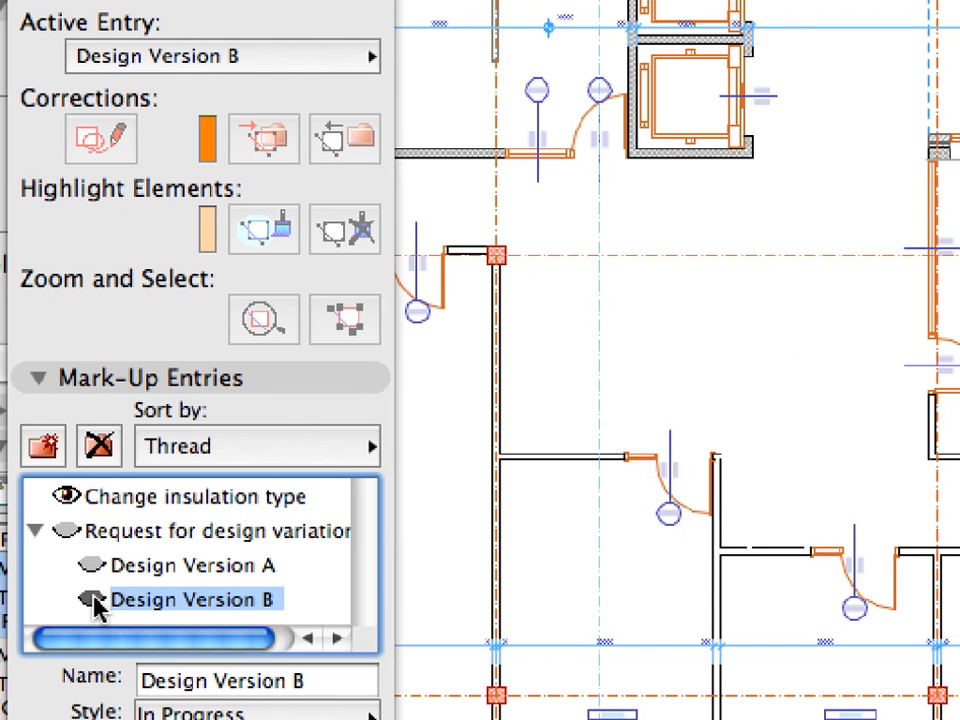
click(194, 565)
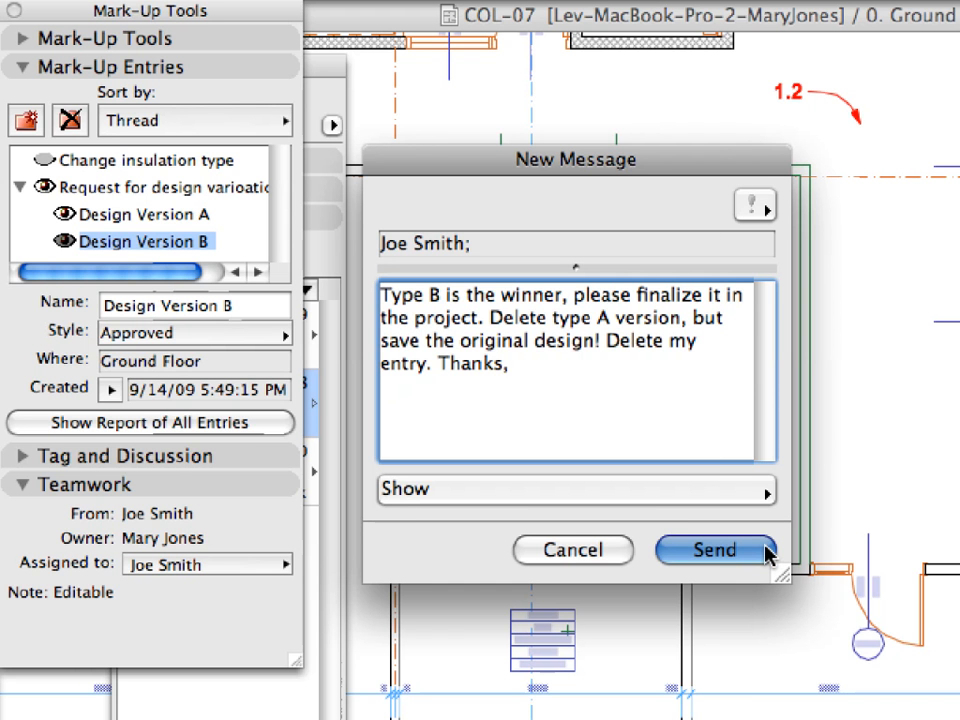
click(713, 550)
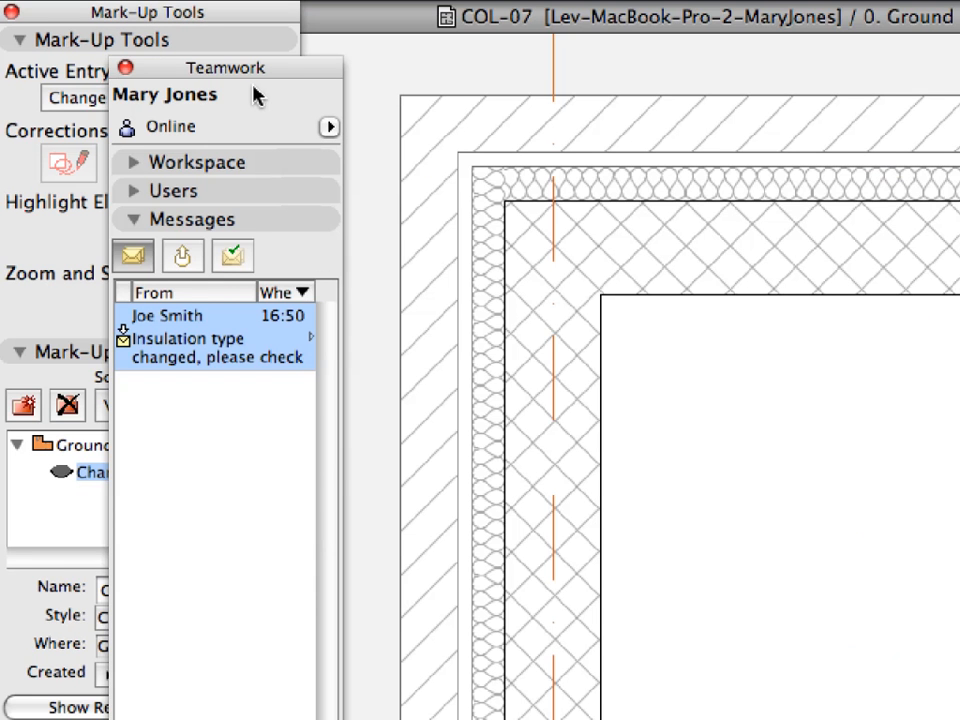
mouse_move(228, 108)
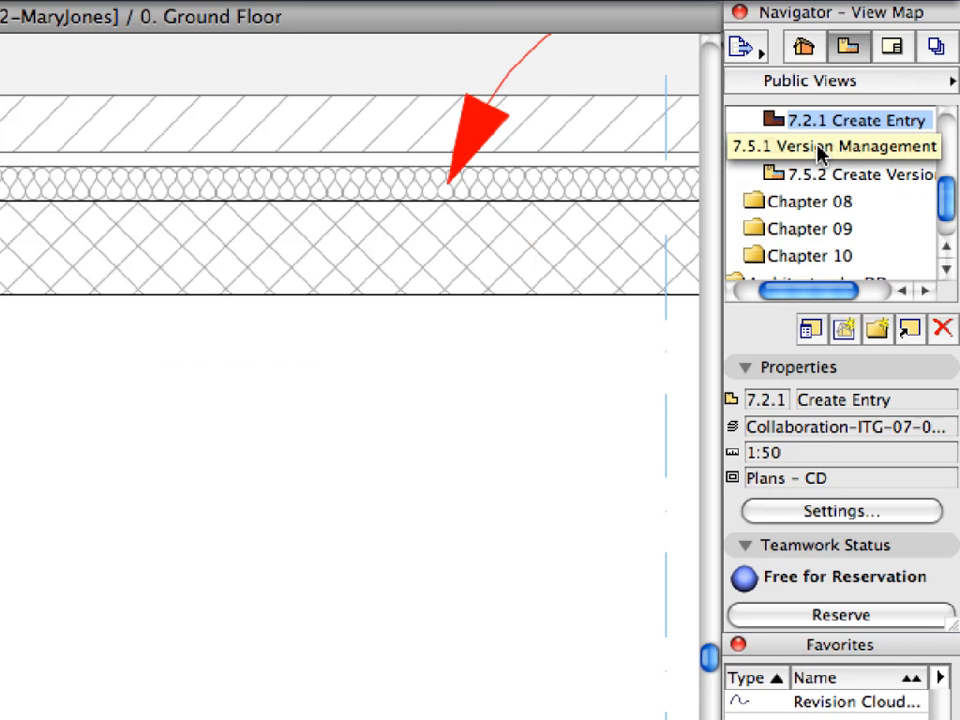
mouse_move(835, 155)
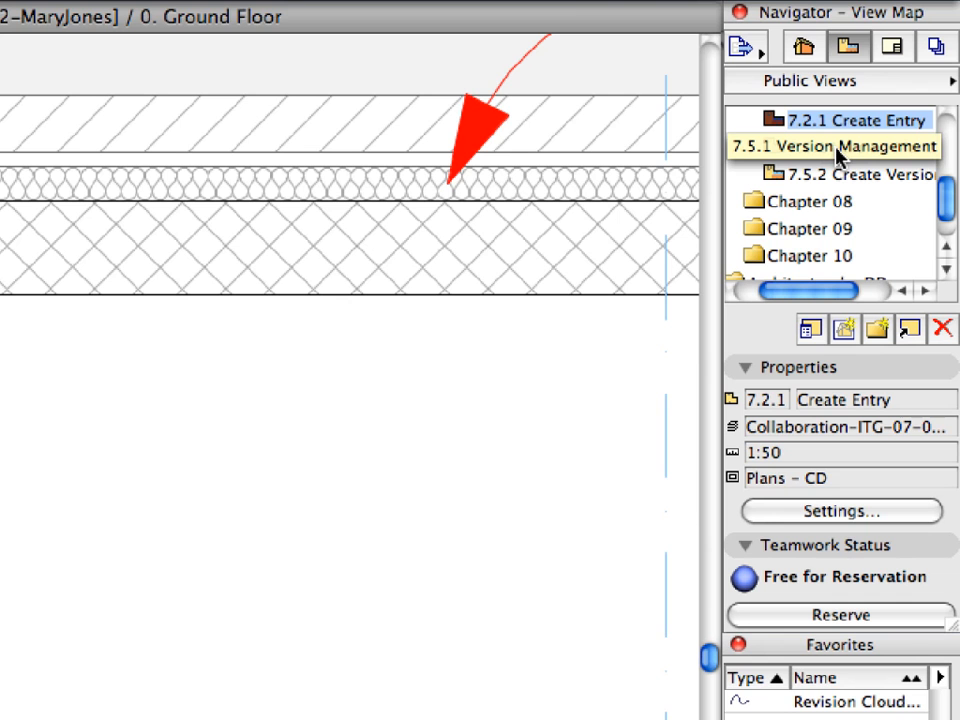
- Open the 7.2.1 Create Entry view from the Navigator View Map
double_click(855, 147)
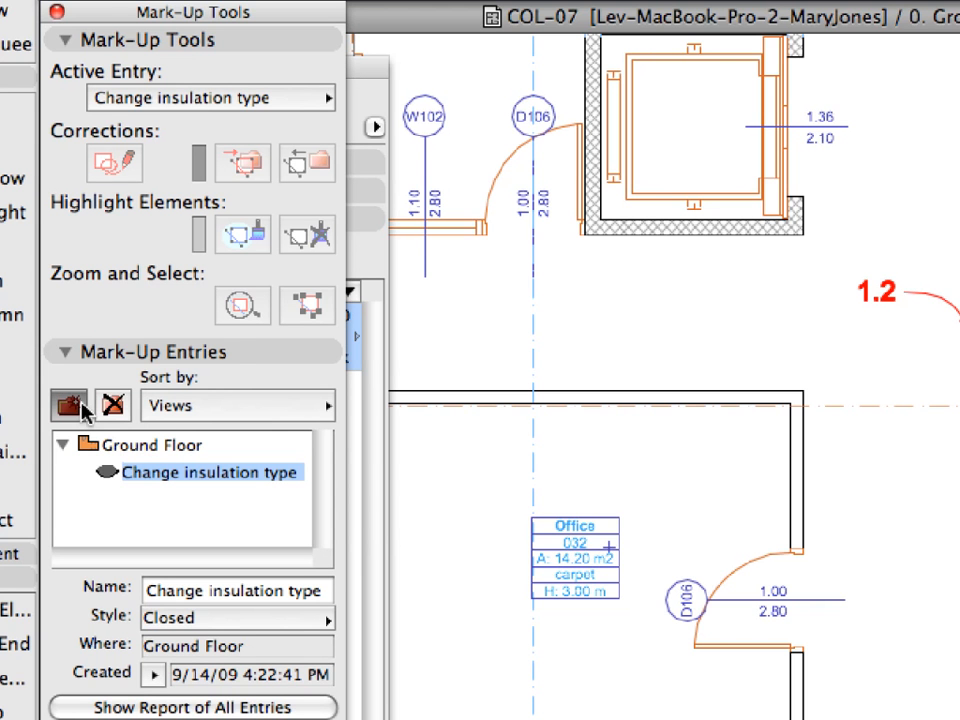
- Create a Remarks-style mark-up entry named 'Request for design variations'
click(67, 405)
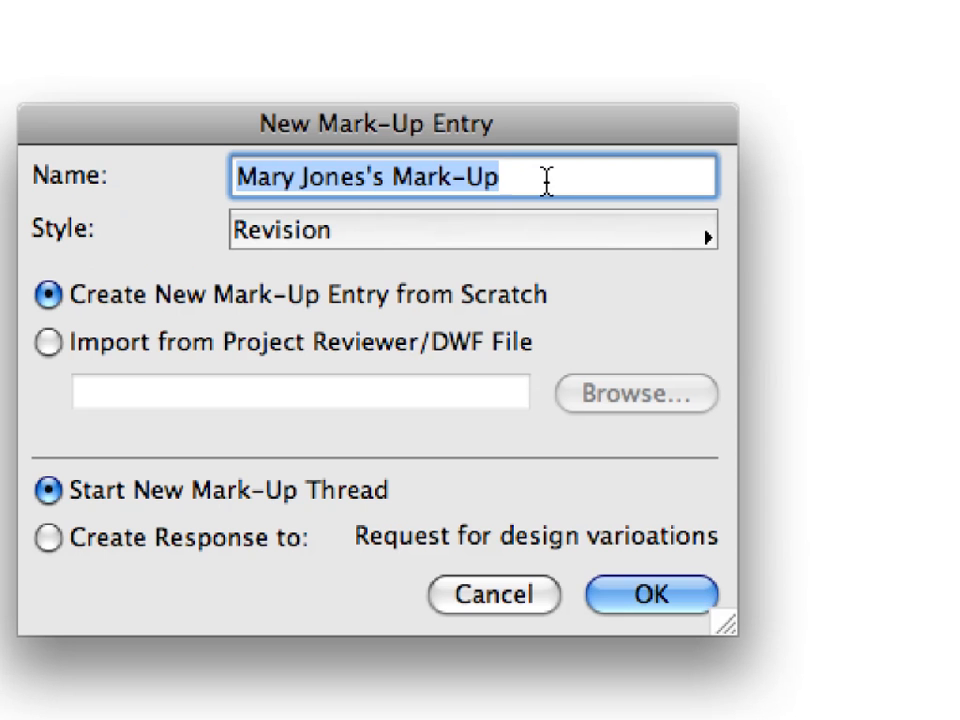
text(Reques)
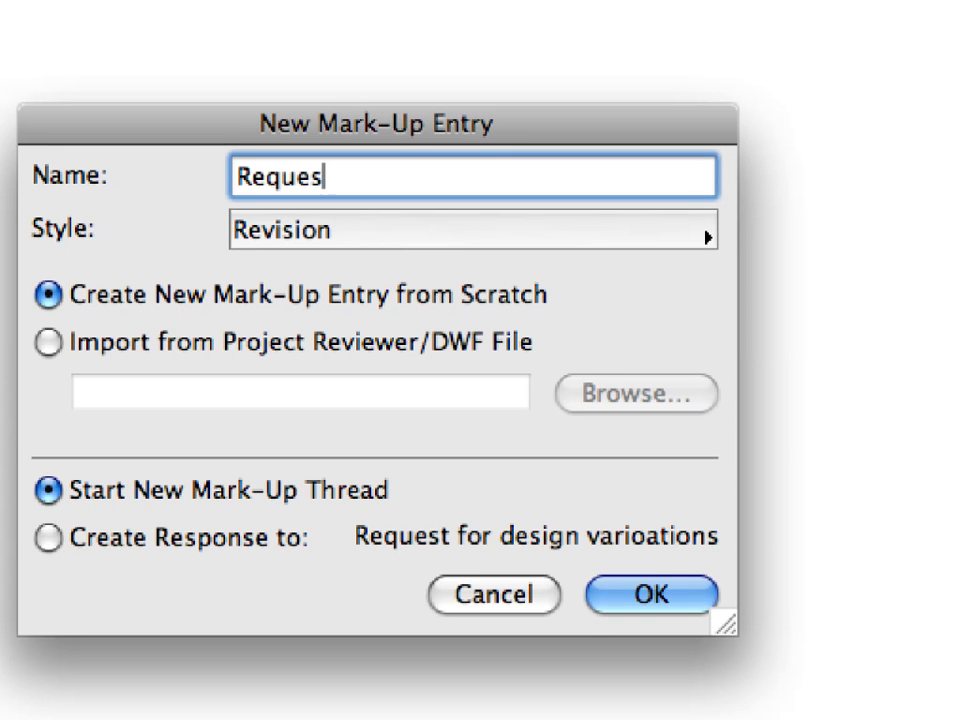
text(t for)
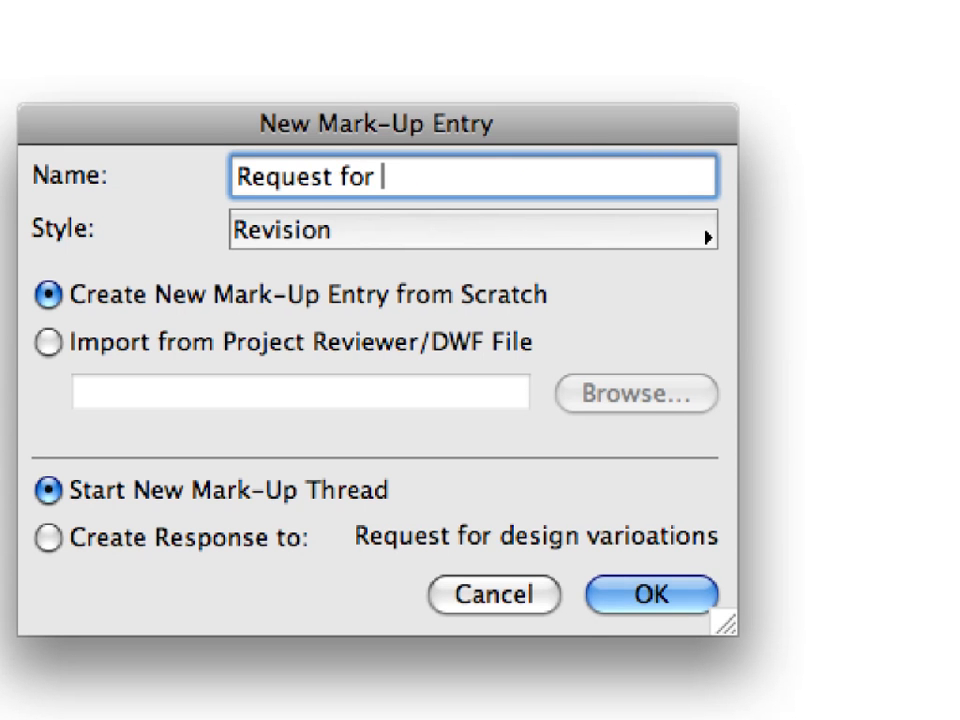
text(design va)
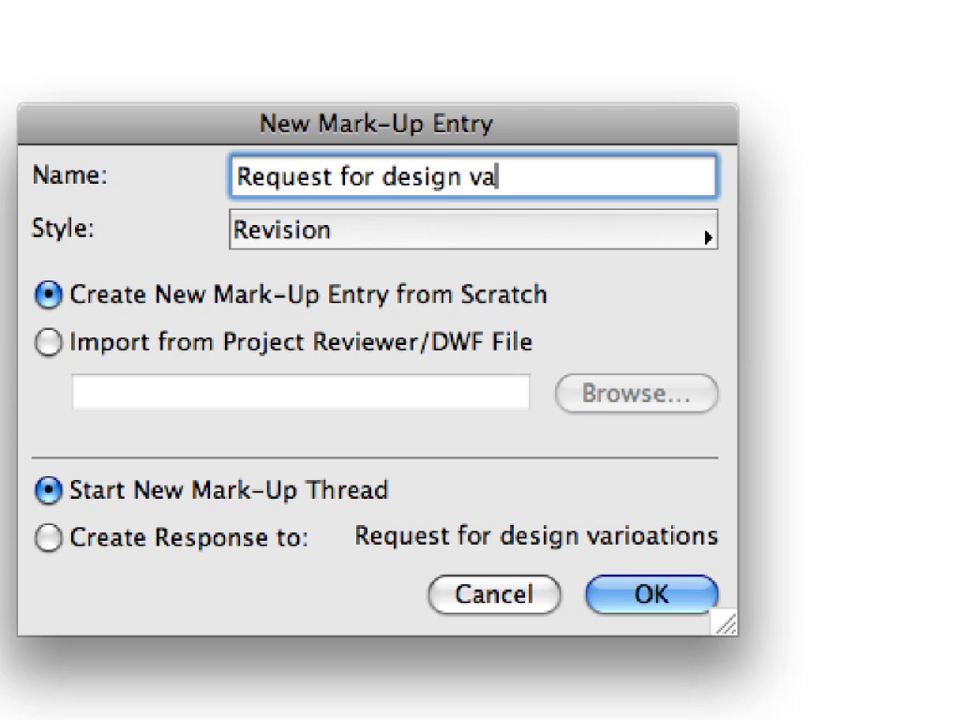
text(riations)
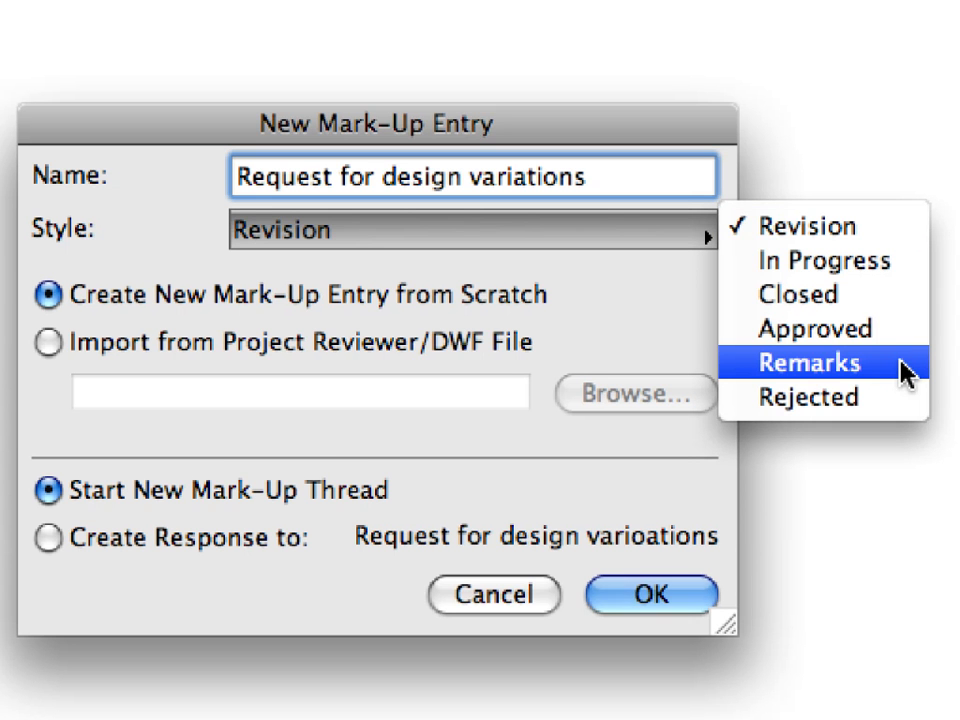
click(809, 362)
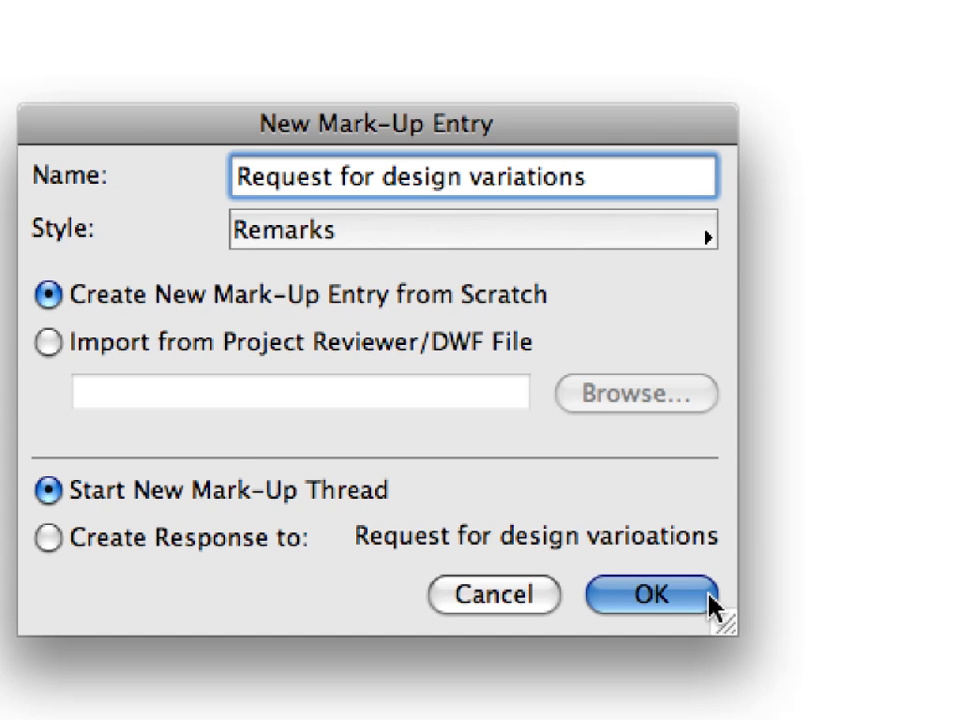
click(647, 595)
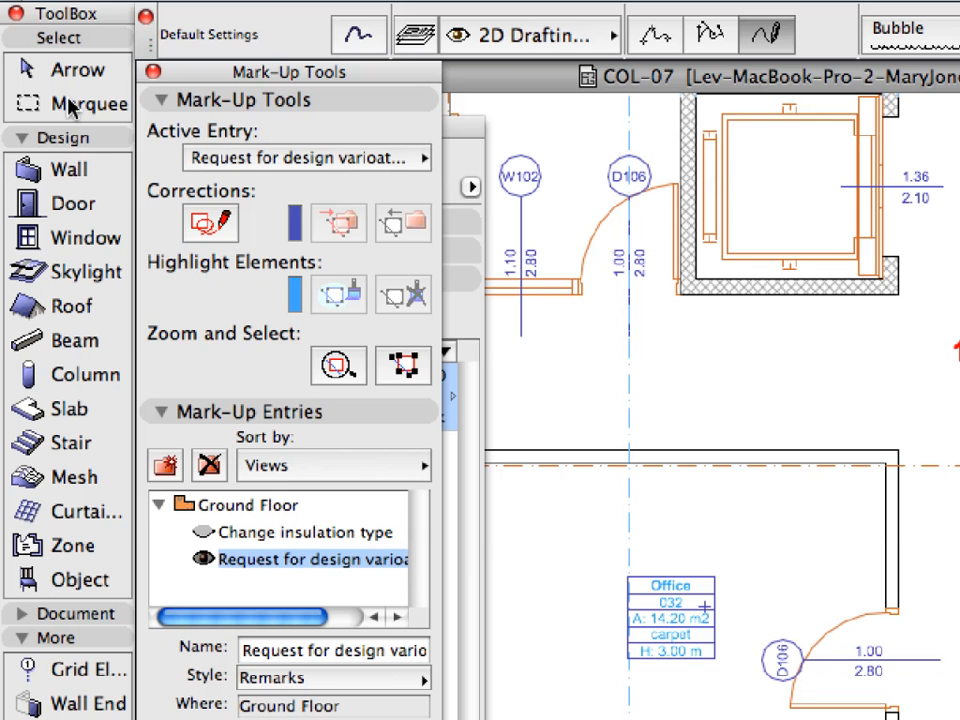
- Draw a marquee and pick its three elements with Edit > Select All in Marquee
click(88, 104)
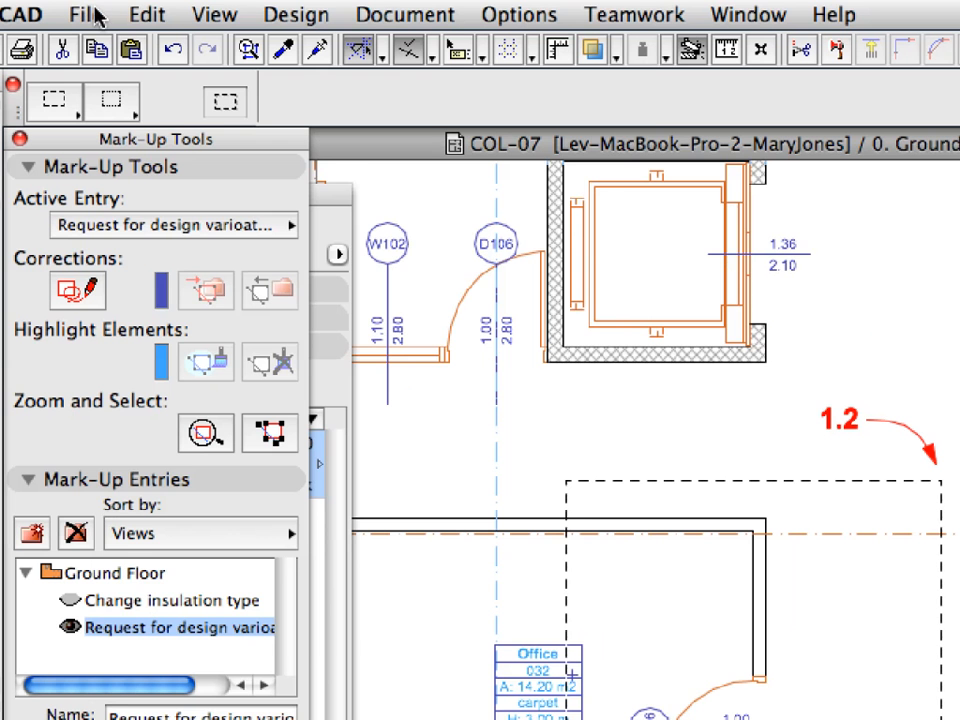
click(146, 14)
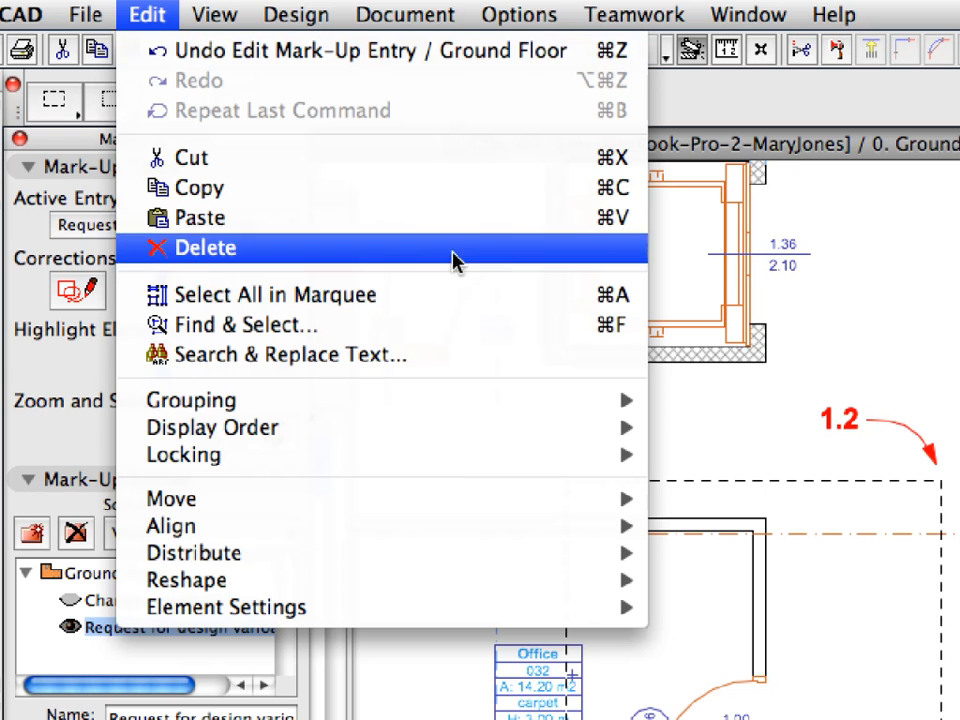
mouse_move(490, 294)
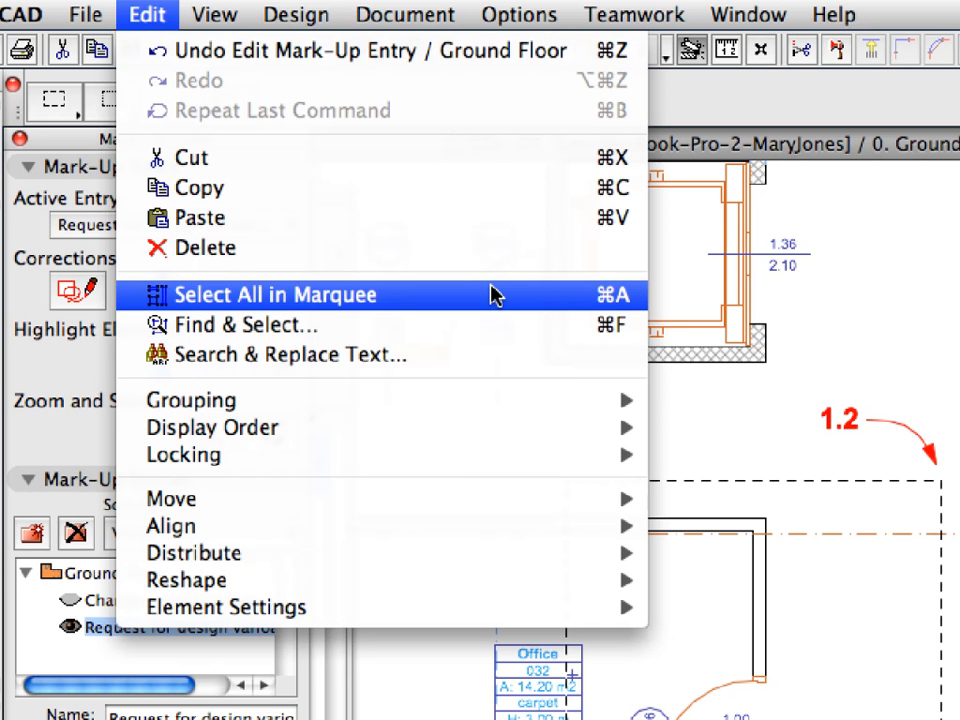
click(273, 294)
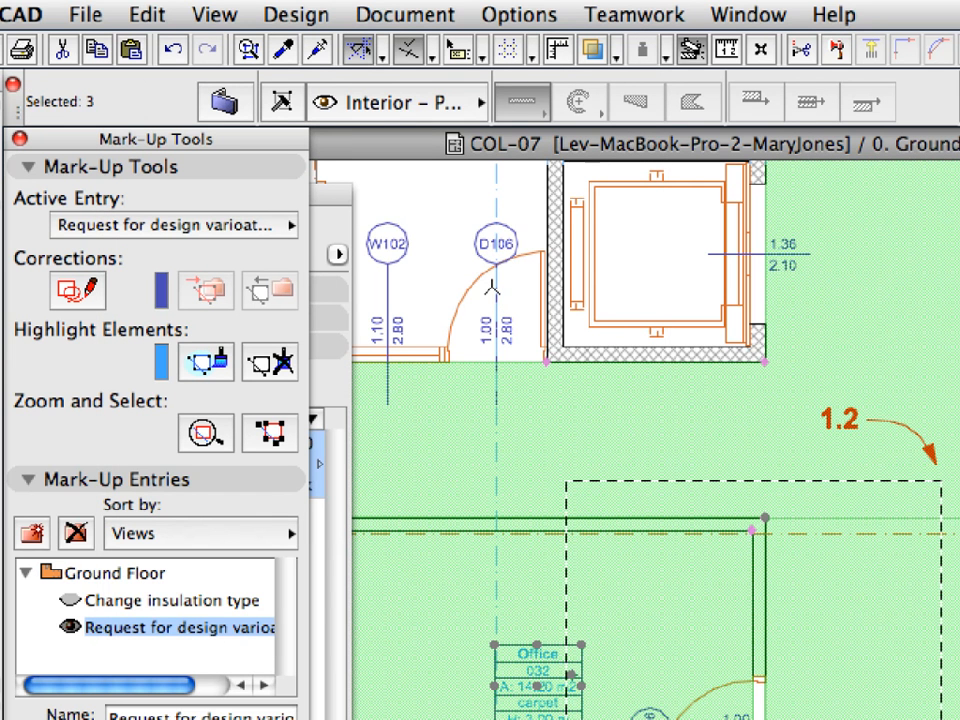
mouse_move(443, 340)
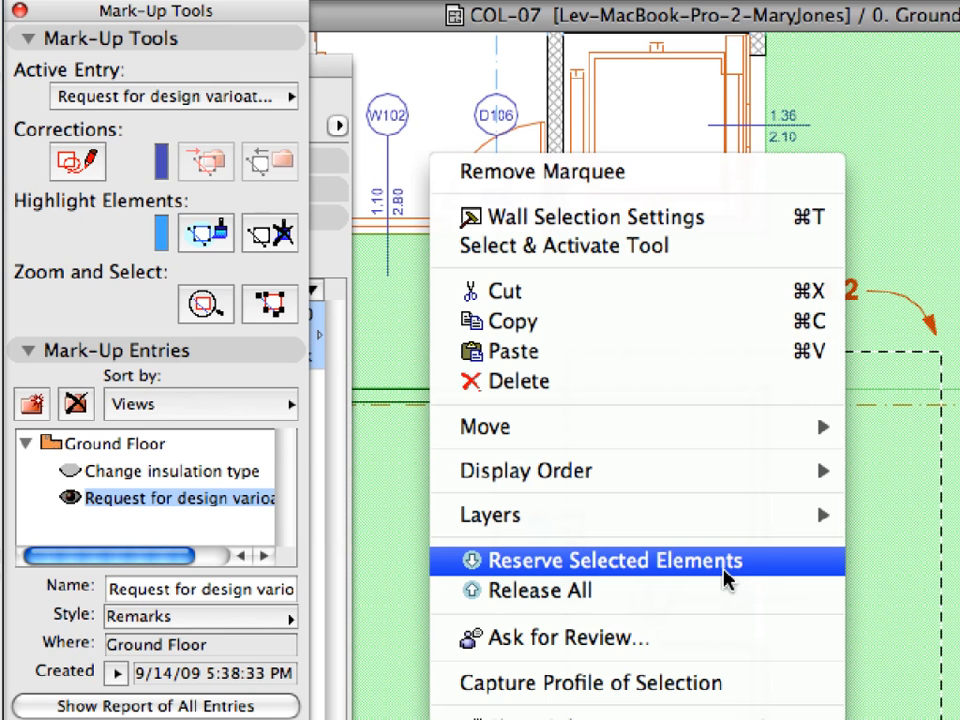
- Reserve the three selected elements from the right-click menu
click(608, 560)
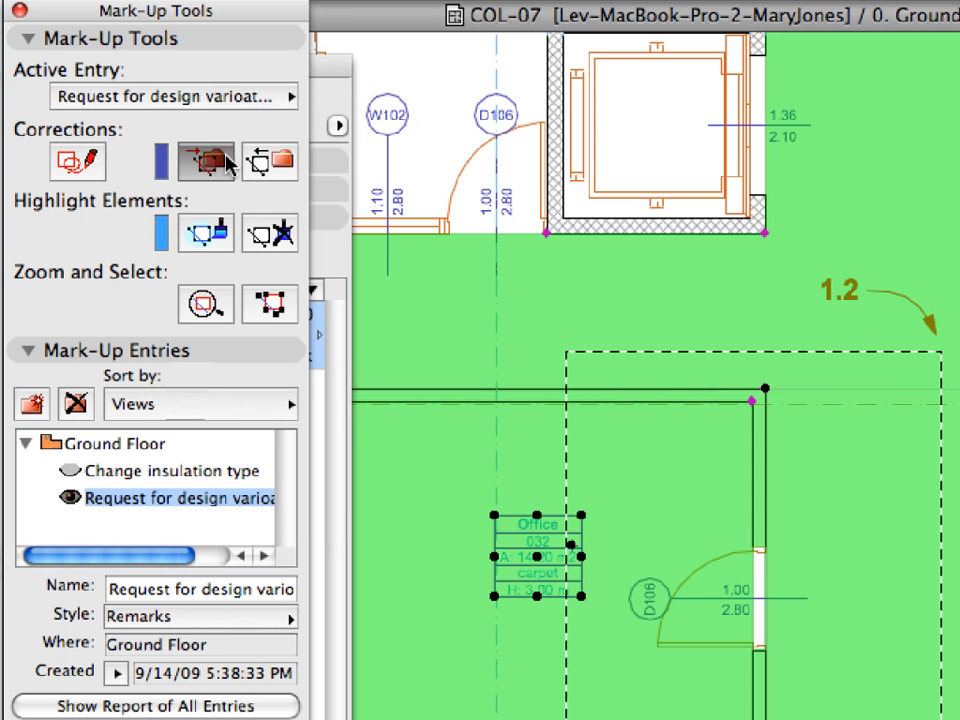
mouse_move(205, 161)
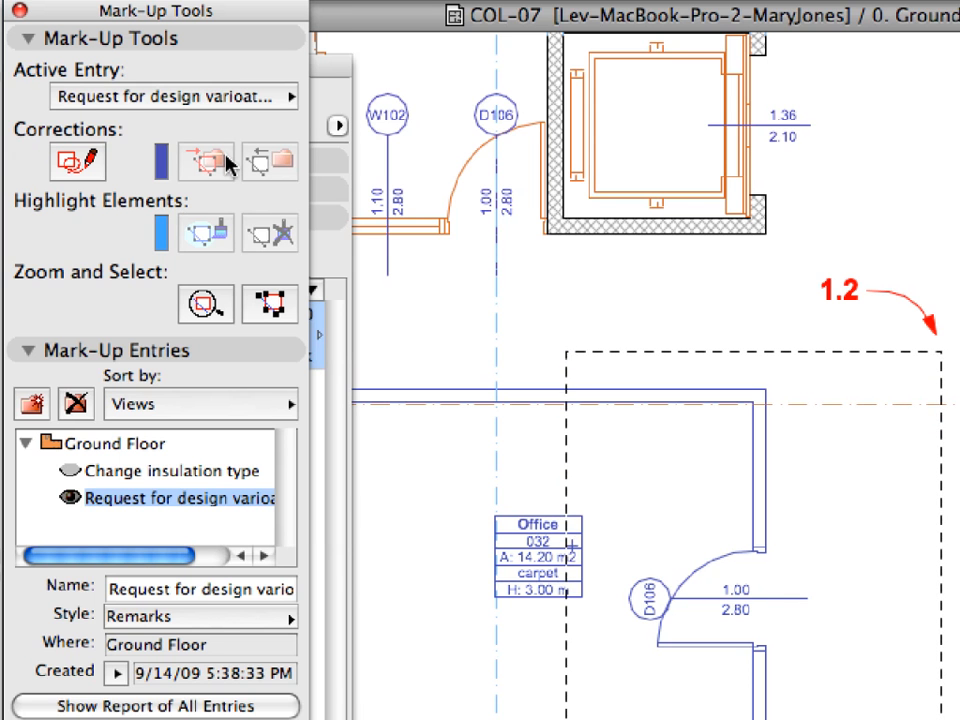
- Comment: design alternatives needed; no window in office, remove it or merge with adjoining office
click(30, 350)
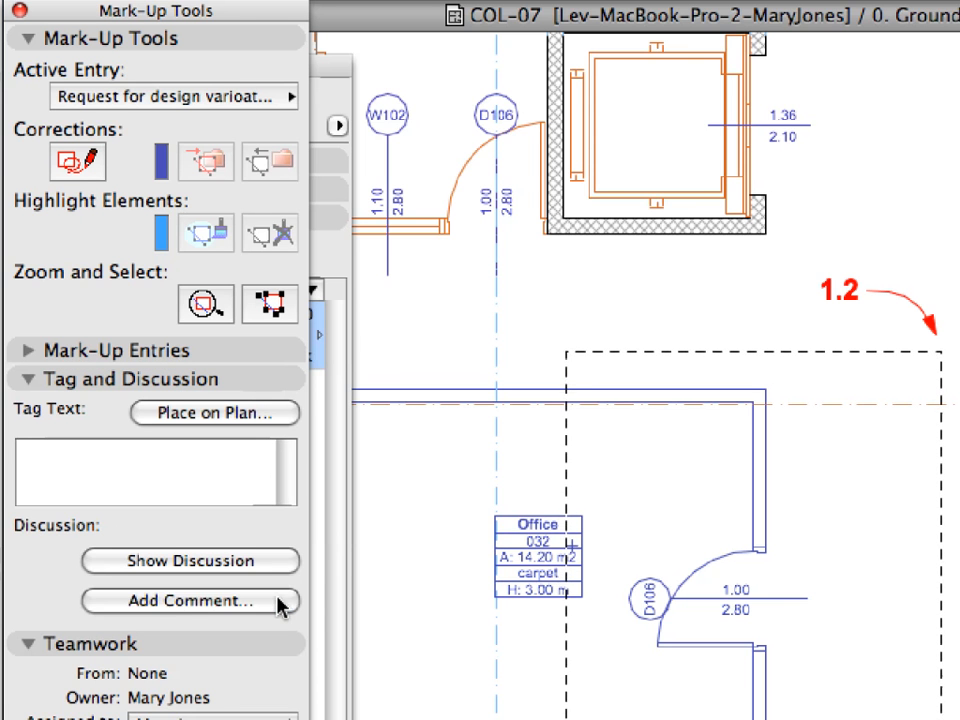
click(190, 600)
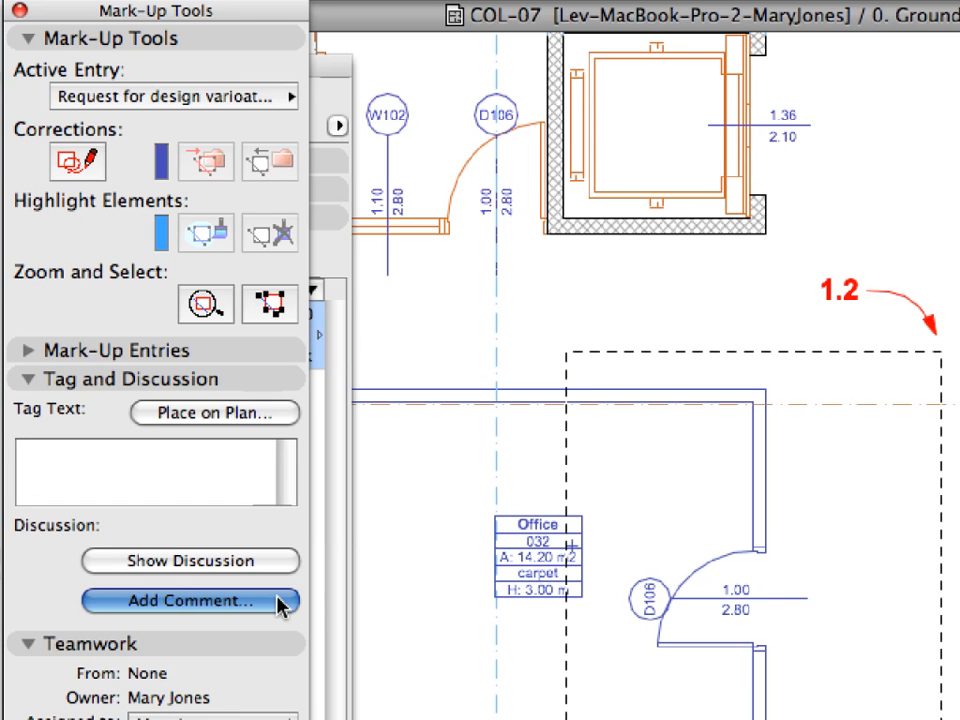
click(189, 600)
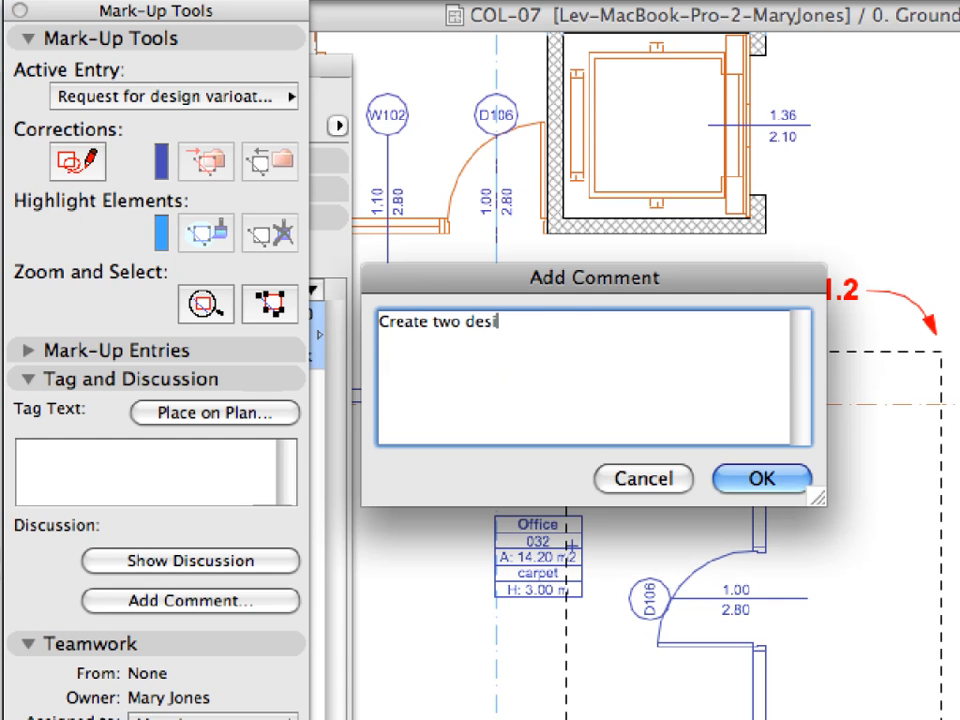
text(gn alternatives for selected area)
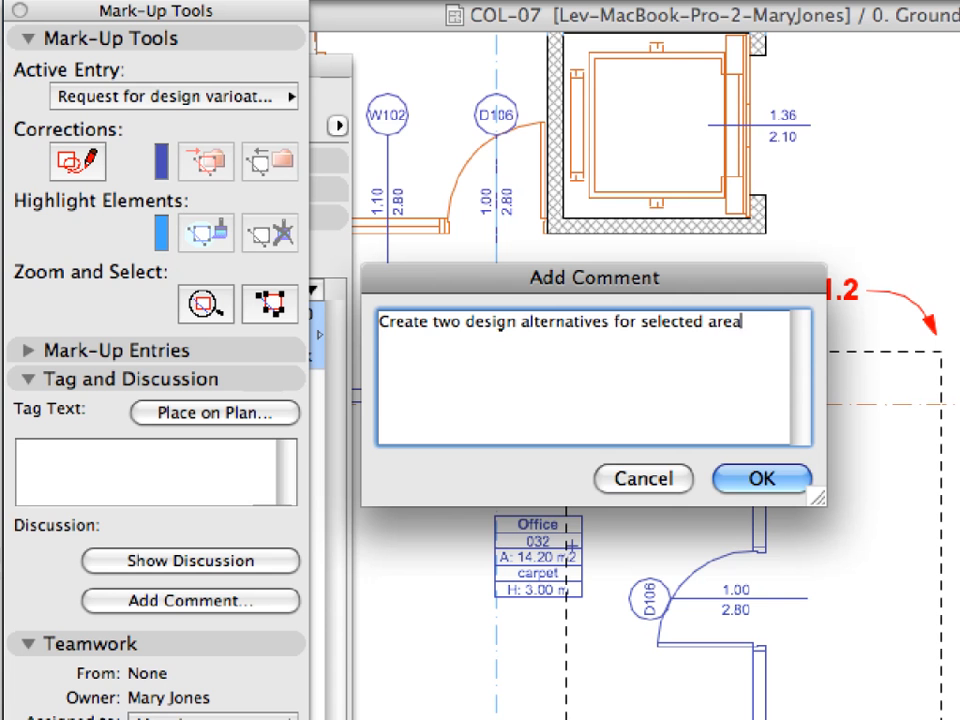
text(! No window in o)
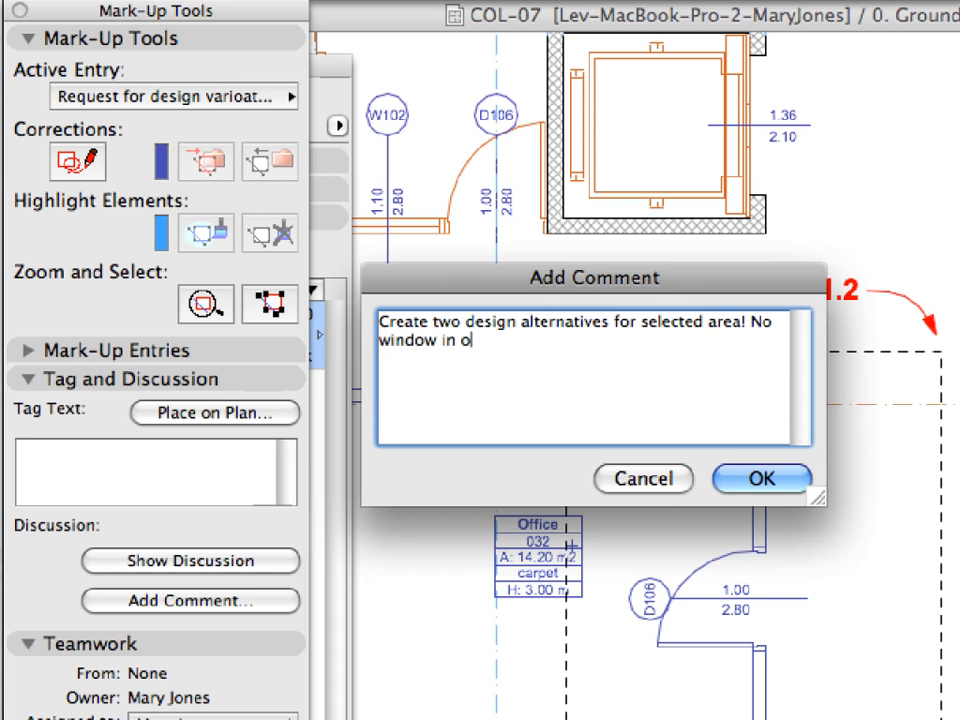
text(ffice. Remove)
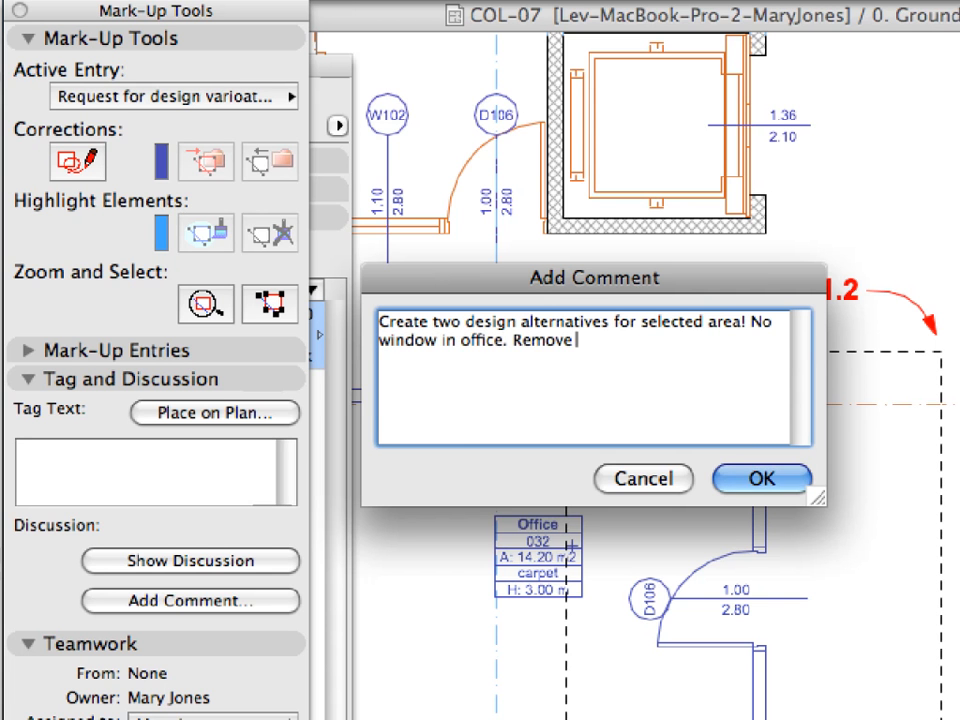
text(it or merge with adjoining off)
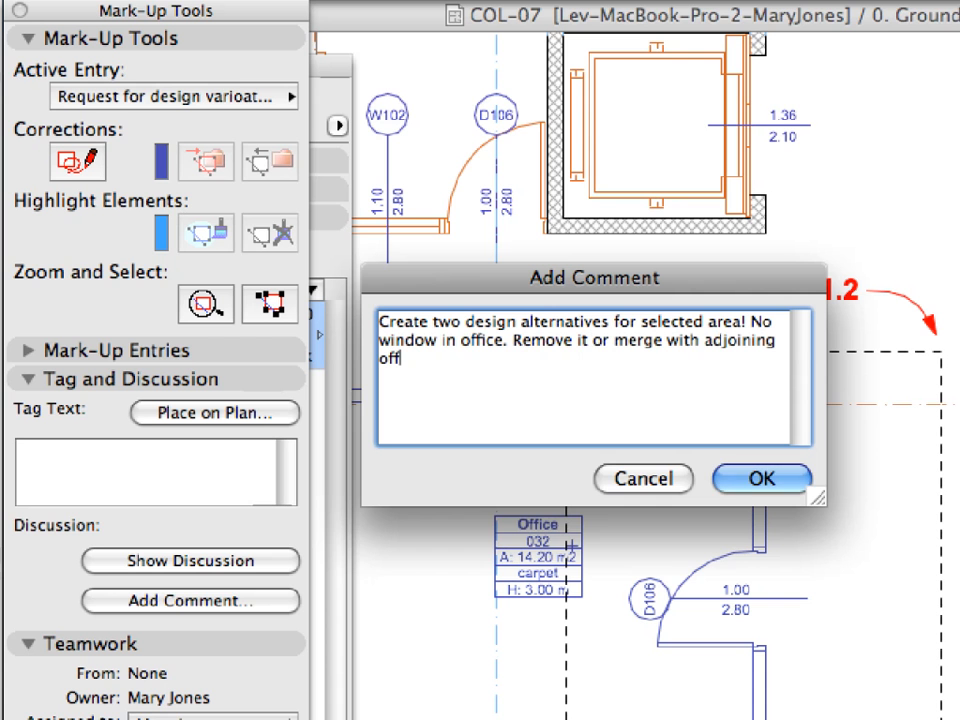
text(ice!)
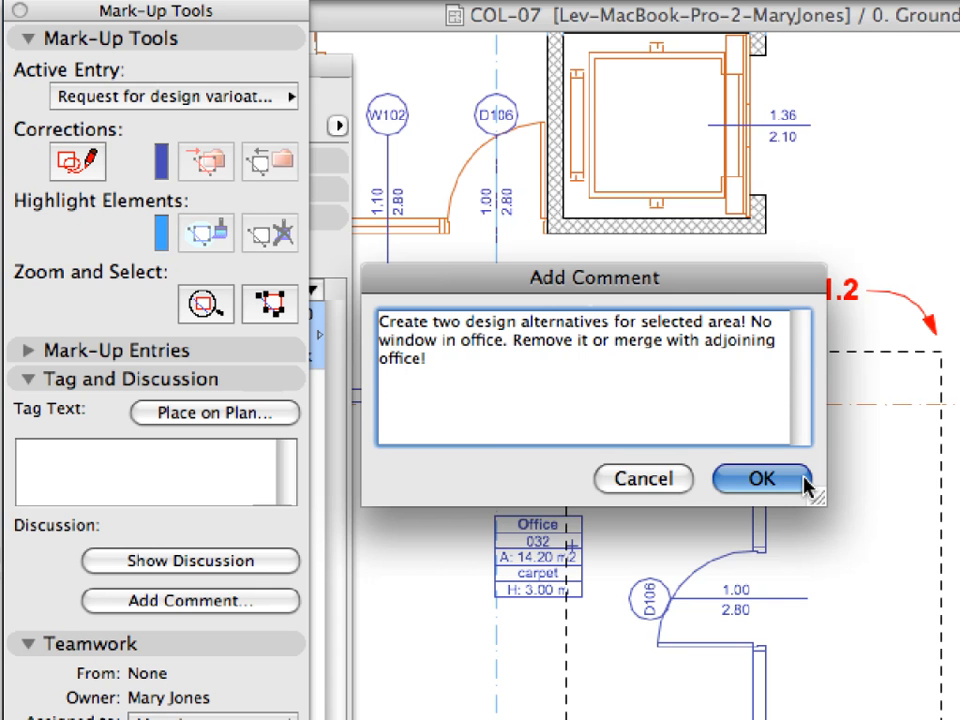
- Save the comment, assign the request to Joe Smith, and send the notification
click(760, 479)
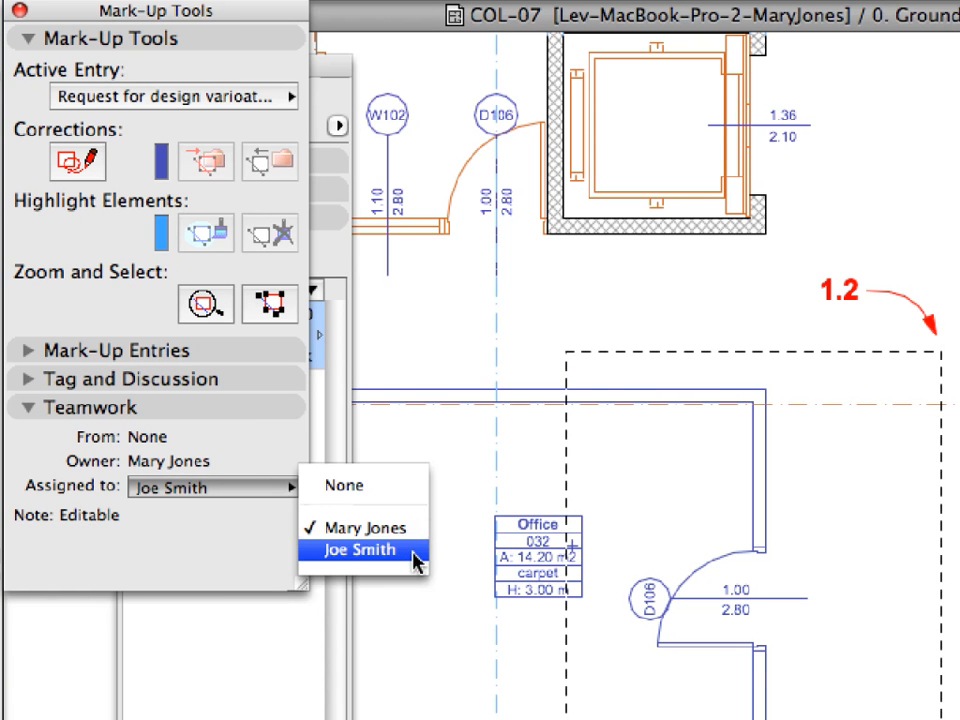
click(358, 549)
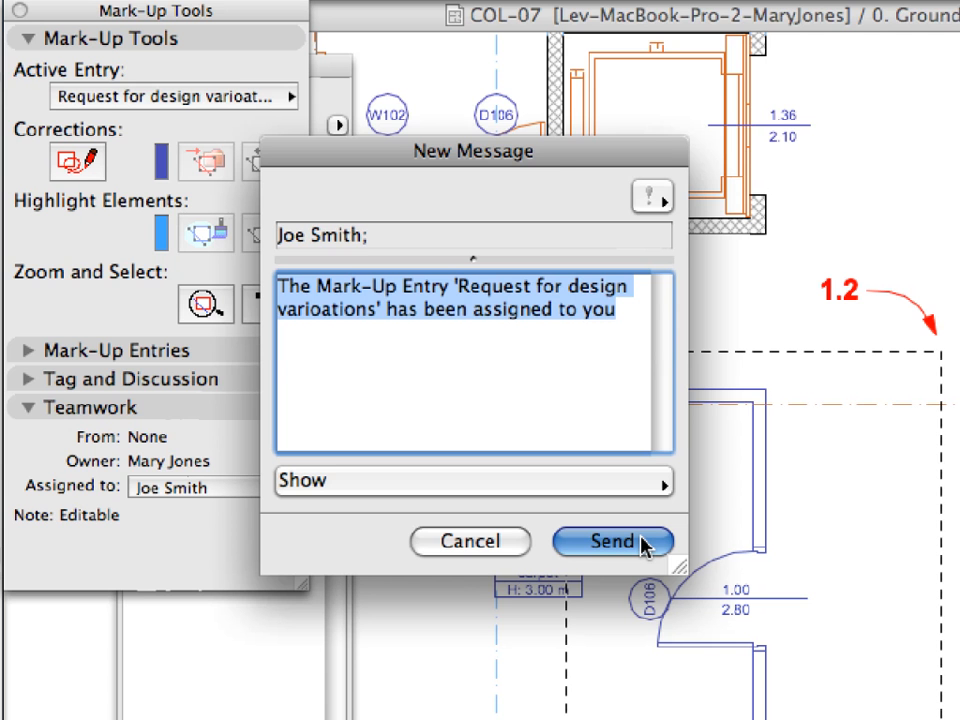
click(612, 541)
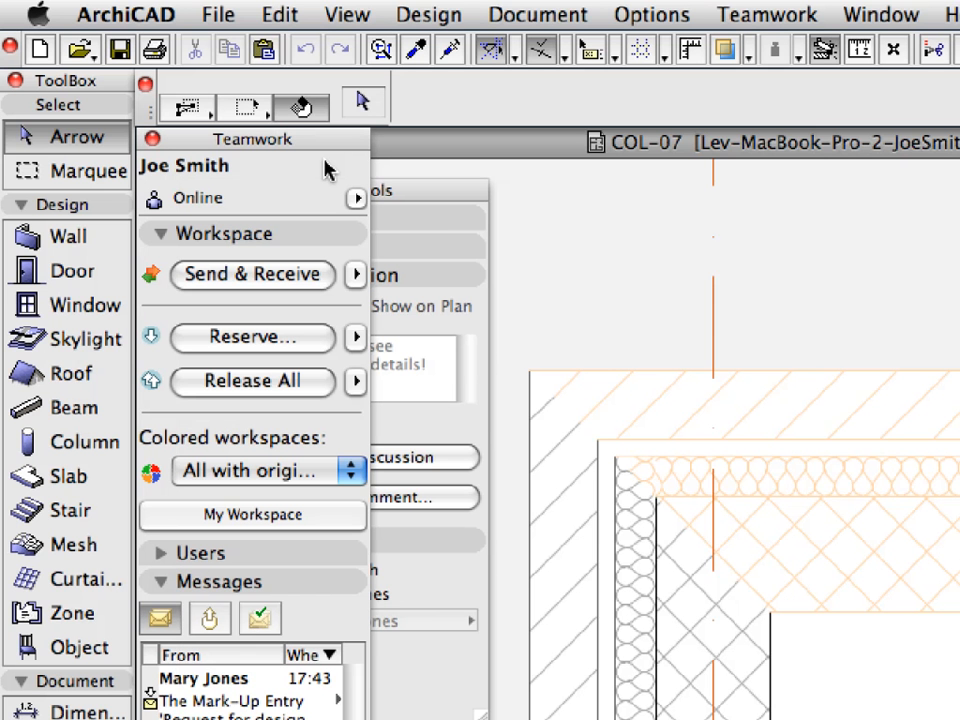
mouse_move(322, 215)
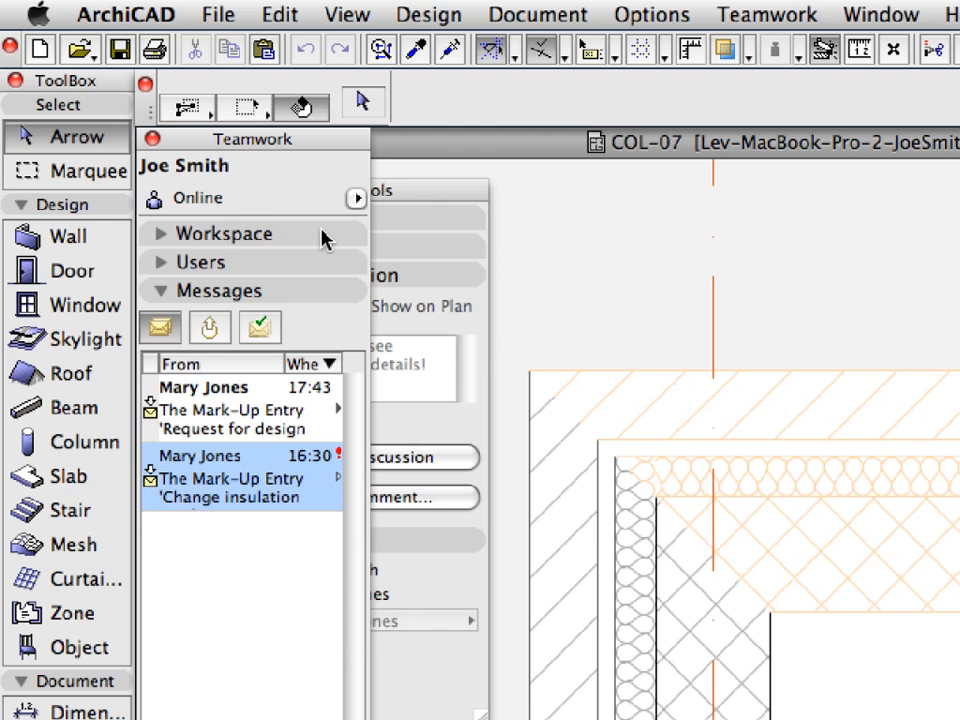
- Open the newest assignment message and Receive & Show its referenced elements
click(240, 410)
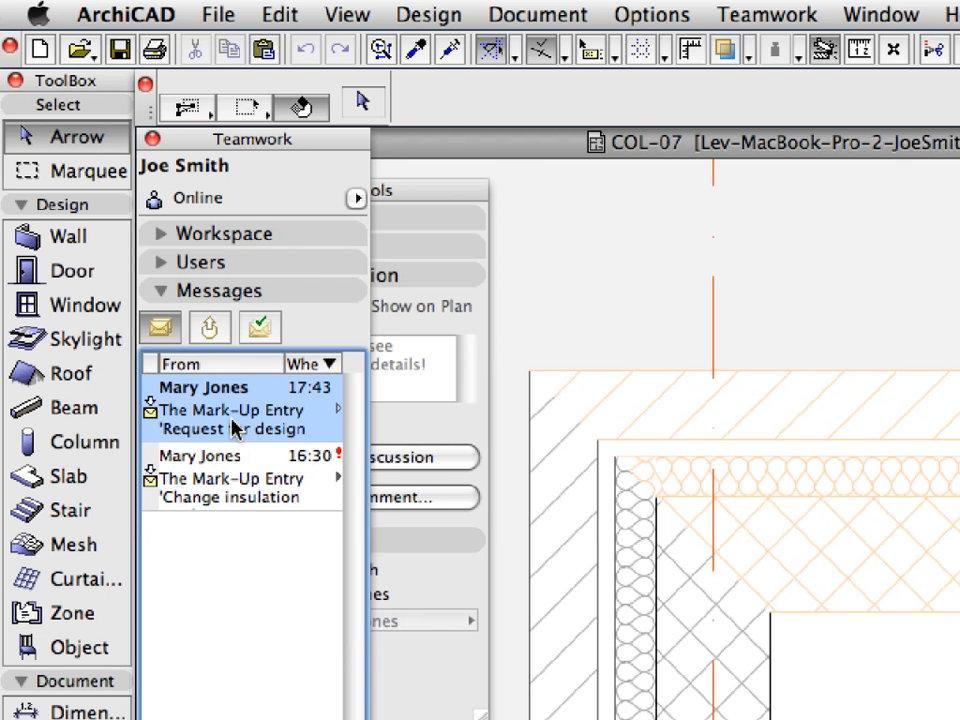
mouse_move(220, 410)
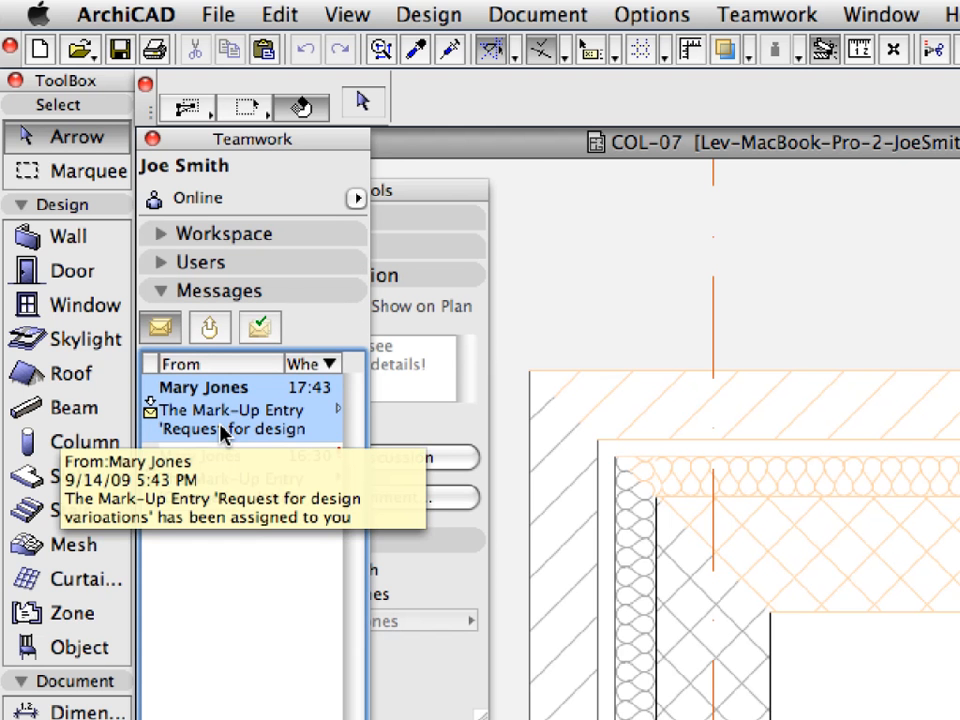
double_click(235, 410)
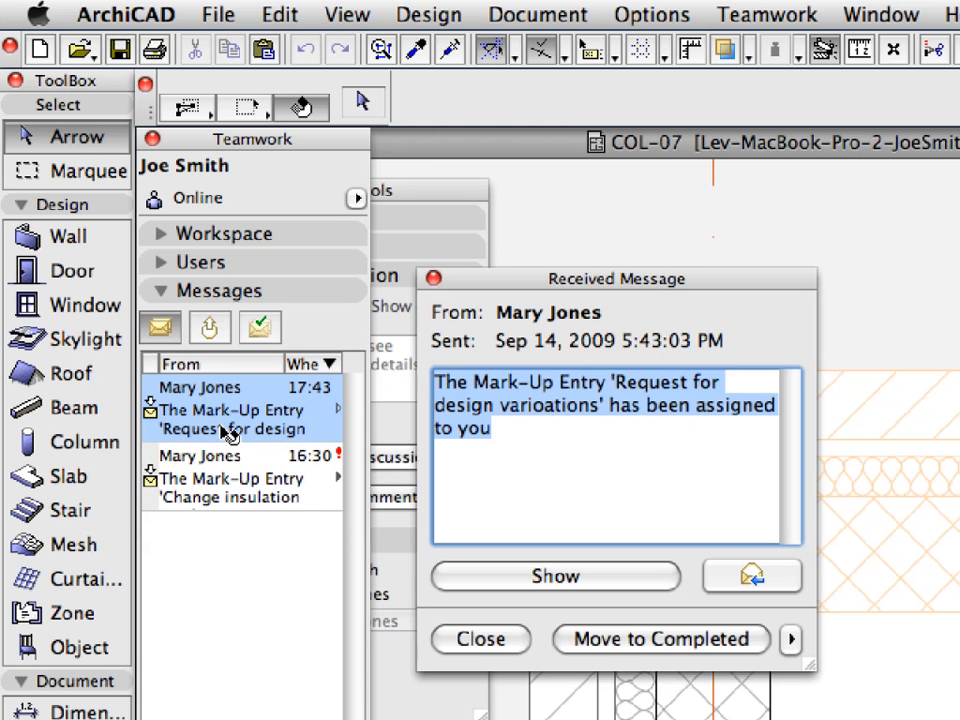
mouse_move(230, 435)
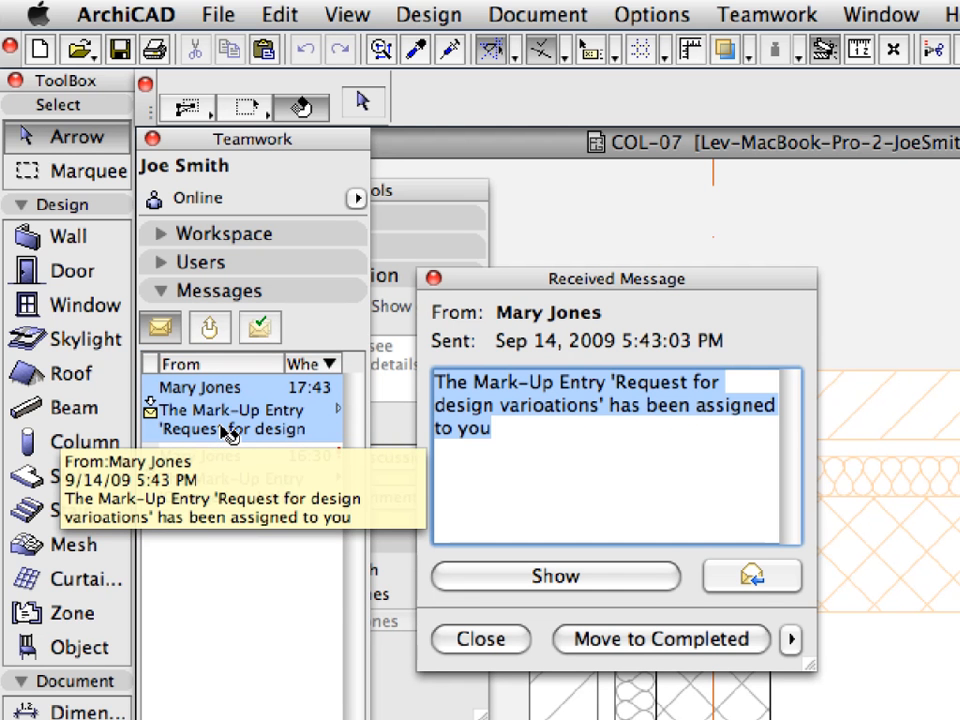
mouse_move(605, 483)
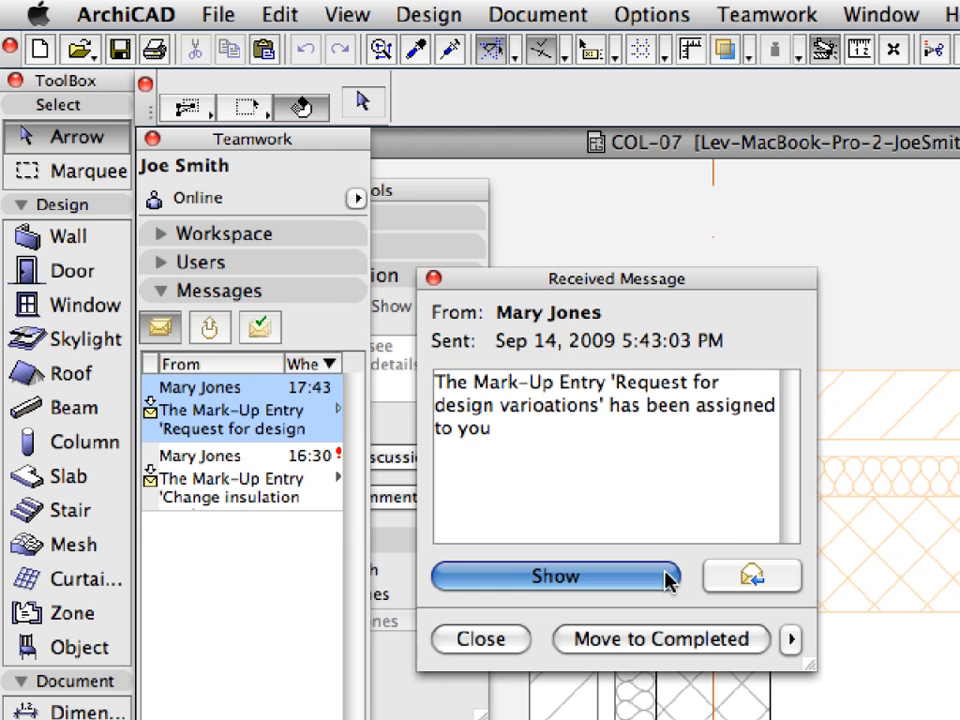
click(555, 576)
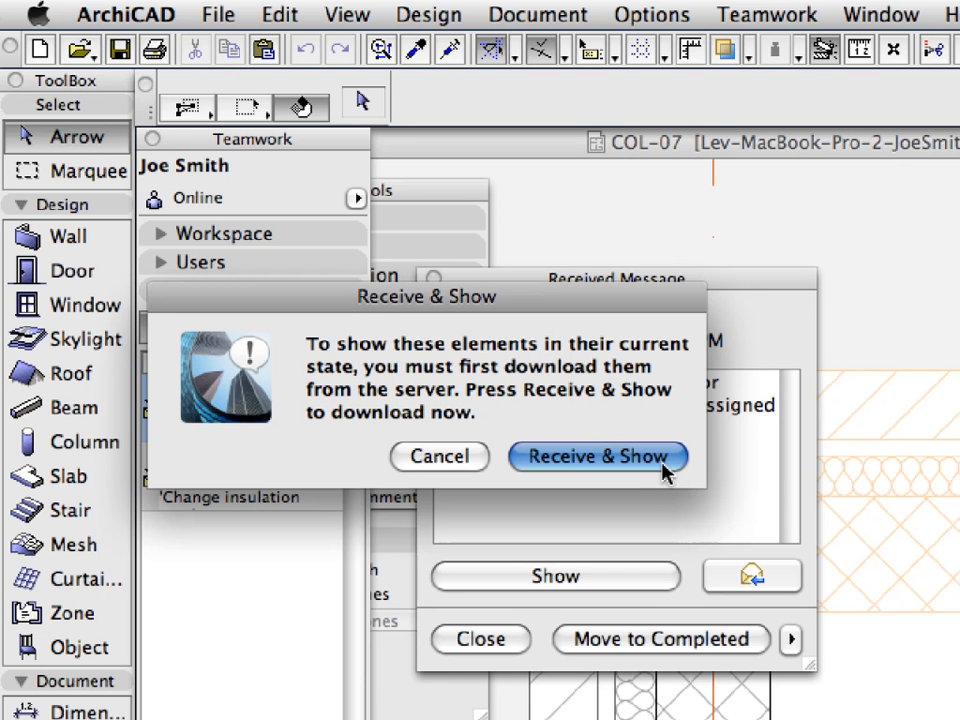
click(596, 456)
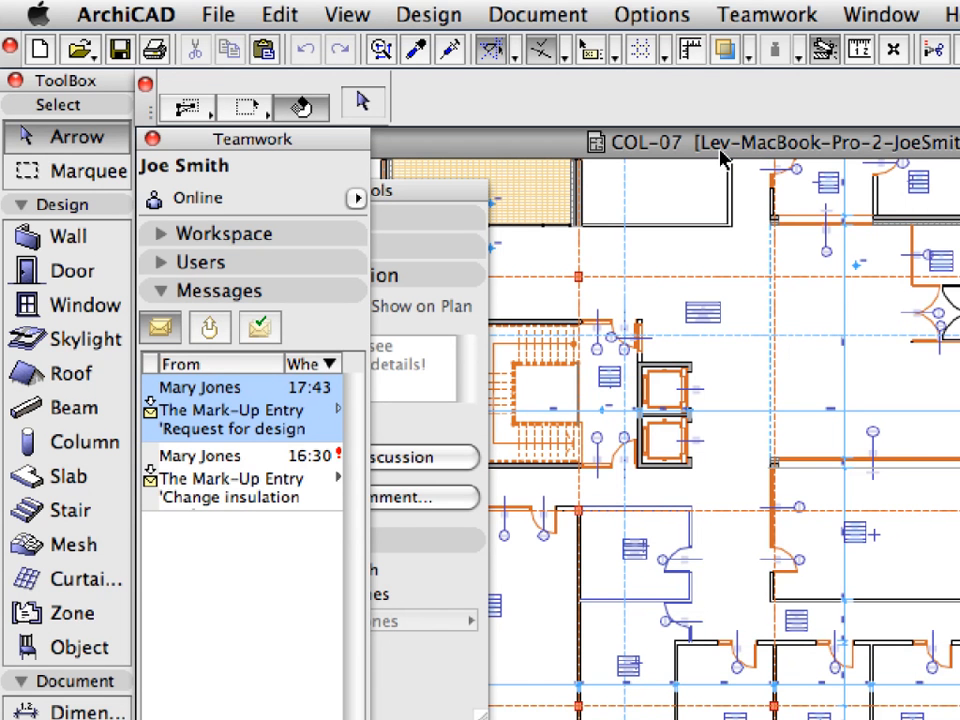
- Open the 7.5.2 Create Versions view from the project's View Map
click(195, 262)
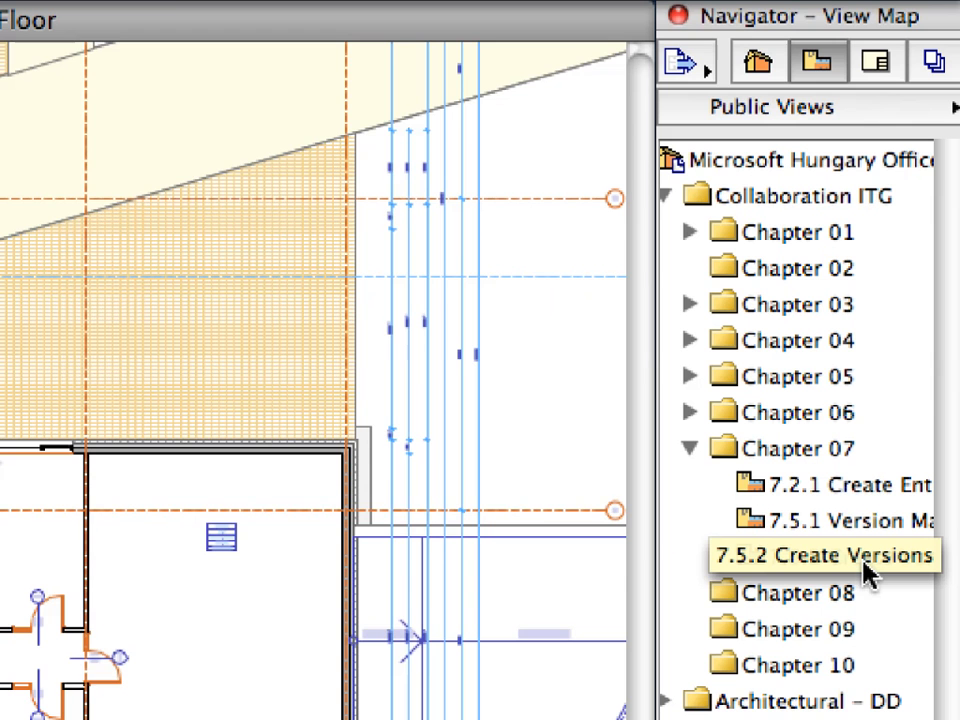
double_click(820, 556)
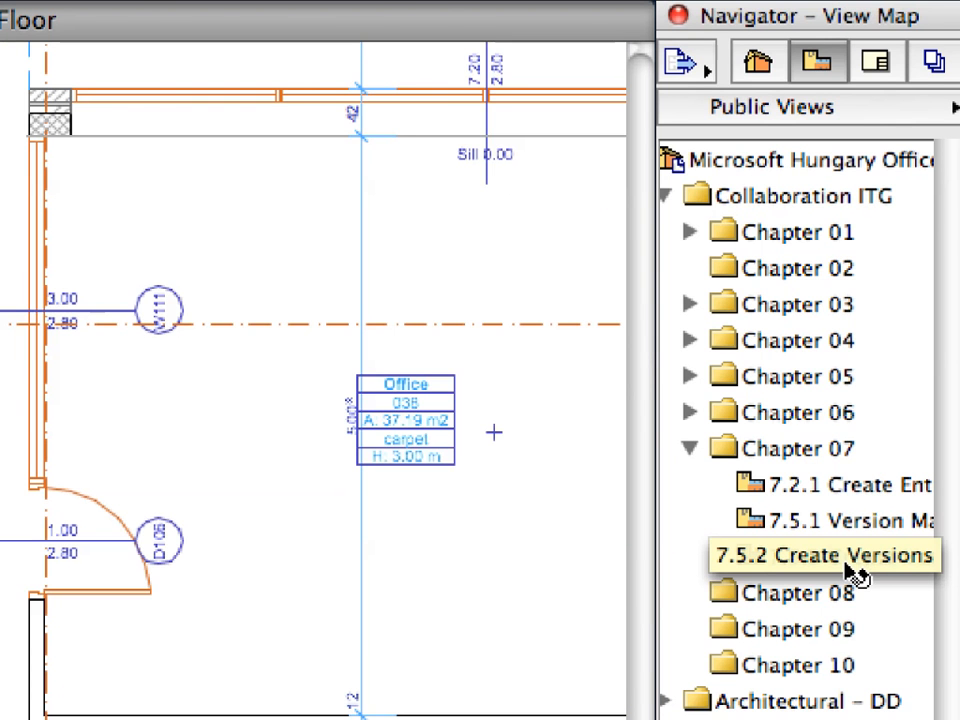
double_click(820, 556)
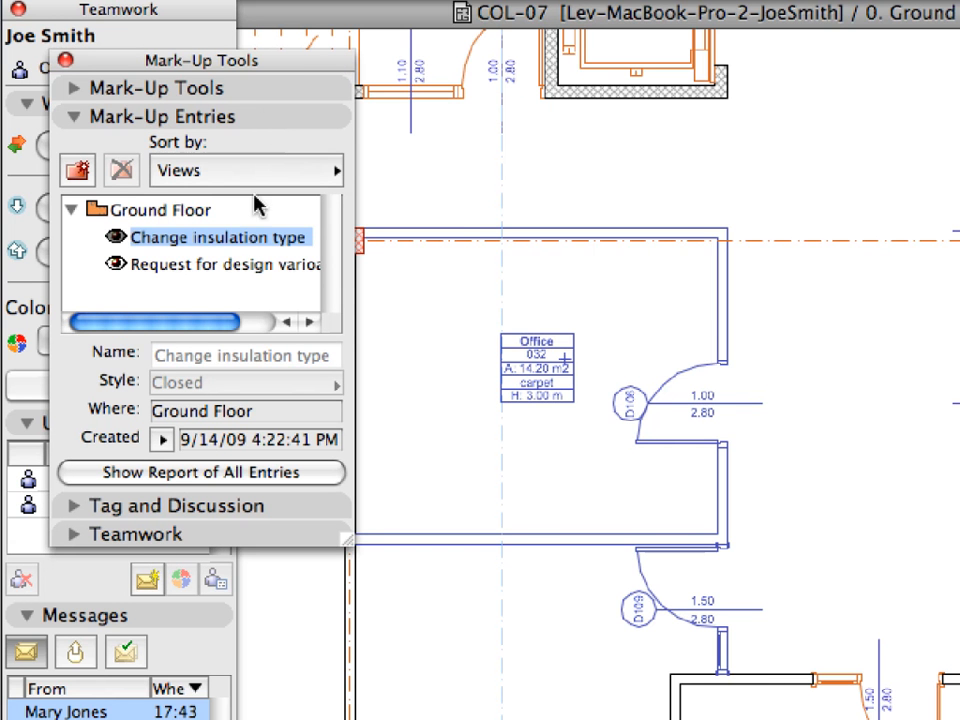
click(230, 265)
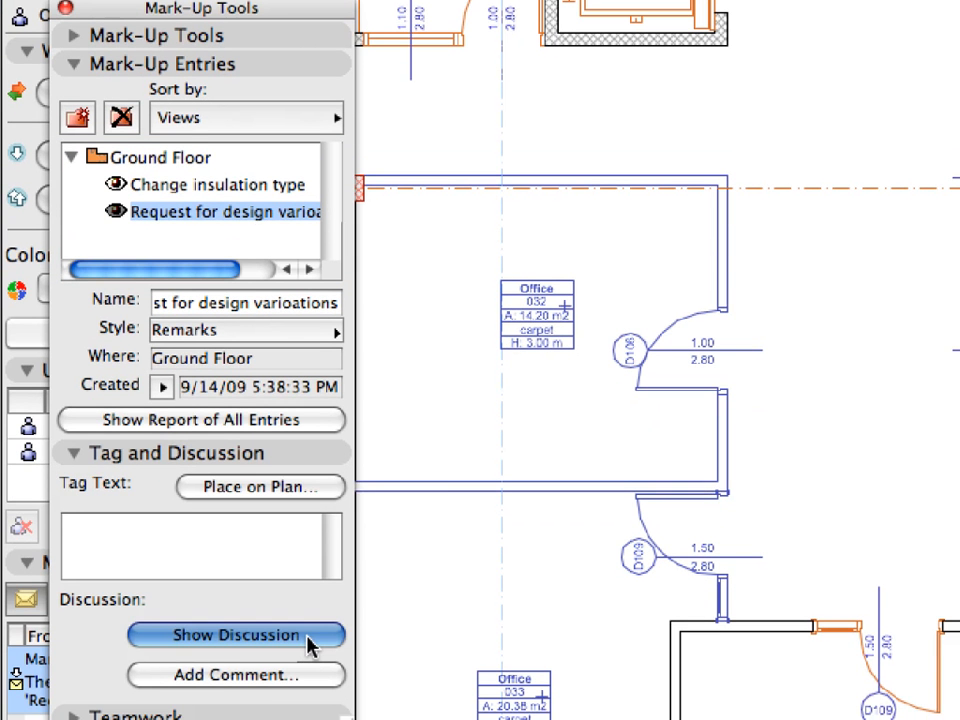
click(235, 635)
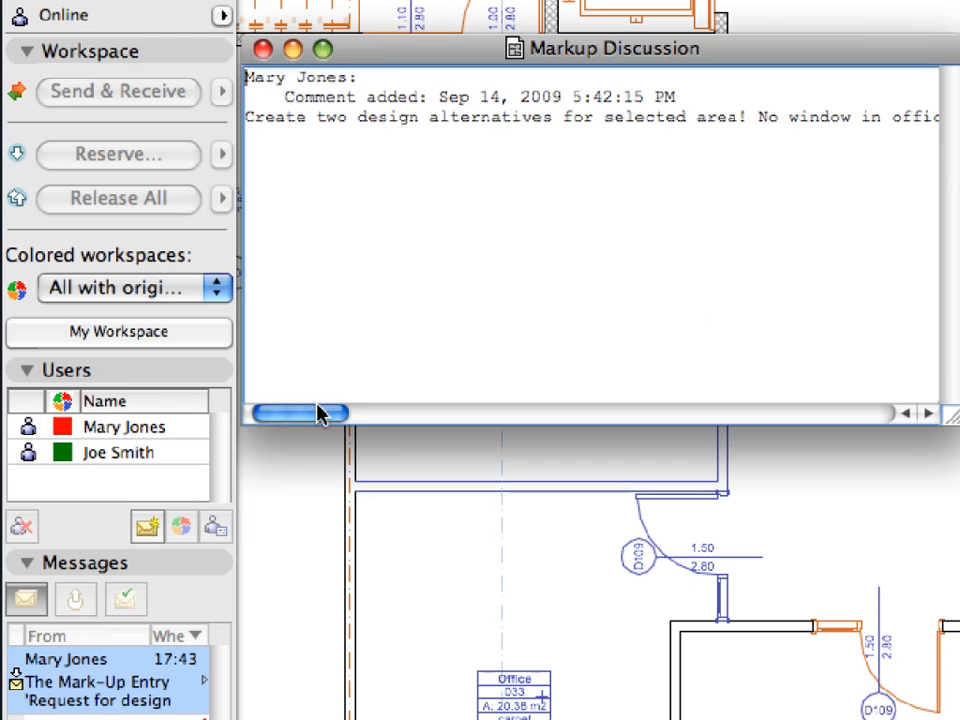
drag(300, 413, 390, 413)
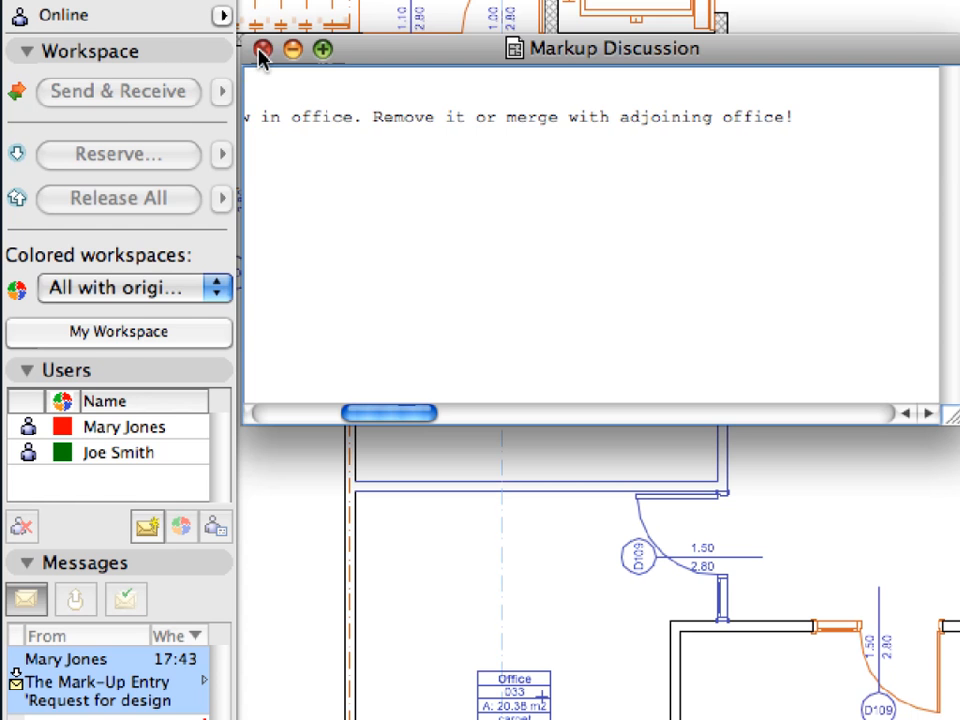
click(261, 49)
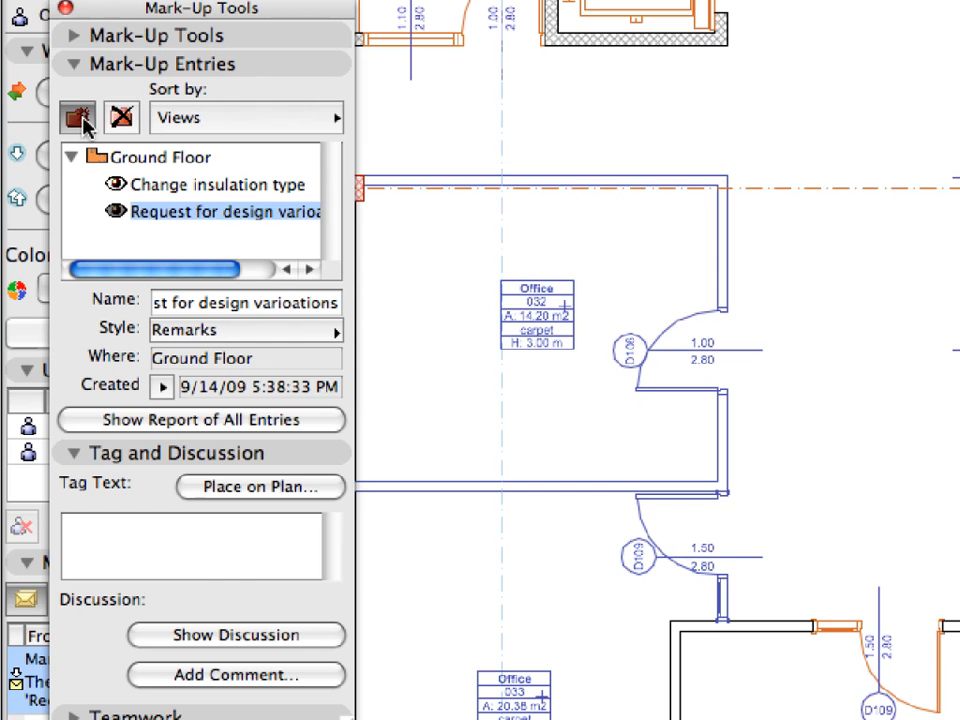
- Start a new mark-up entry and name it Design Version A
click(77, 117)
text(Design Versi)
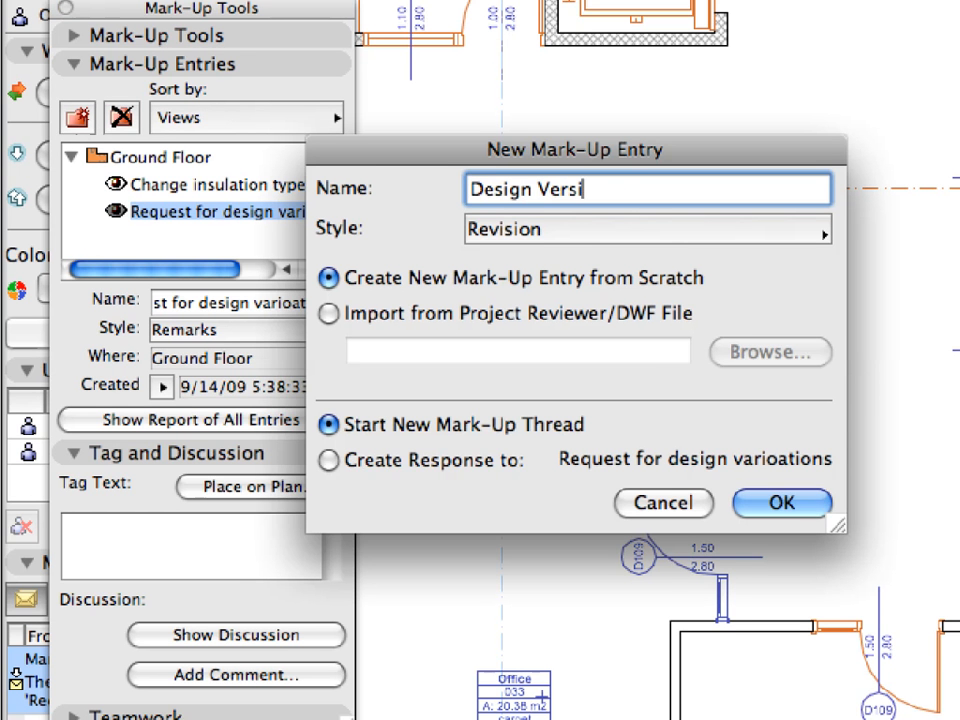
text(on A)
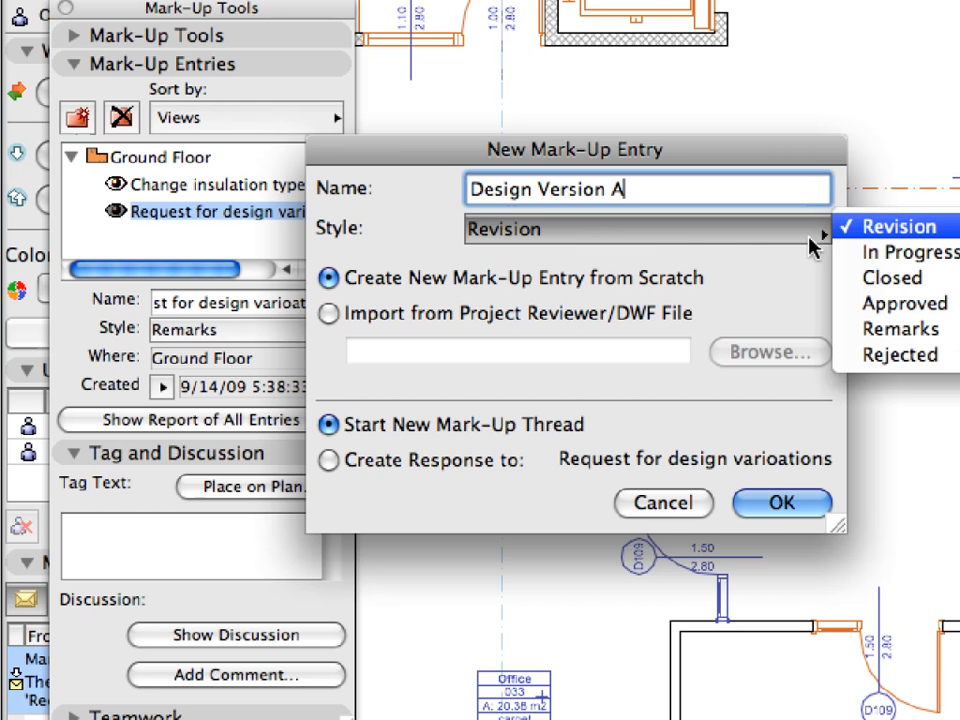
mouse_move(900, 252)
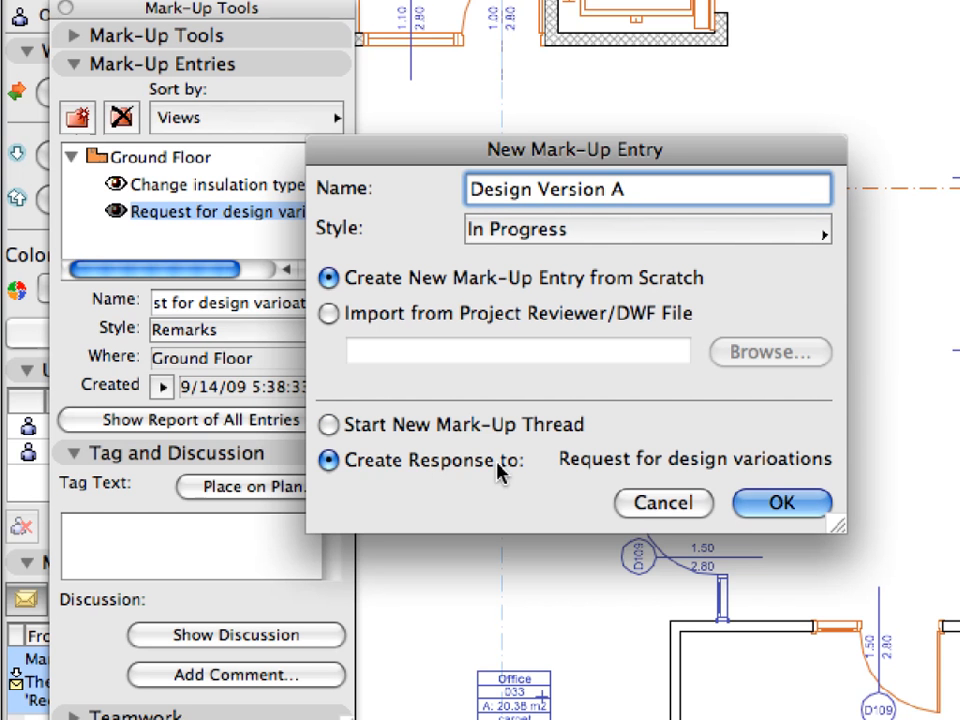
mouse_move(510, 472)
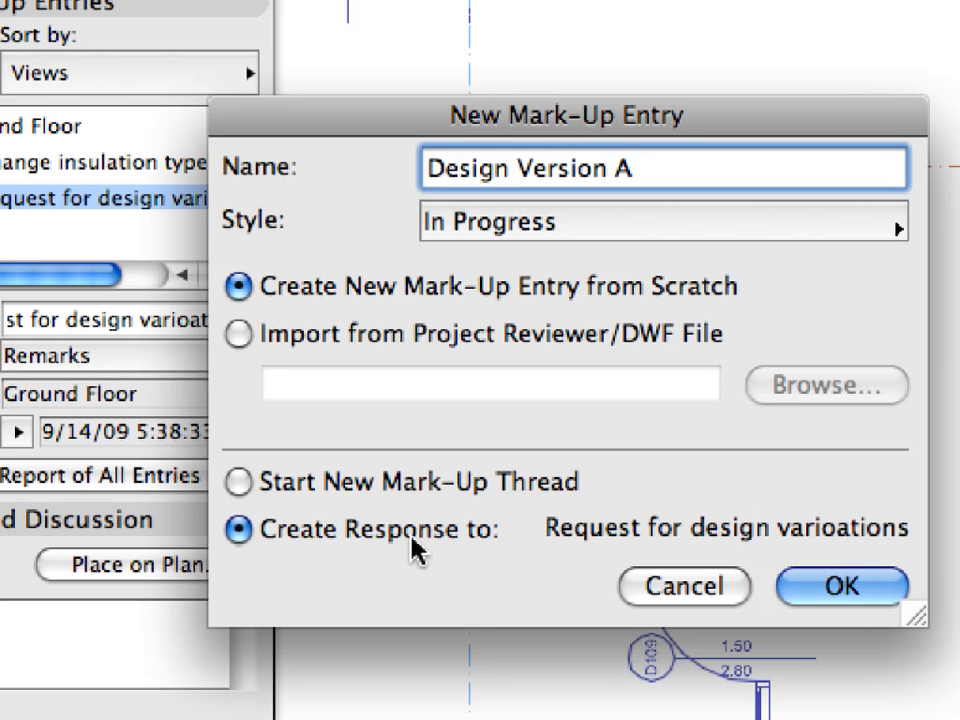
mouse_move(513, 548)
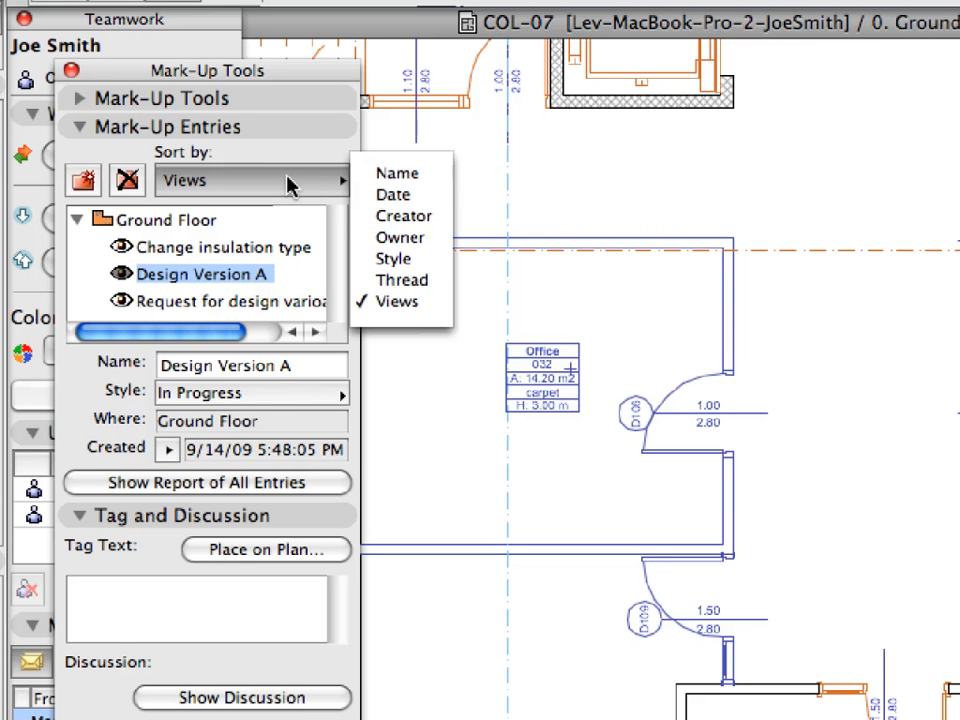
- Sort the mark-up entries by Thread and select the Request for design variations entry
click(402, 280)
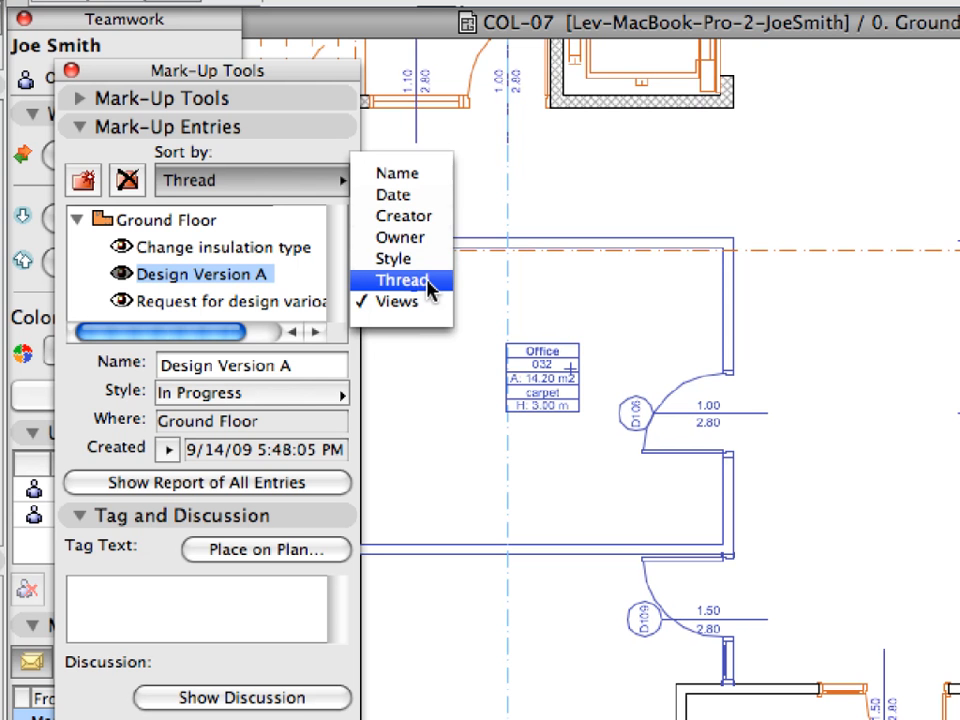
click(400, 279)
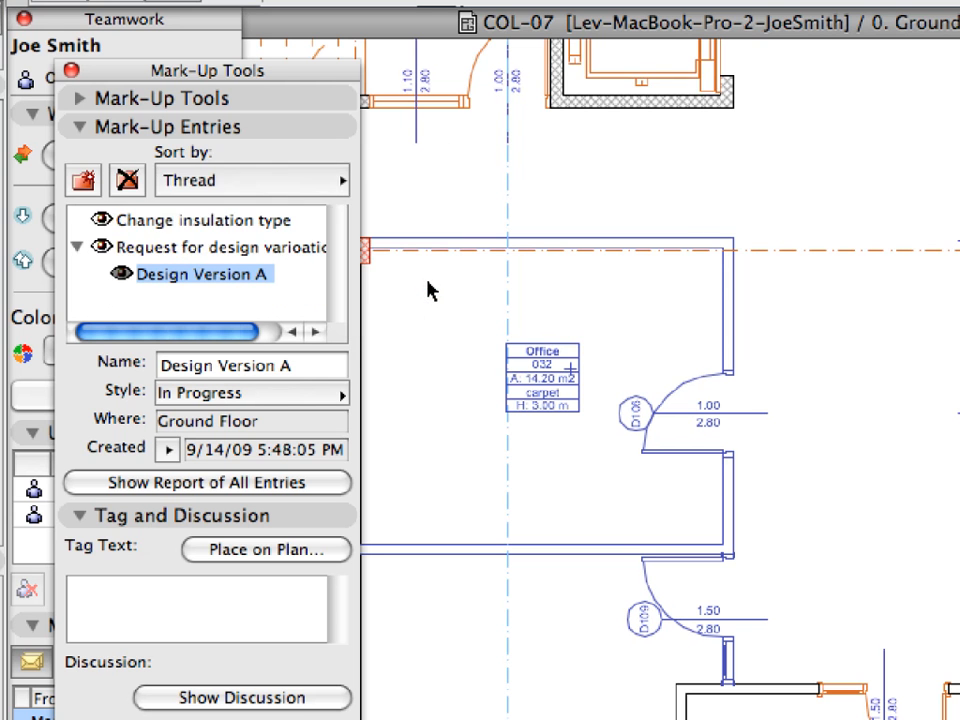
mouse_move(225, 300)
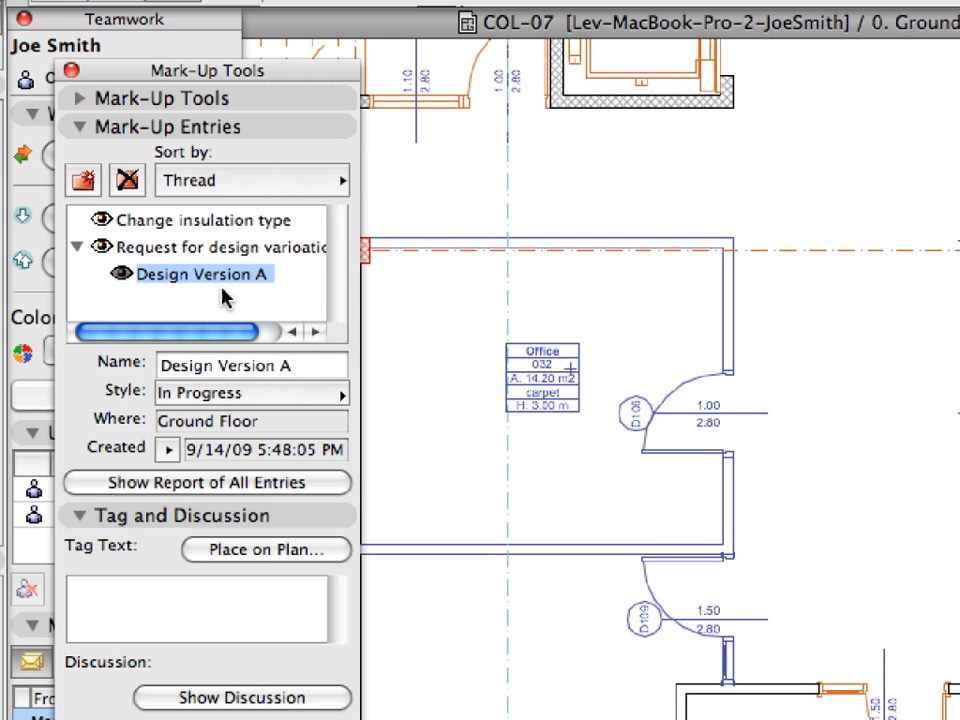
mouse_move(190, 280)
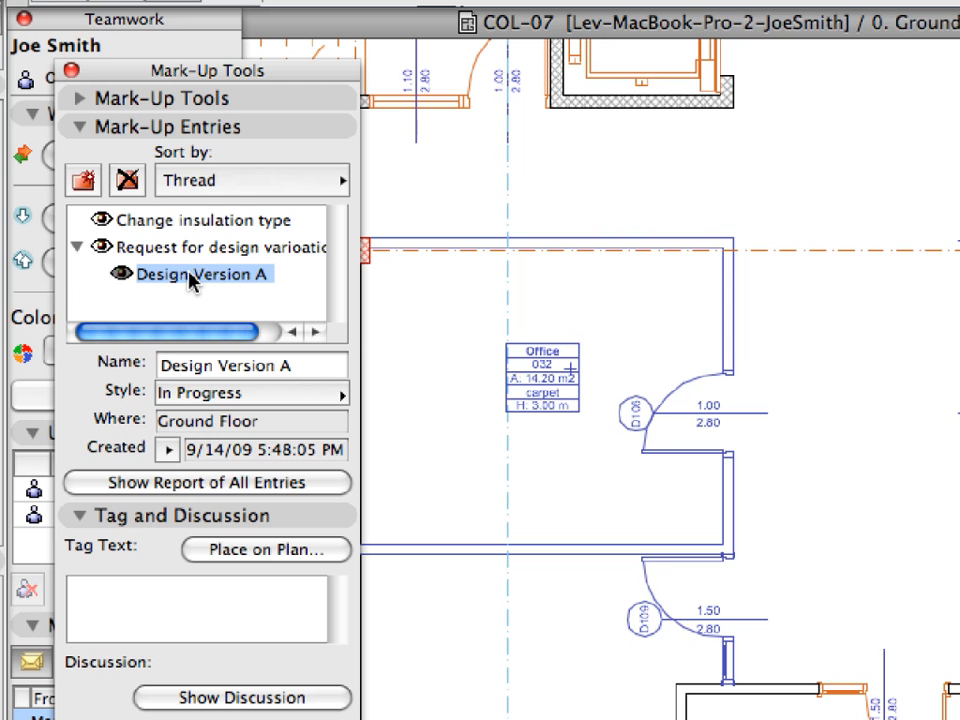
click(235, 247)
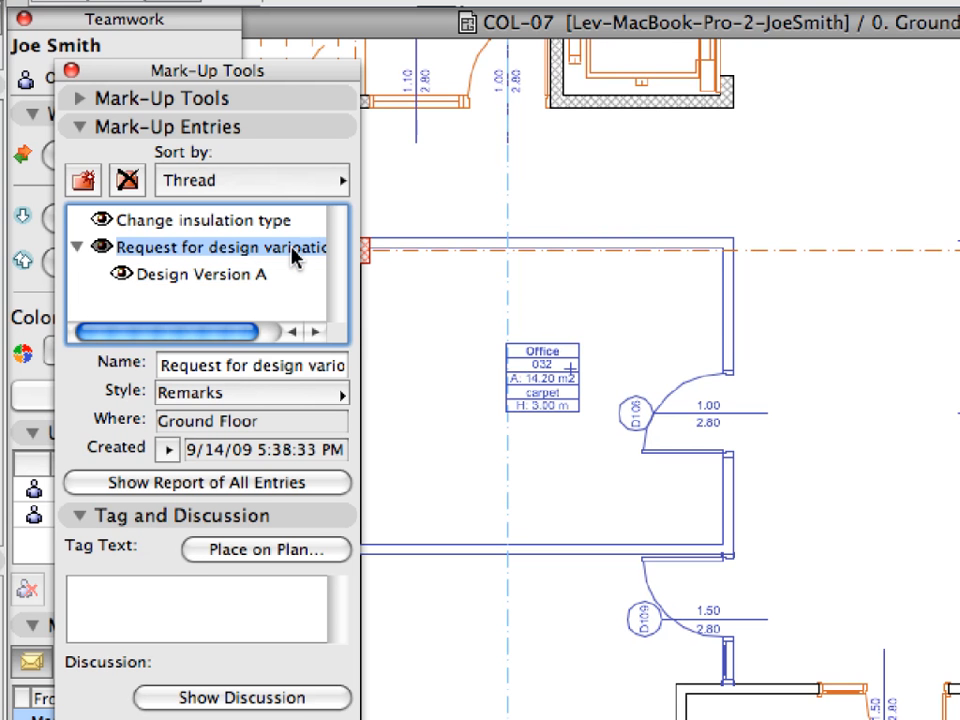
mouse_move(82, 180)
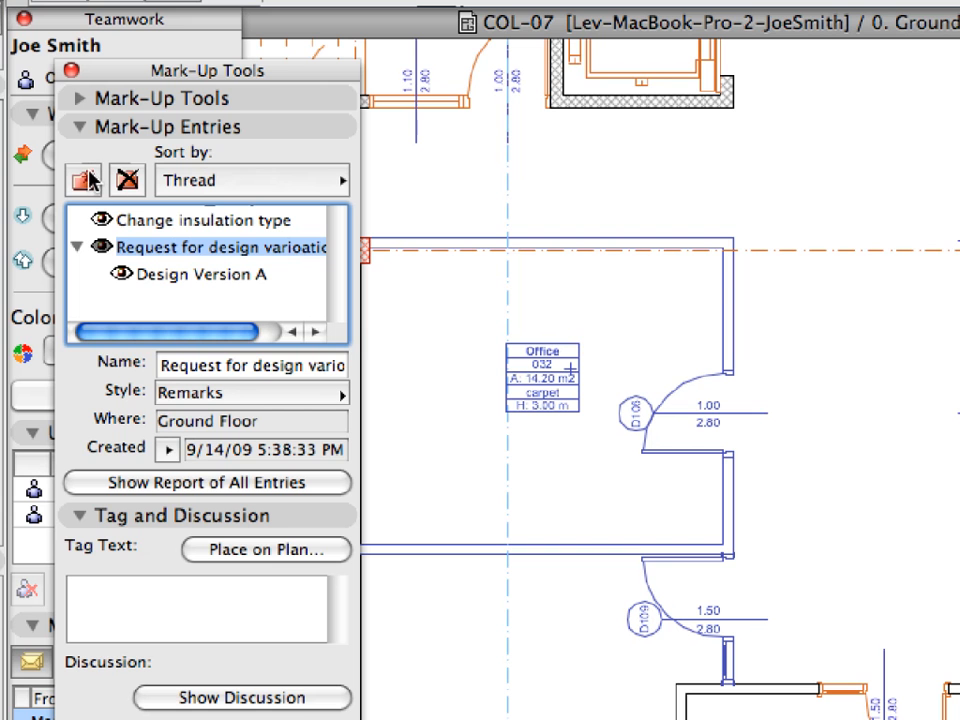
mouse_move(82, 180)
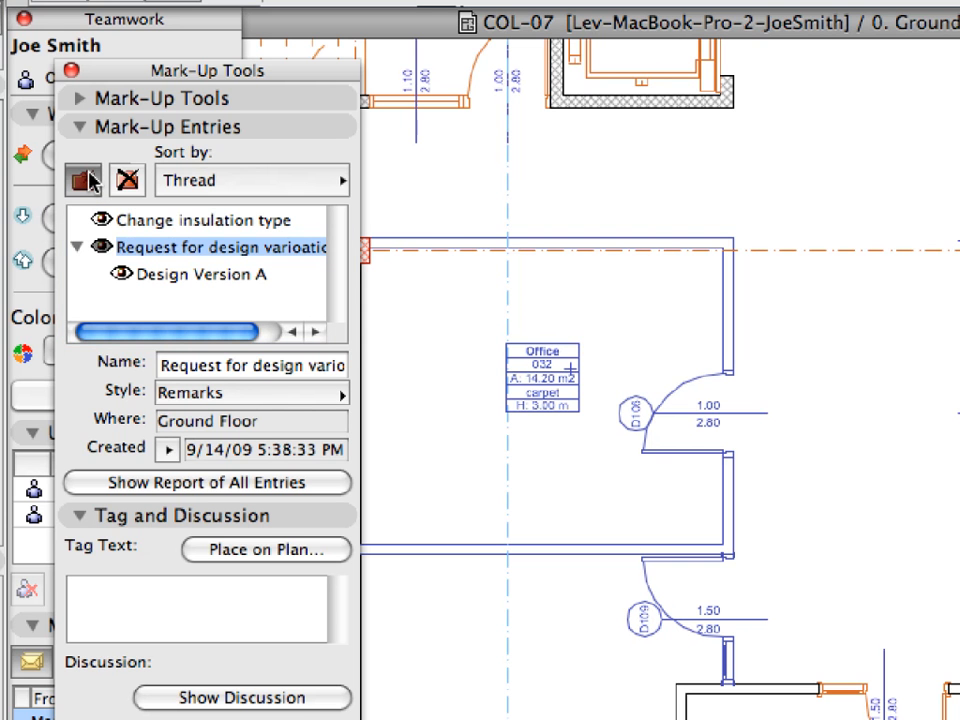
- Begin a new mark-up entry and name it Design Version B
click(83, 180)
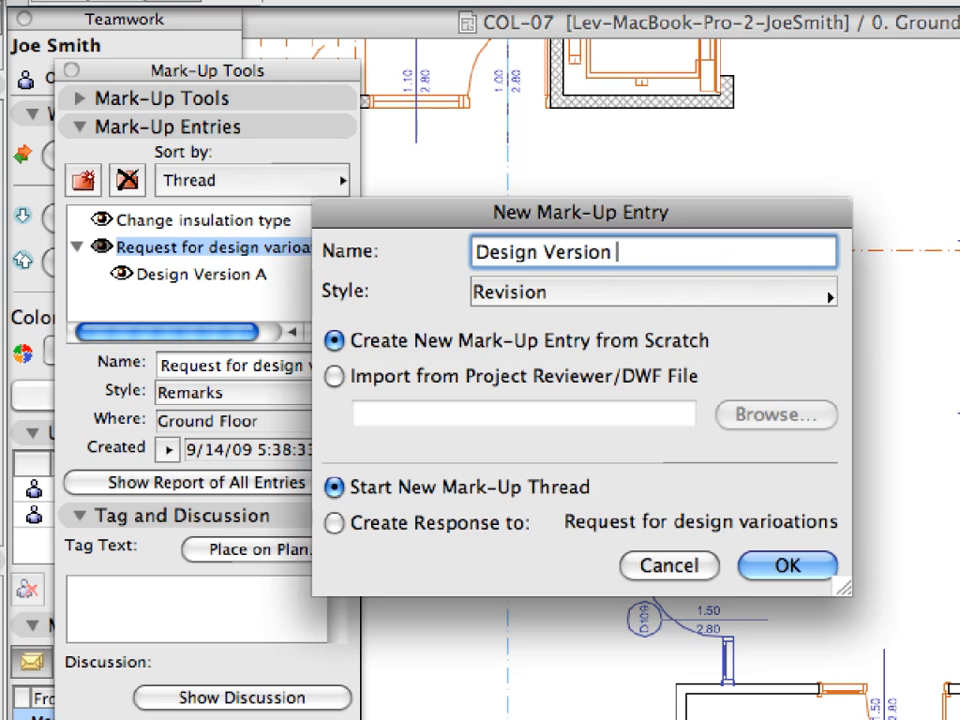
text(B)
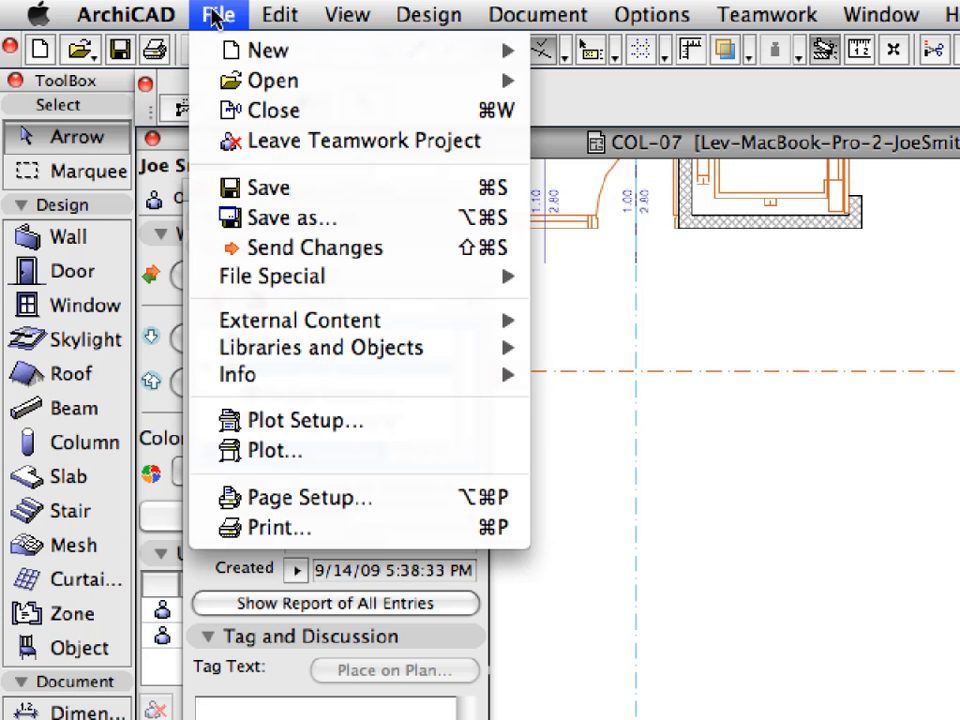
mouse_move(275, 111)
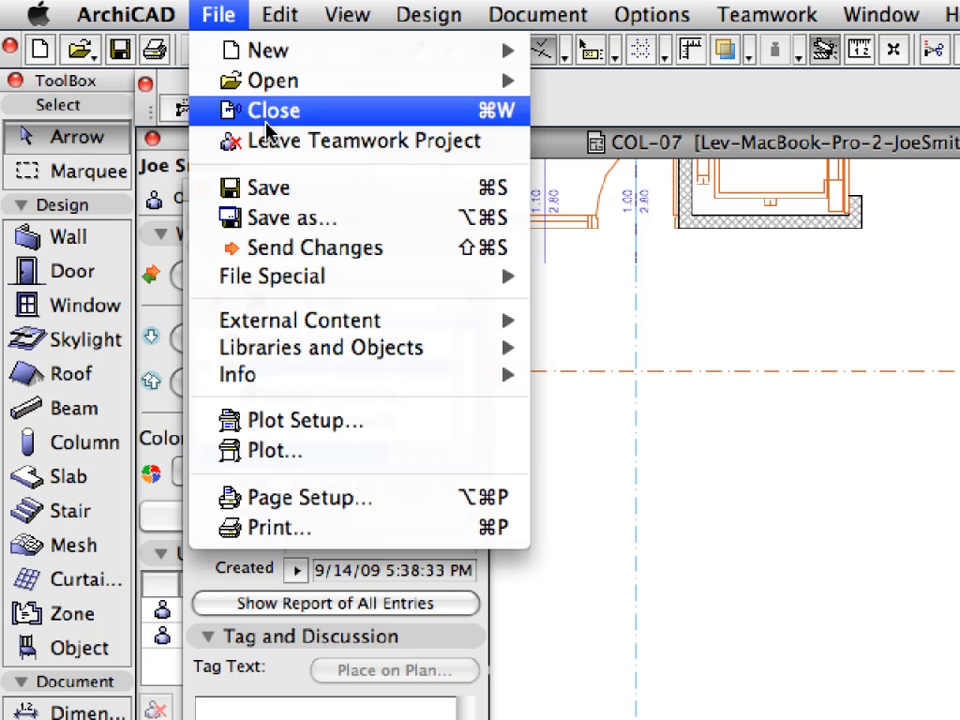
mouse_move(271, 276)
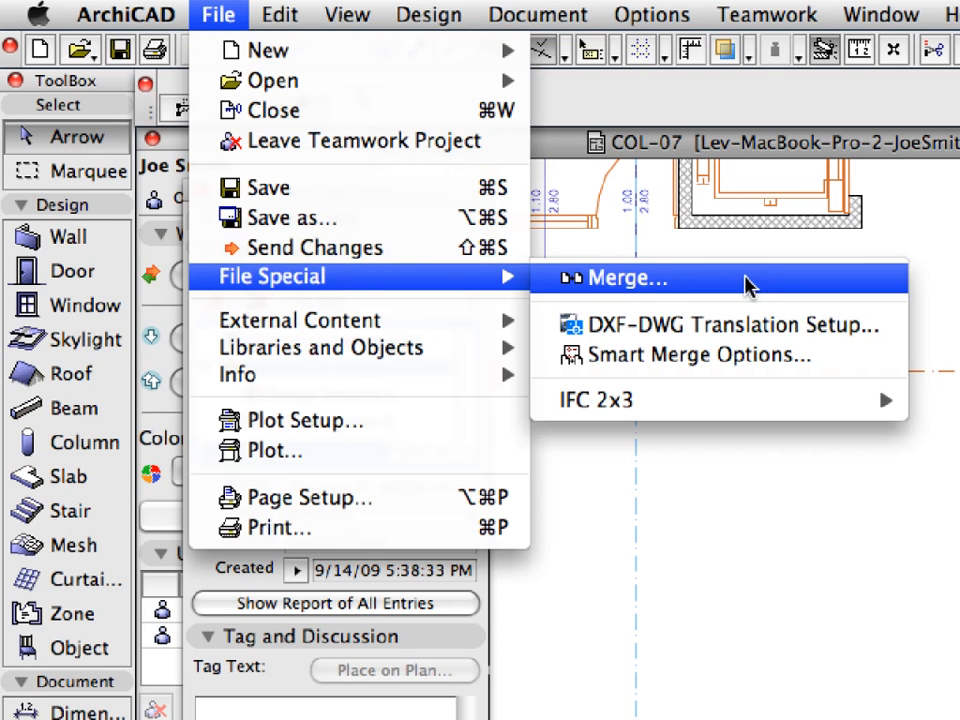
mouse_move(760, 288)
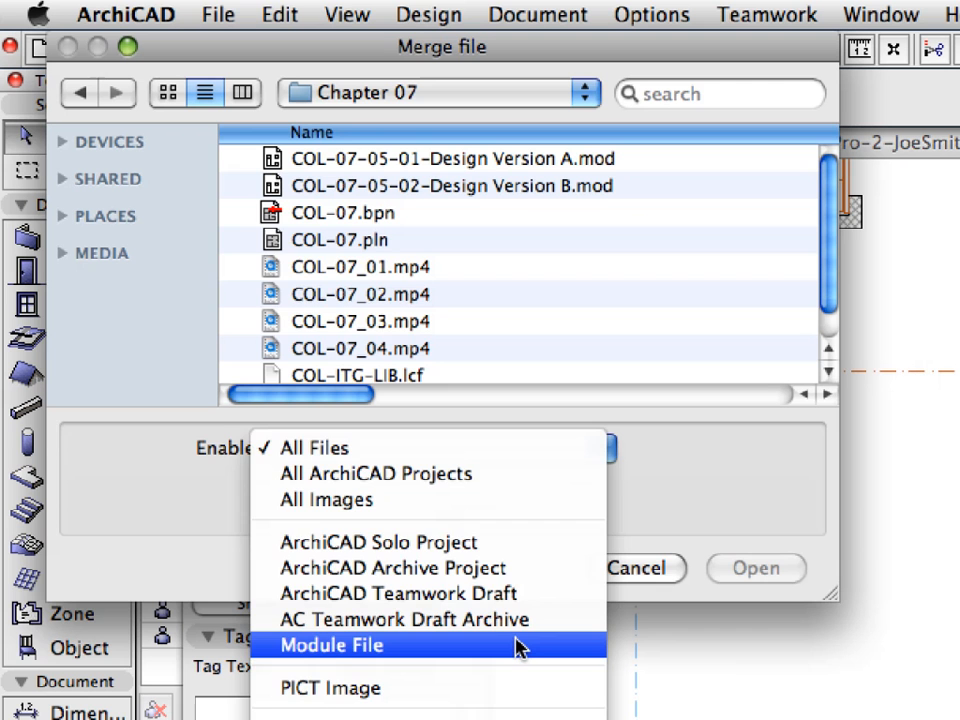
- Filter to module files and open COL-07-05-01-Design Version A.mod for merging
click(331, 645)
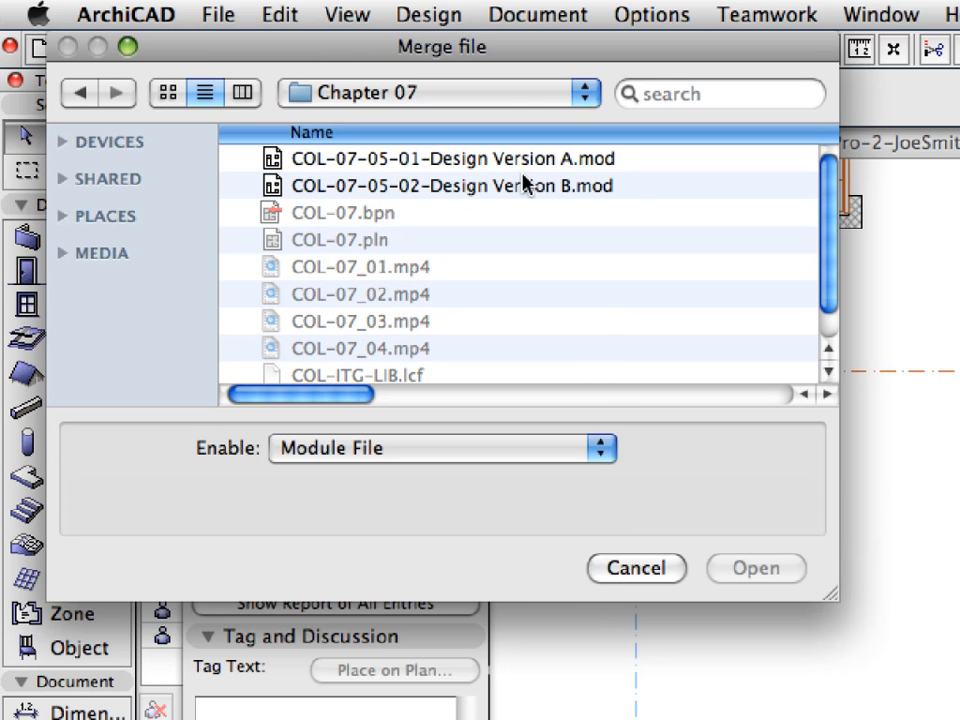
click(450, 158)
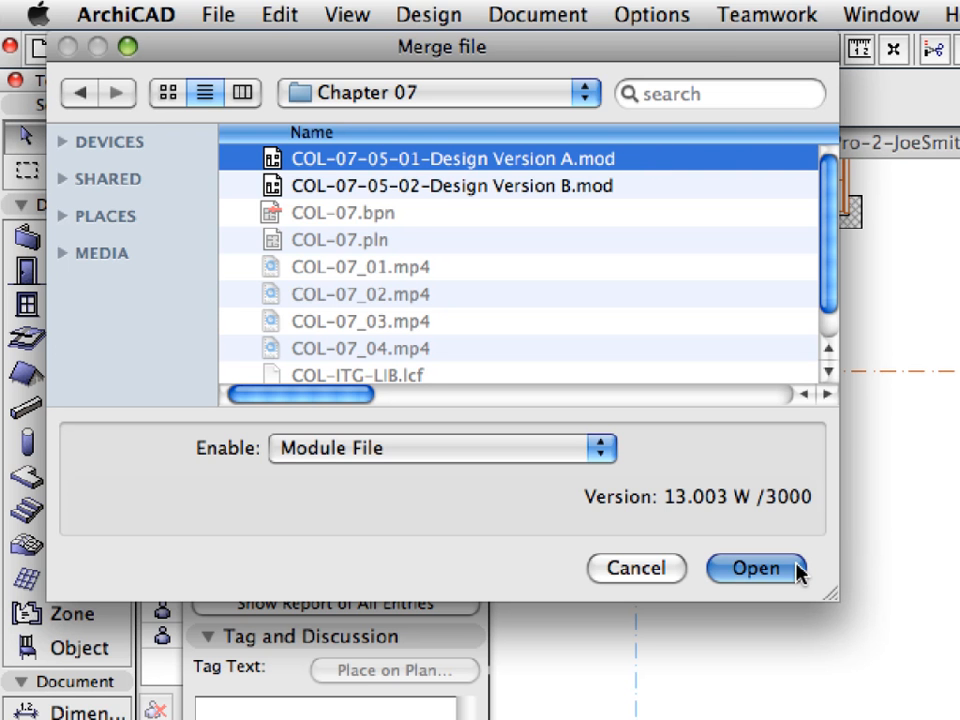
click(756, 568)
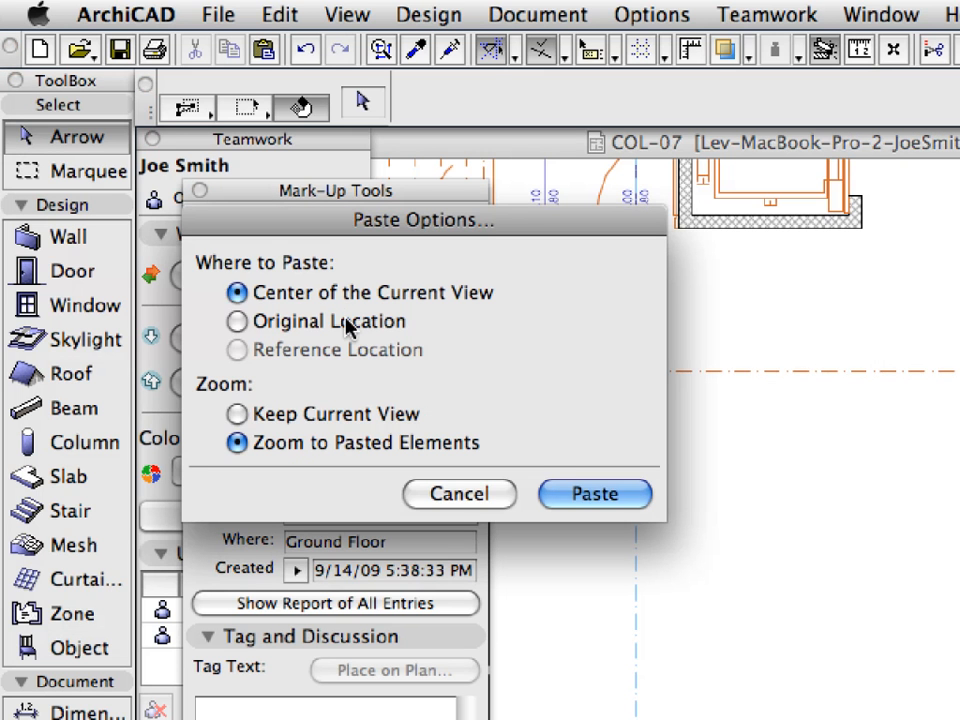
- Paste Design Version A's elements at Original Location and collapse the request thread
click(238, 321)
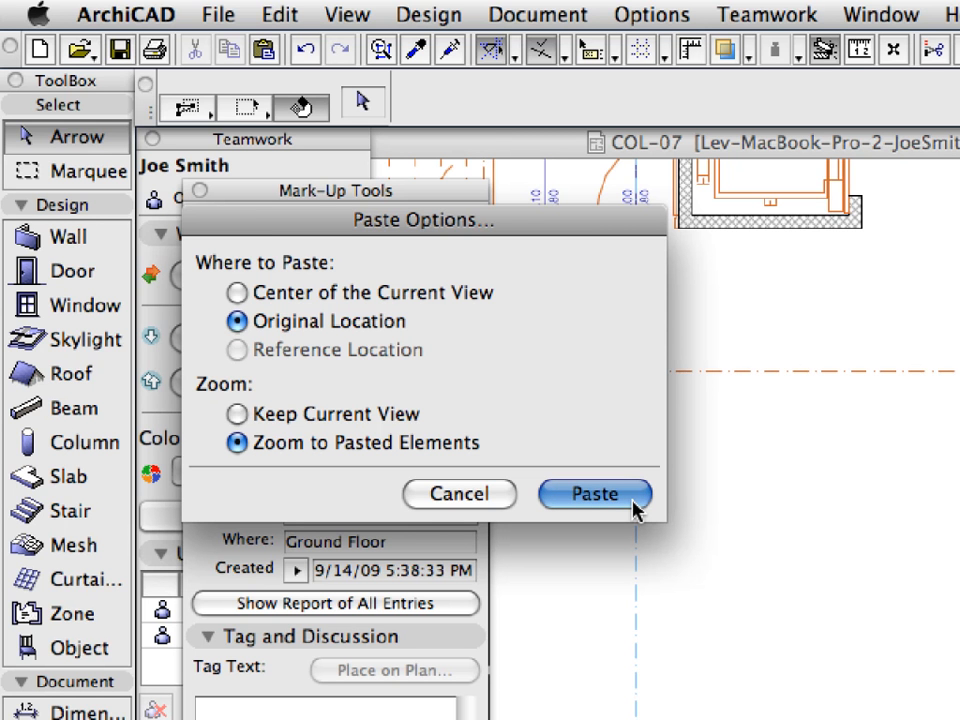
click(594, 494)
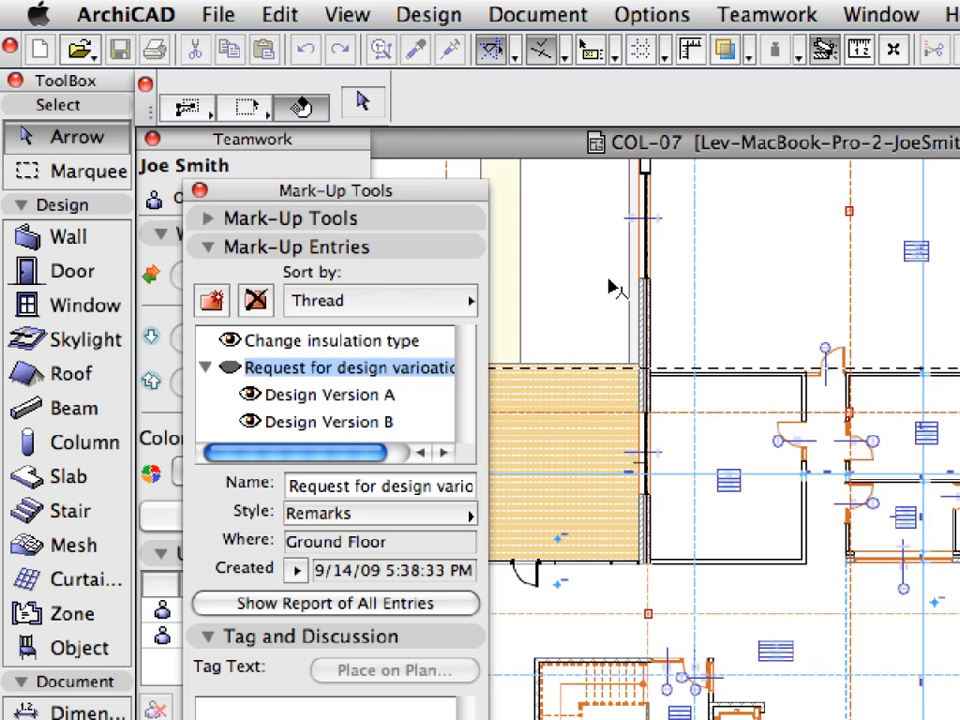
click(206, 367)
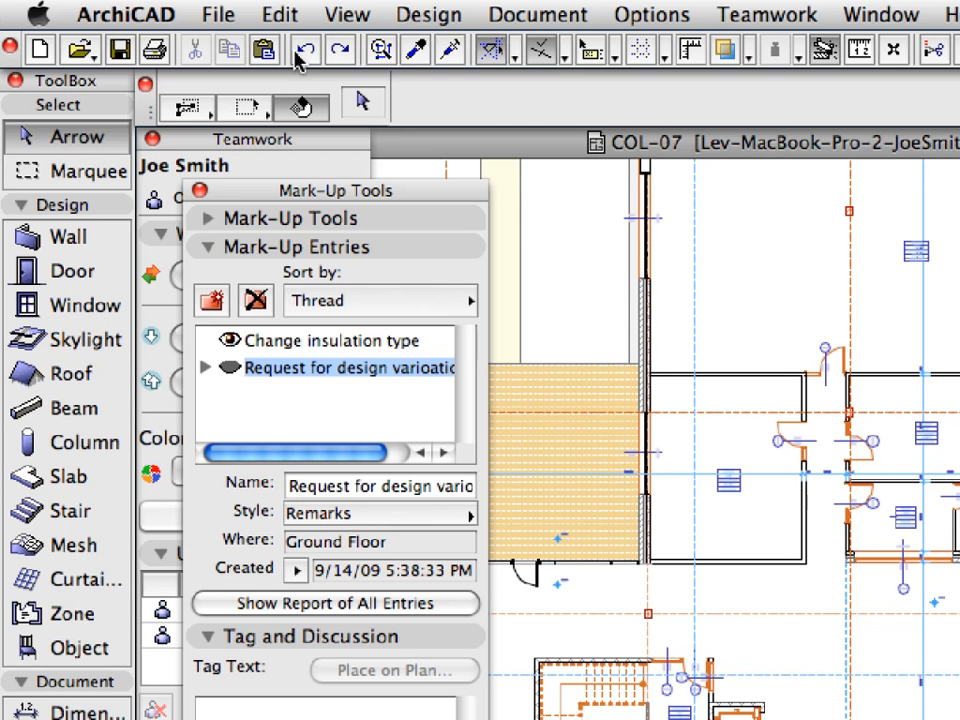
mouse_move(340, 50)
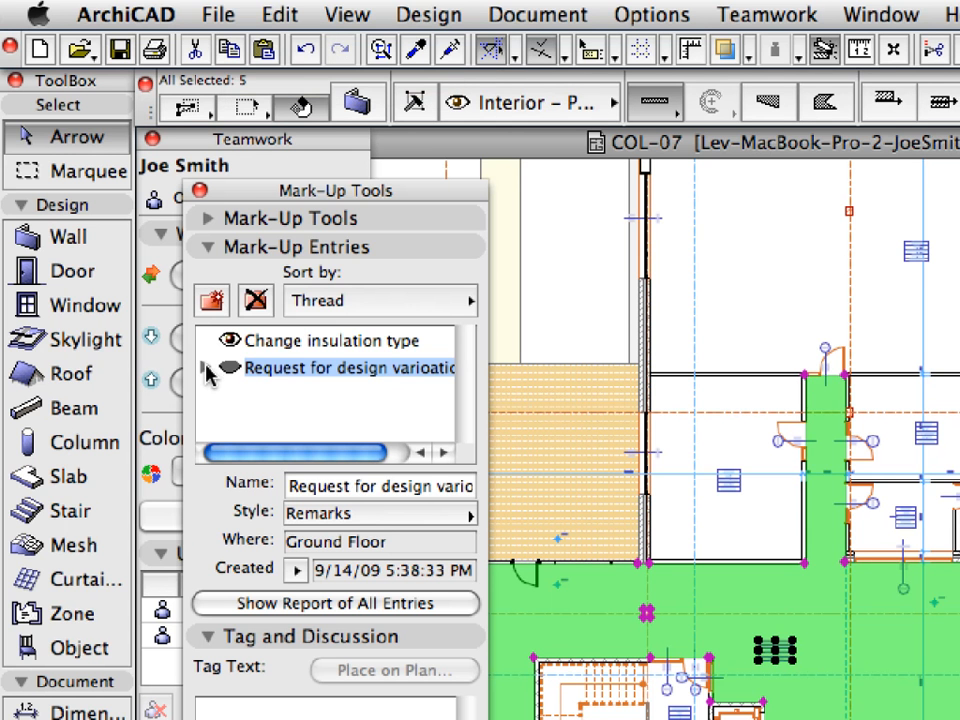
- Expand the request thread and make Design Version A the active entry for corrections
click(208, 367)
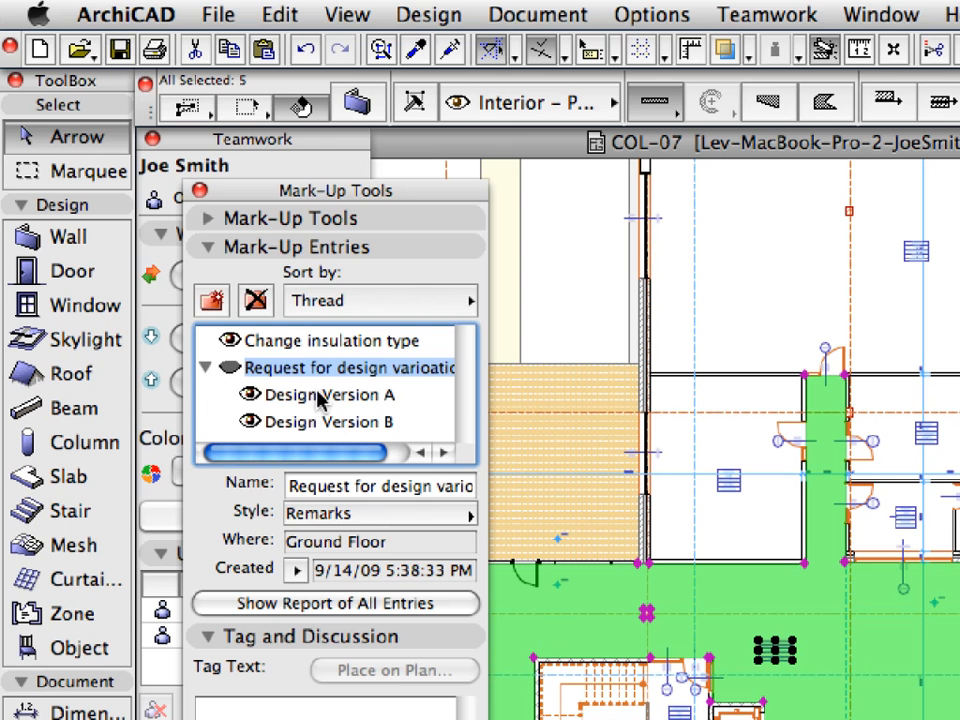
click(330, 394)
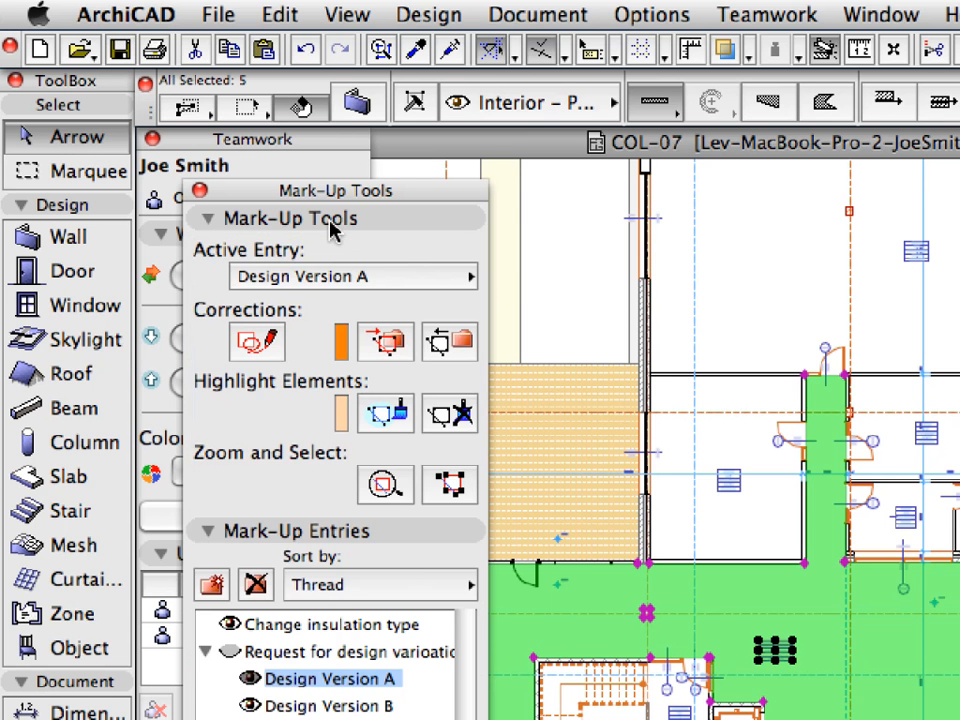
mouse_move(405, 348)
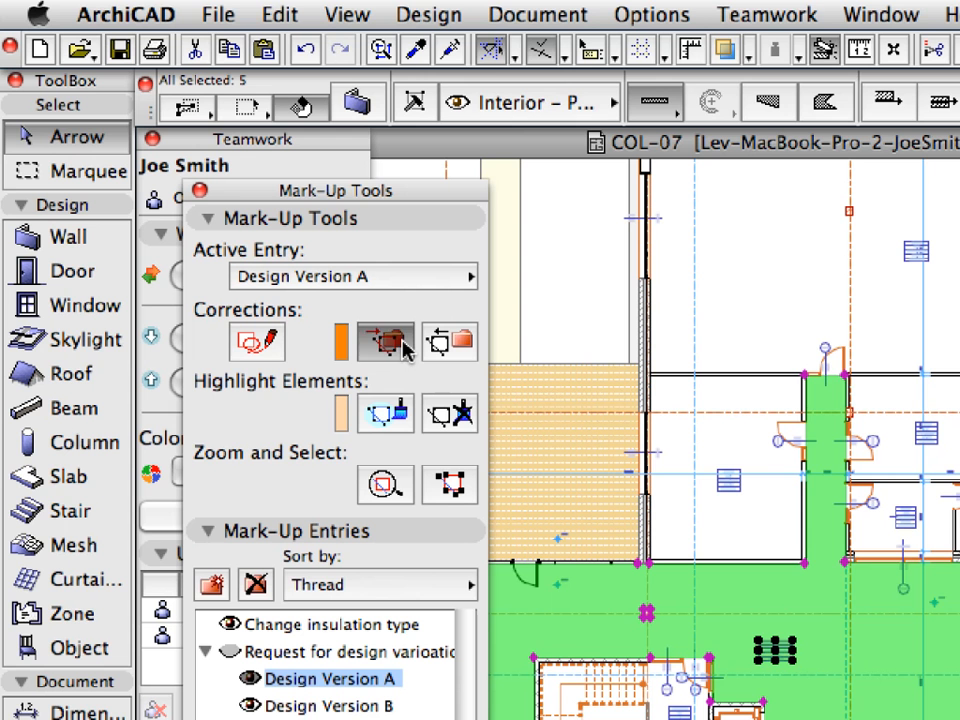
mouse_move(385, 340)
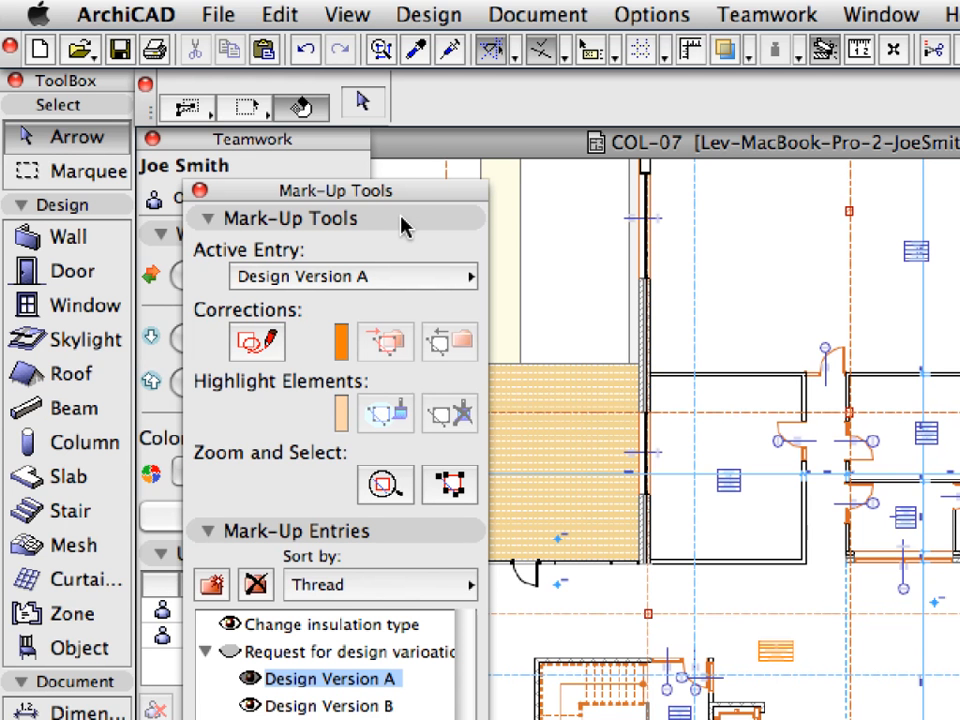
mouse_move(308, 308)
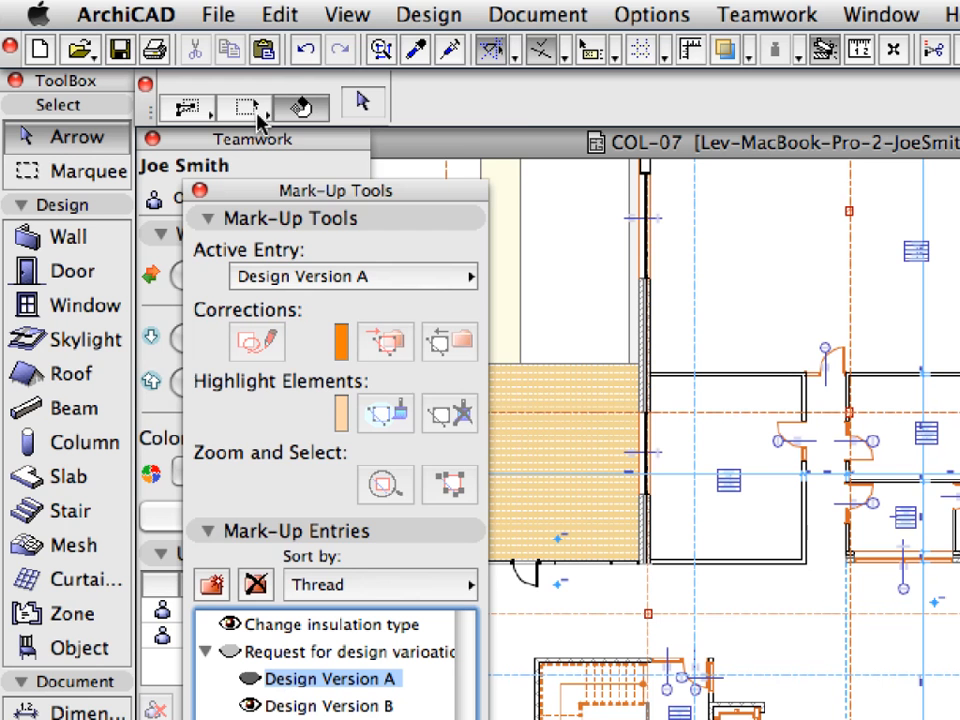
click(217, 14)
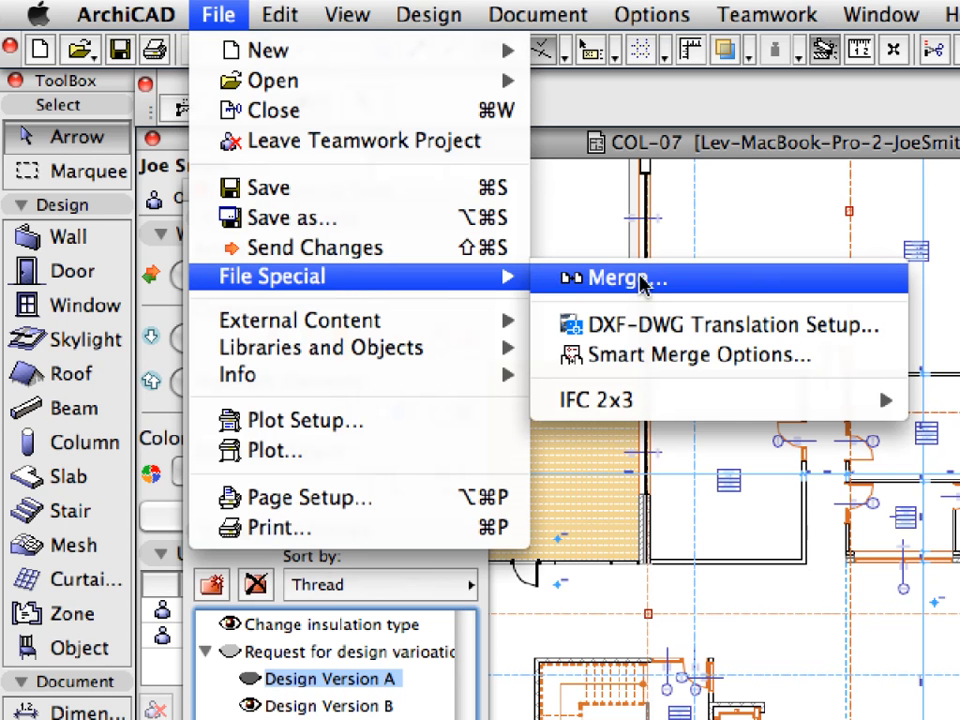
- Merge COL-07-05-02-Design Version B.mod and paste its elements at Original Location
click(620, 278)
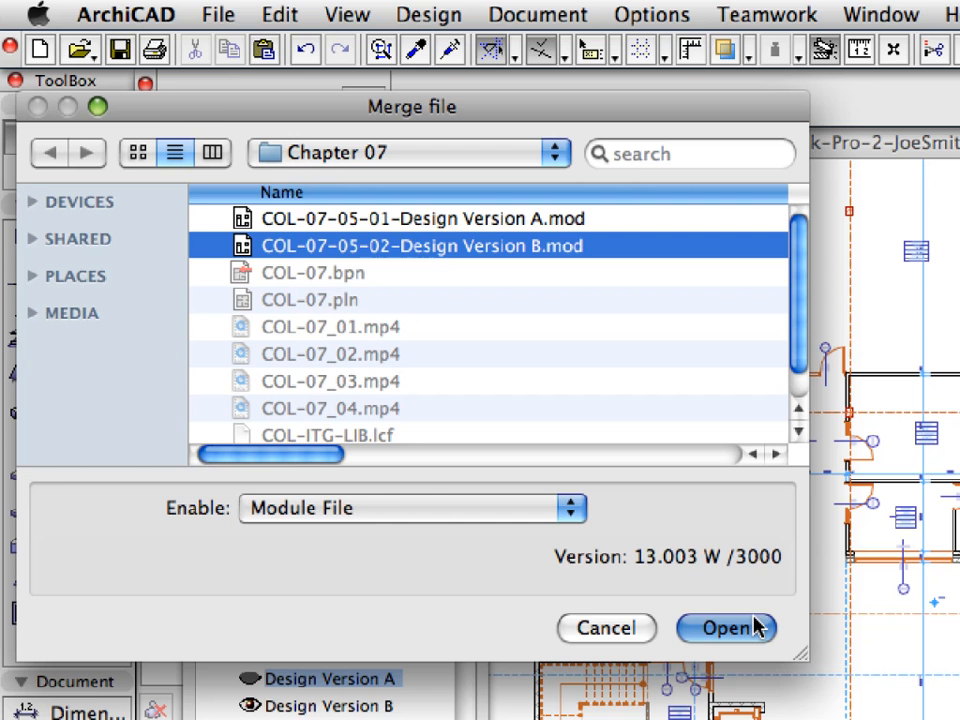
click(725, 628)
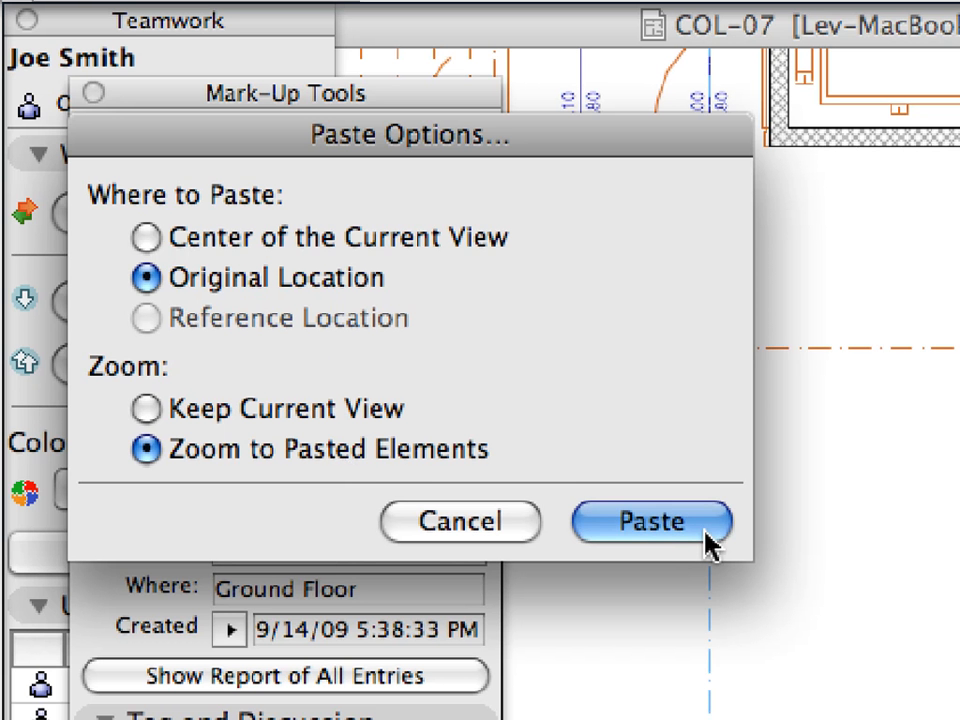
click(652, 521)
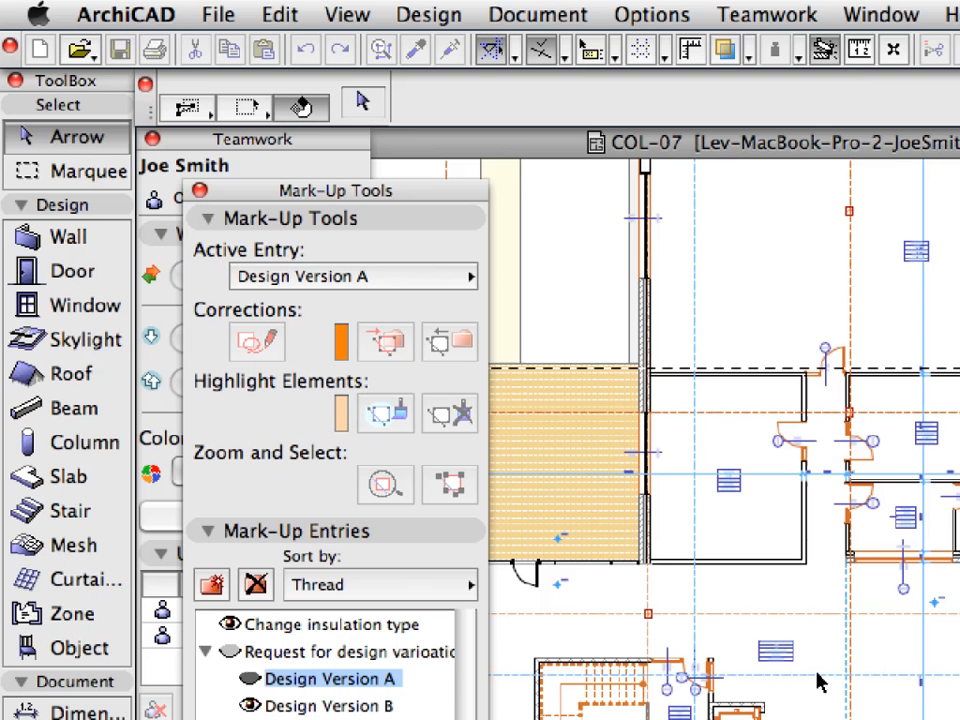
mouse_move(583, 295)
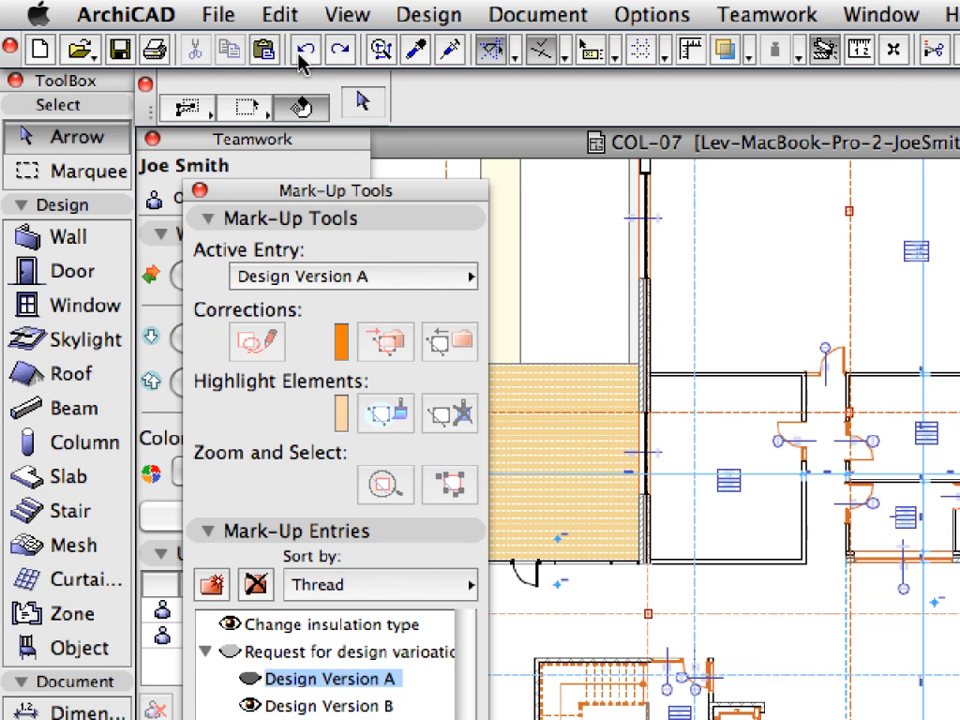
mouse_move(305, 48)
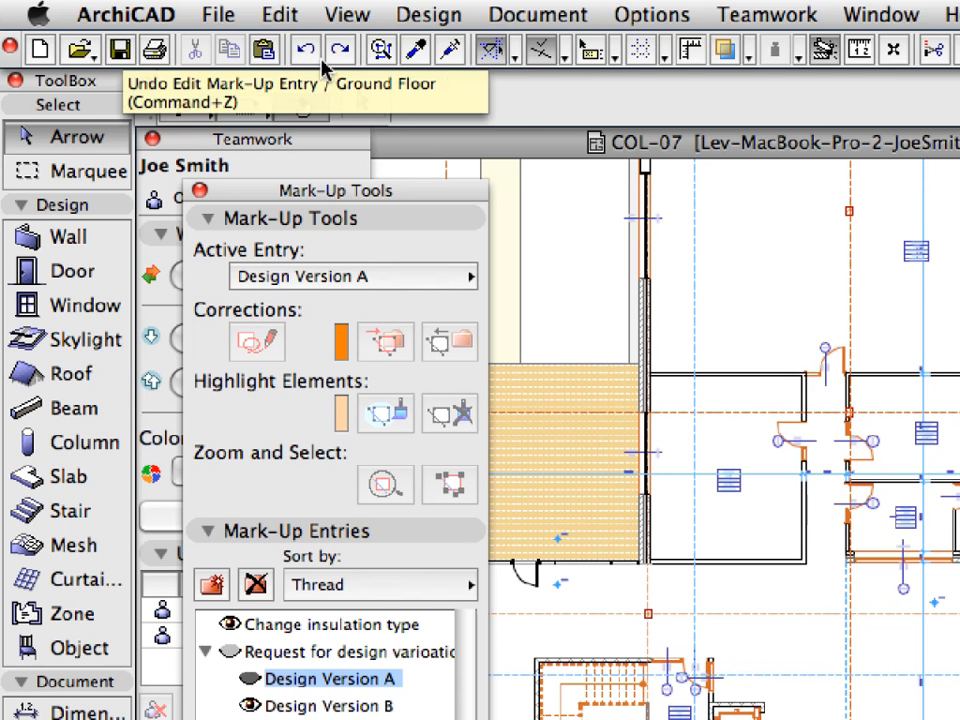
- Undo the last entry edit and make Design Version B the active entry
click(304, 48)
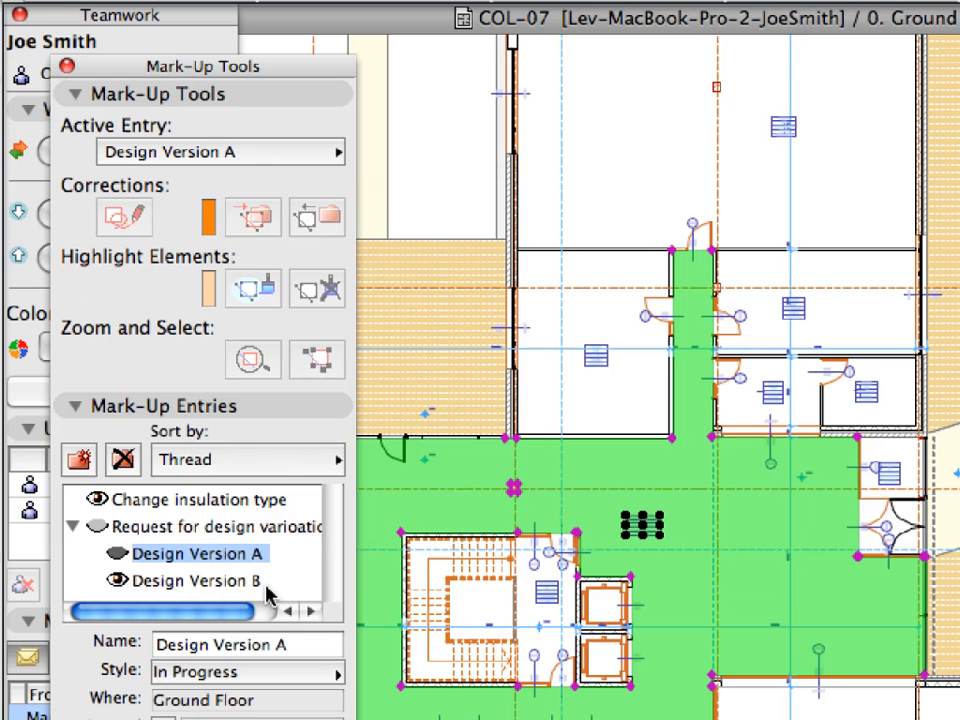
click(195, 581)
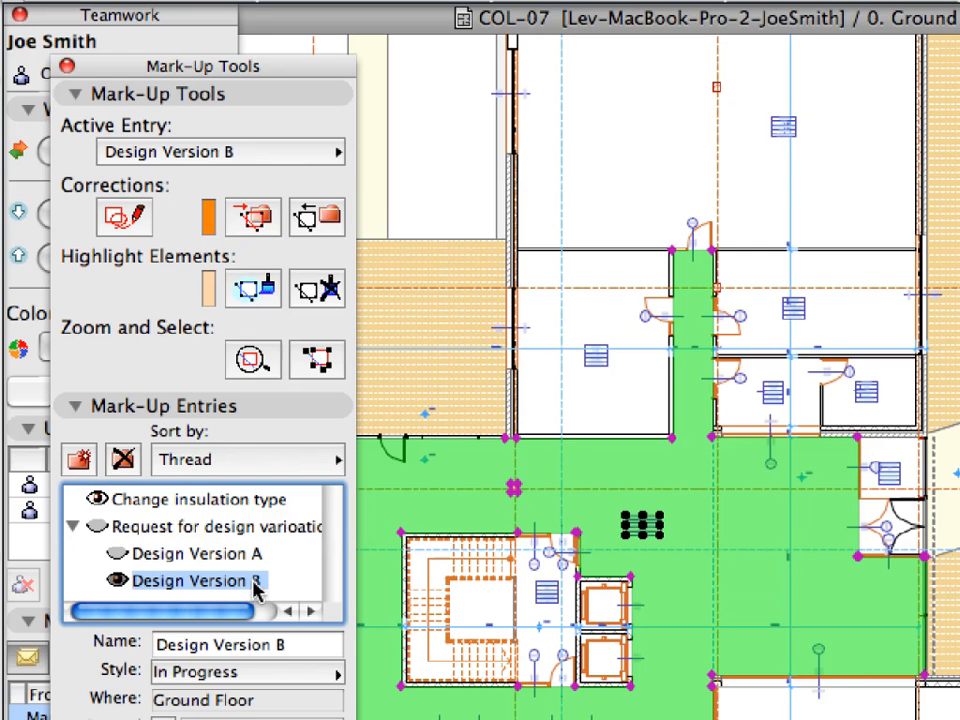
mouse_move(240, 235)
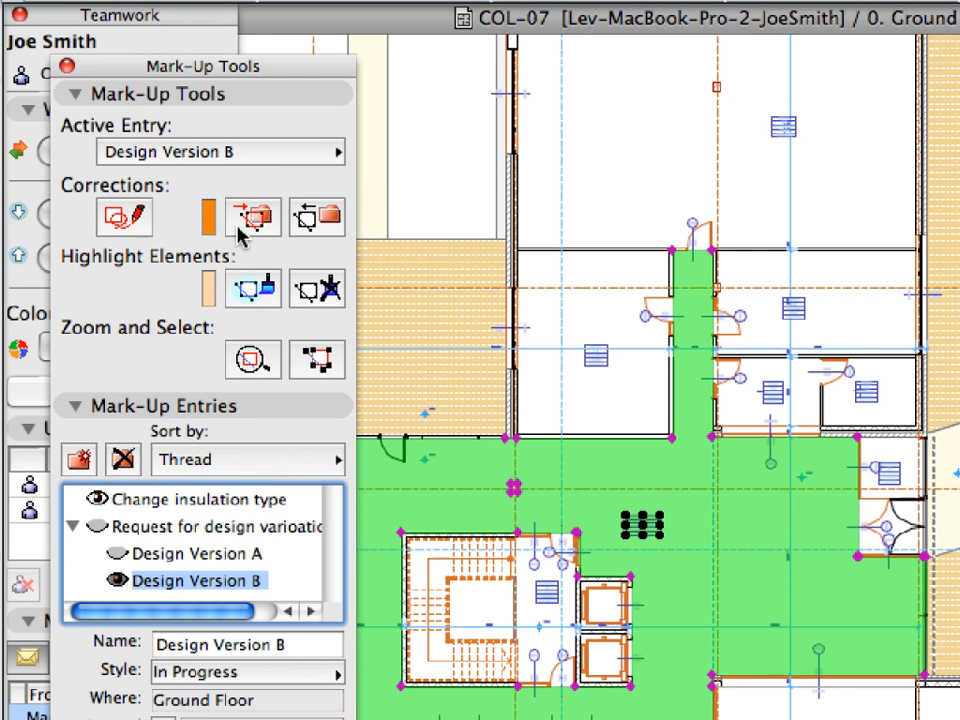
mouse_move(252, 217)
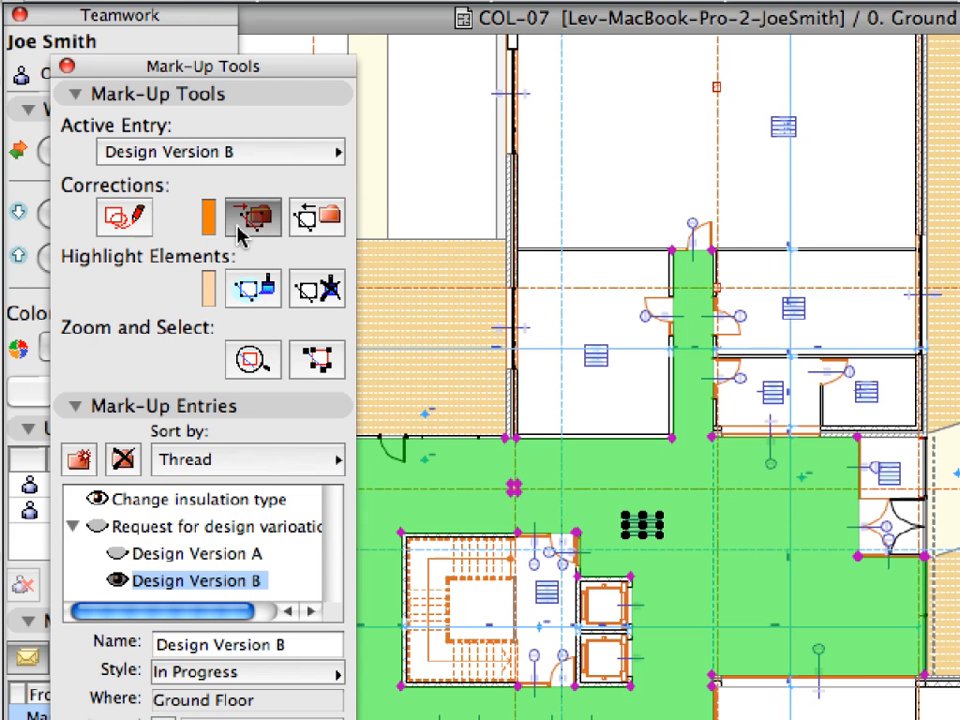
mouse_move(315, 190)
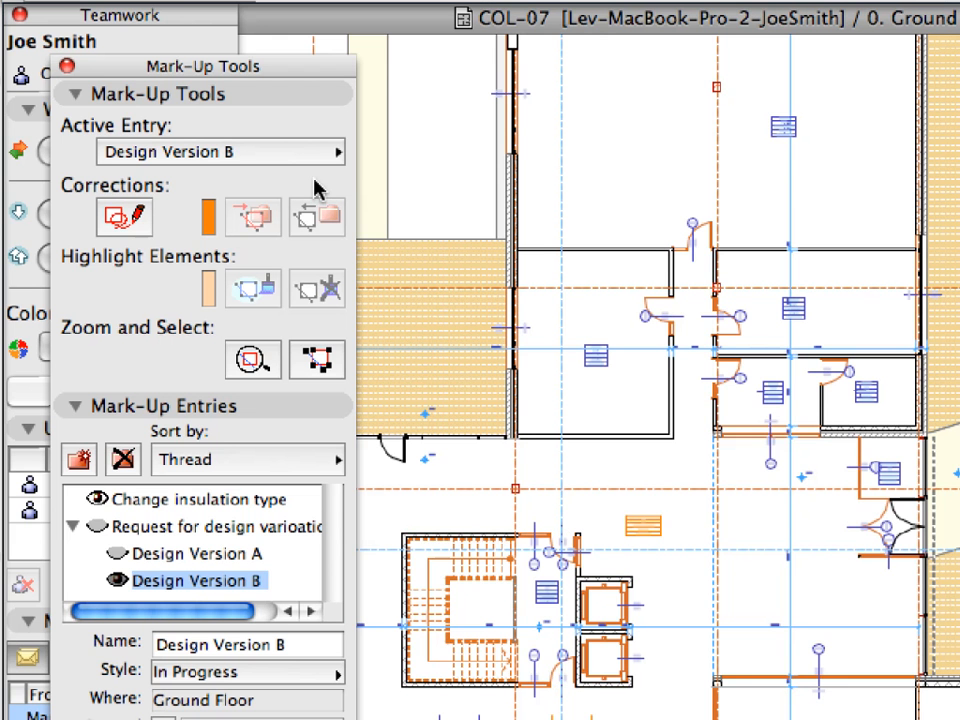
scroll(down, 3)
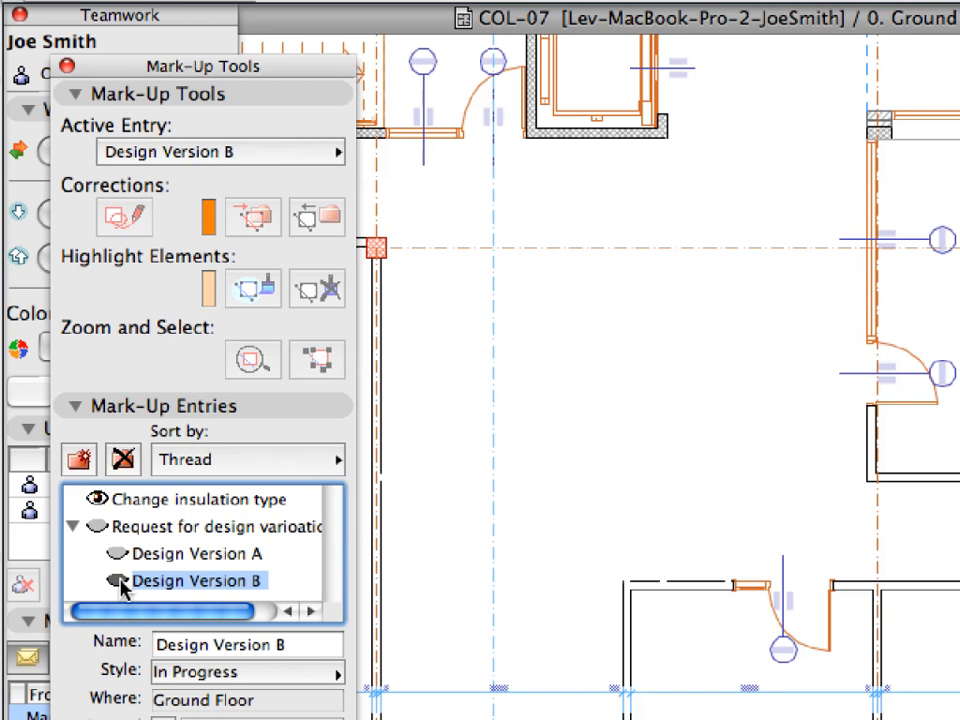
- Toggle the Design Version B and A eye icons, leaving Version B's corrections shown
click(197, 553)
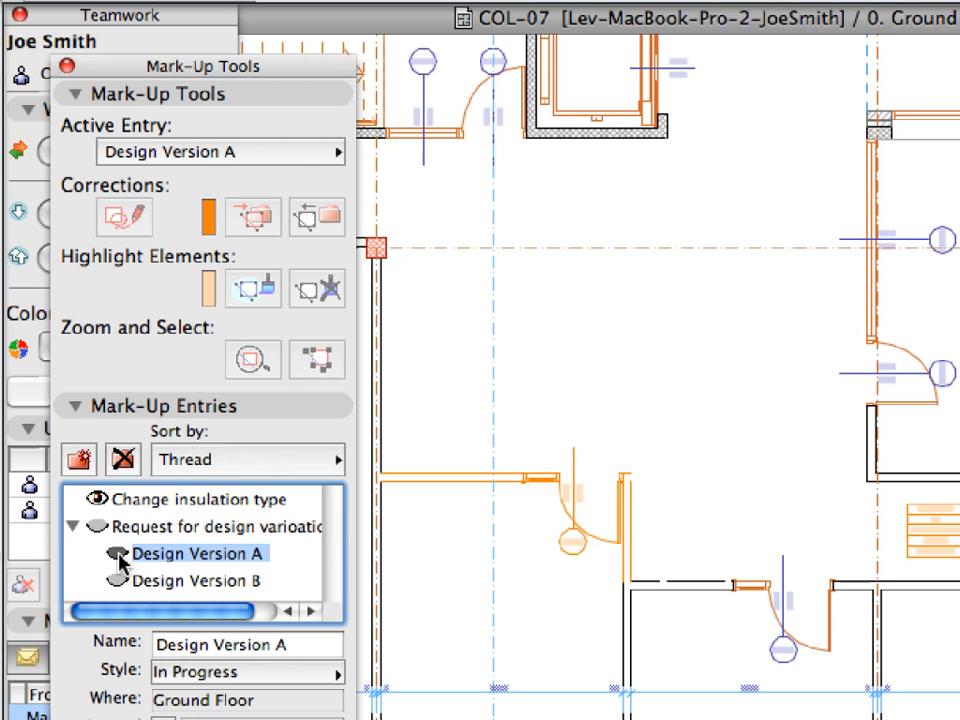
click(200, 580)
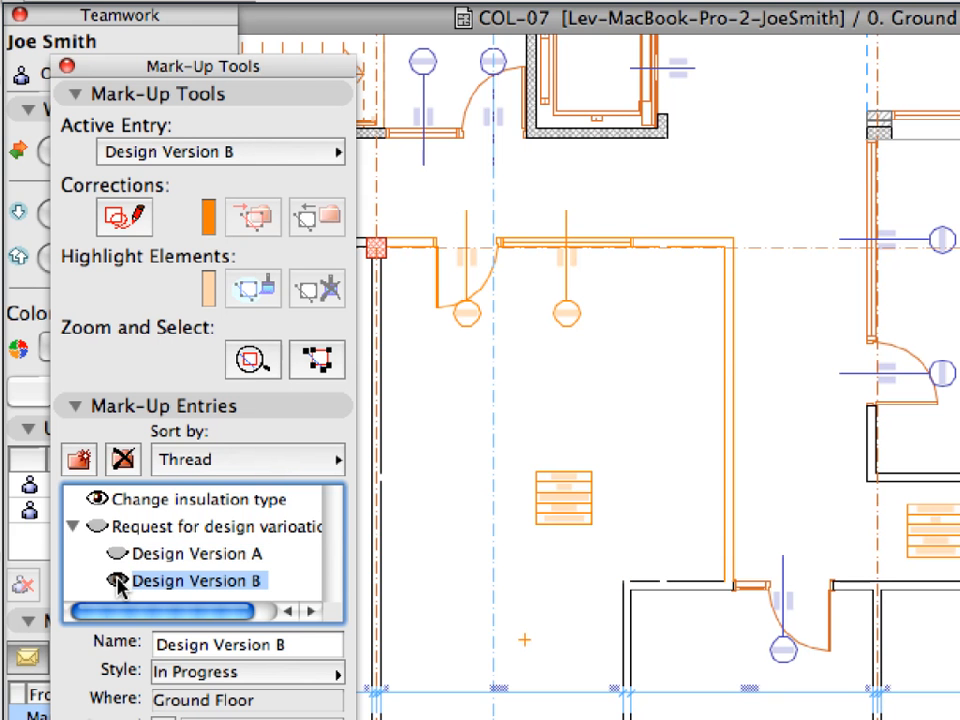
click(198, 553)
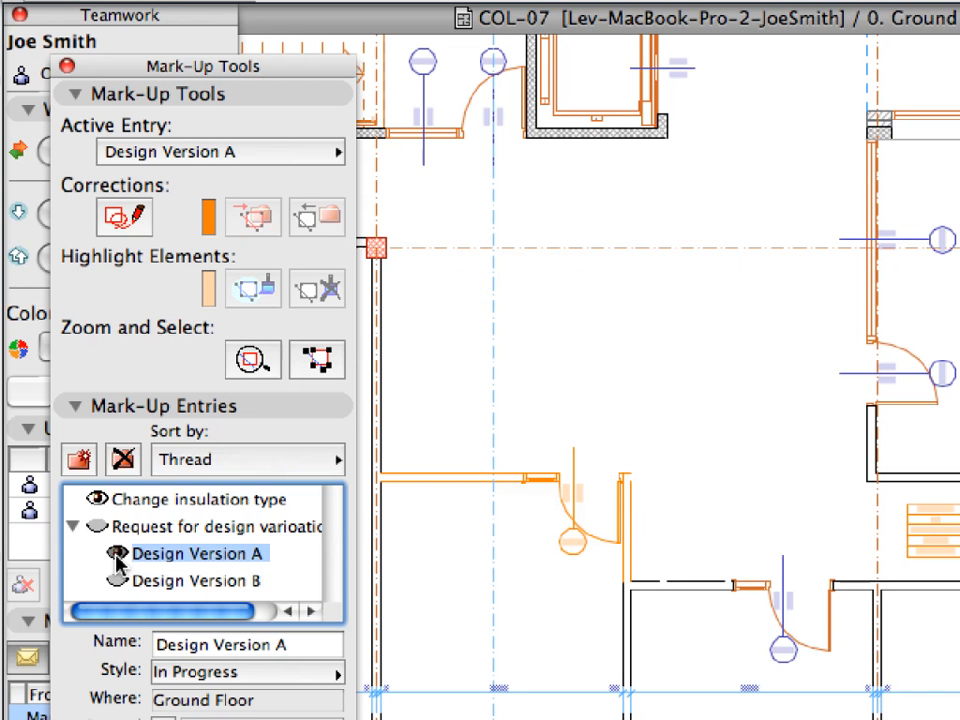
click(198, 580)
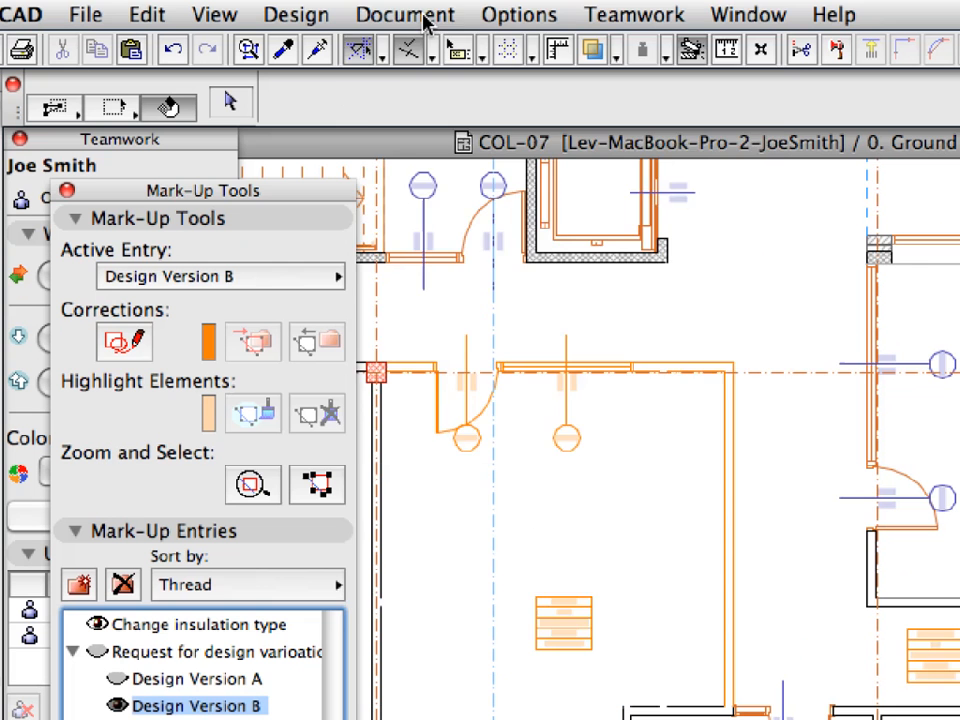
click(405, 14)
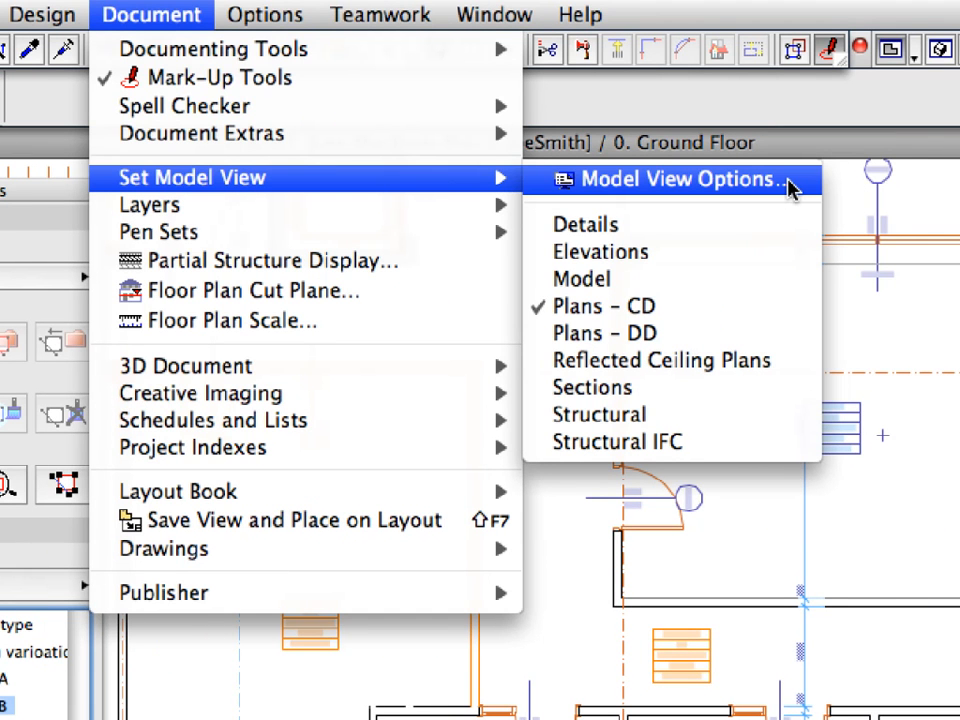
click(683, 179)
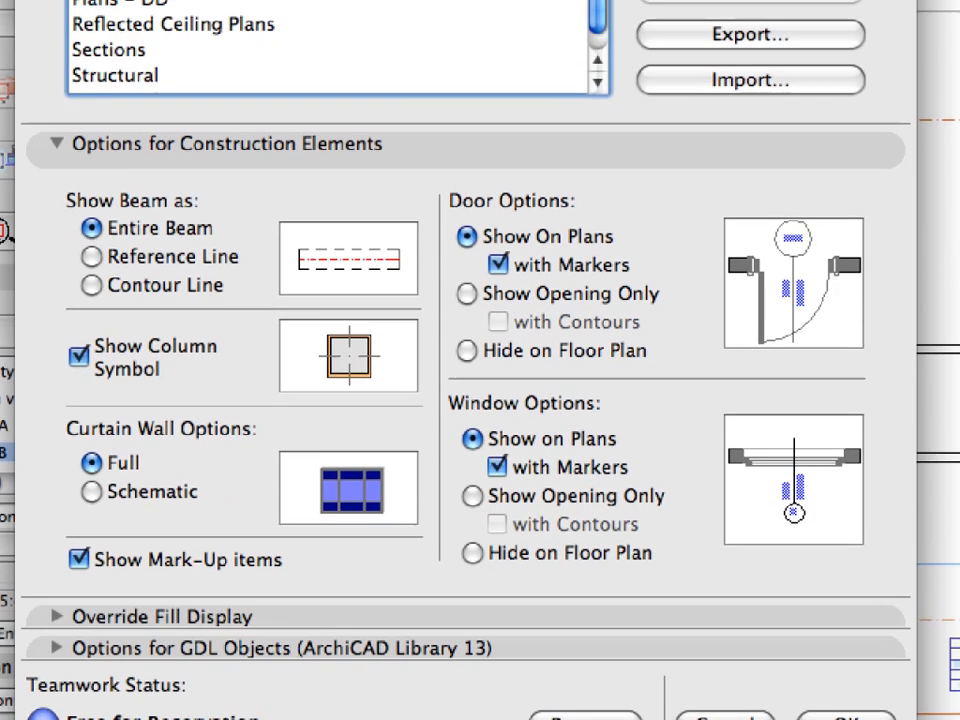
scroll(down, 3)
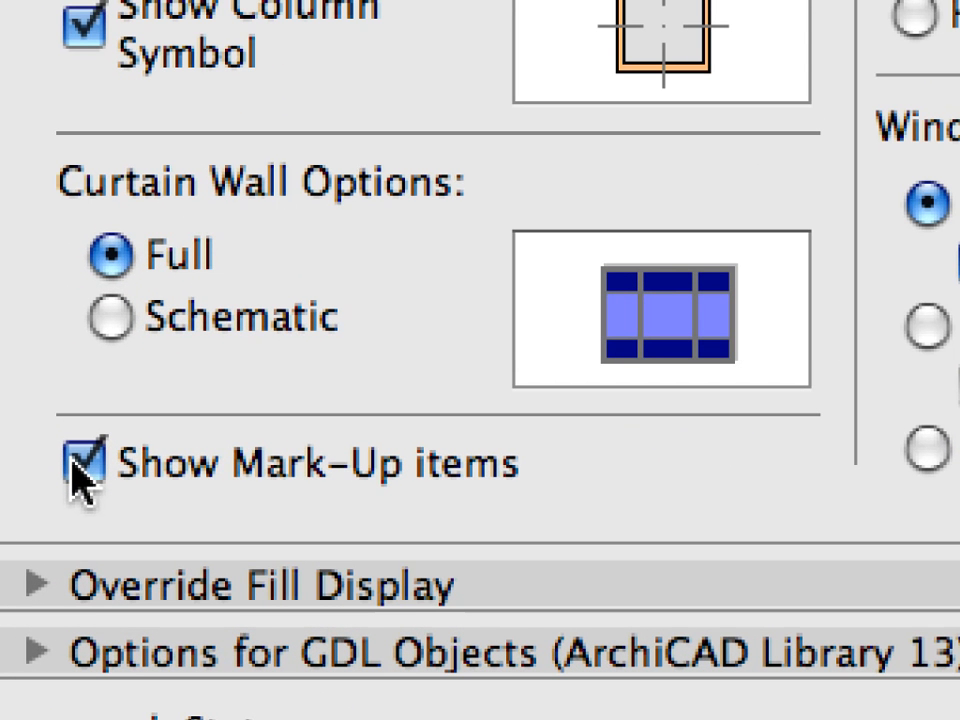
click(82, 464)
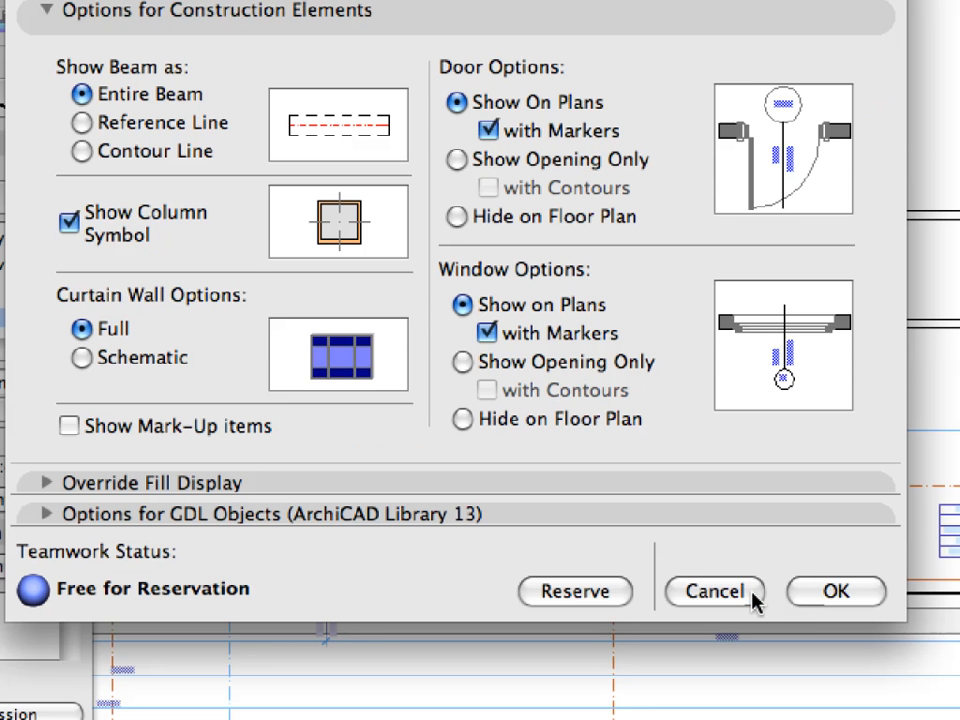
click(714, 591)
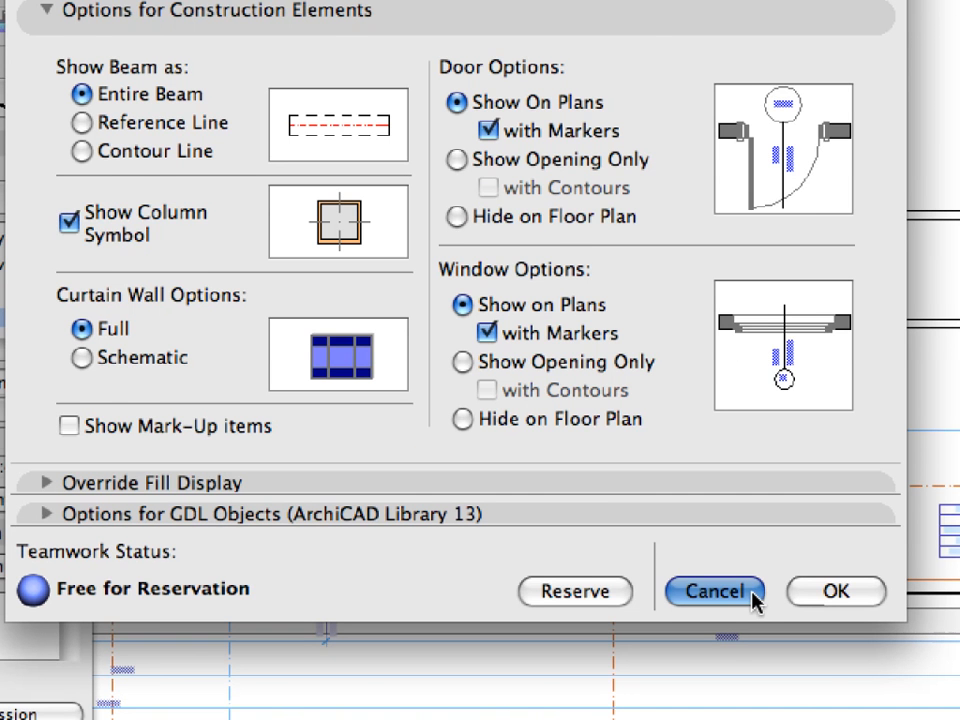
click(714, 591)
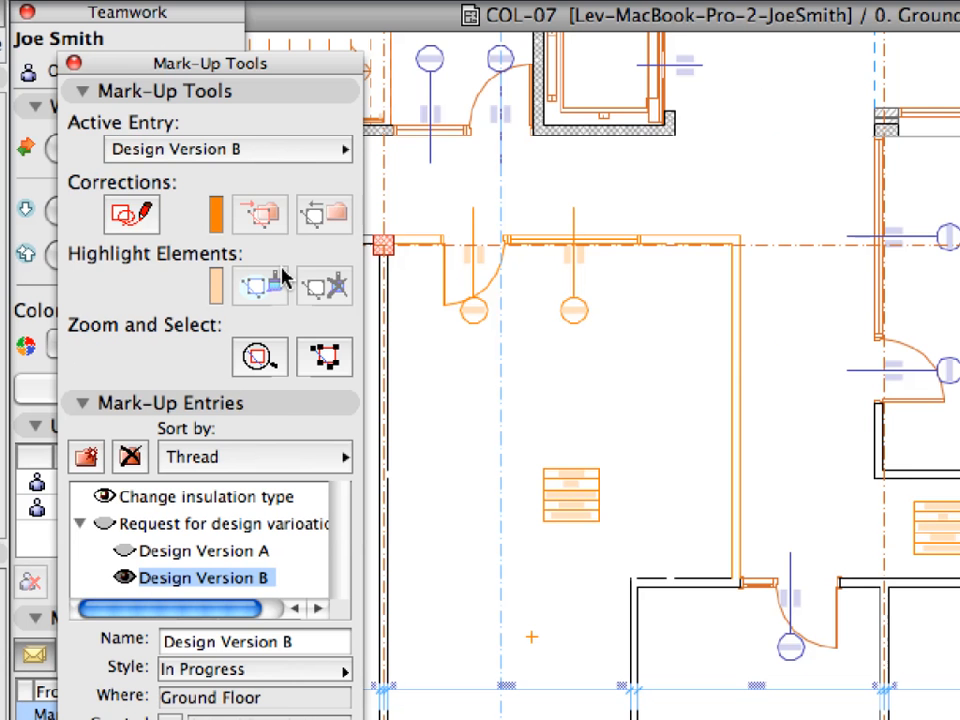
- Collapse Mark-Up Tools and show Design Version A's details (In Progress, Ground Floor)
click(84, 90)
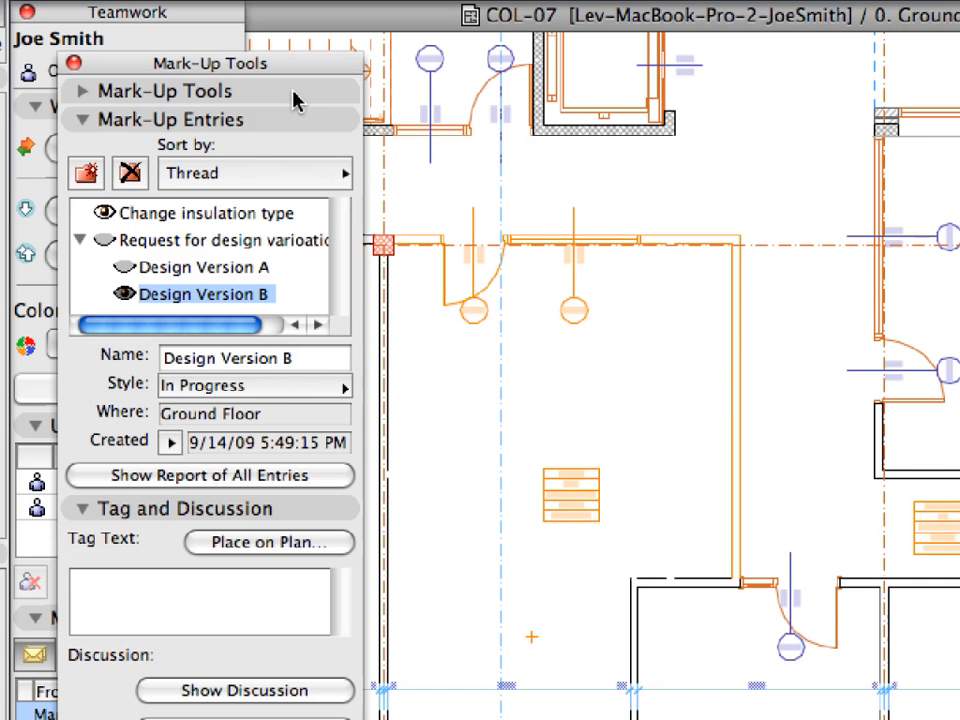
click(205, 267)
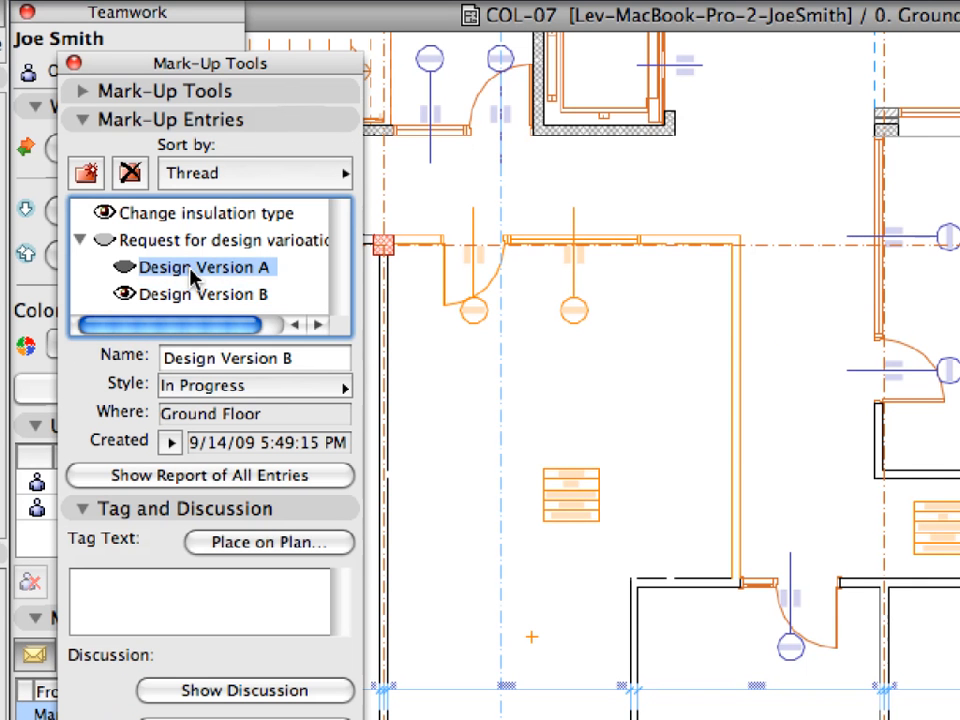
click(208, 267)
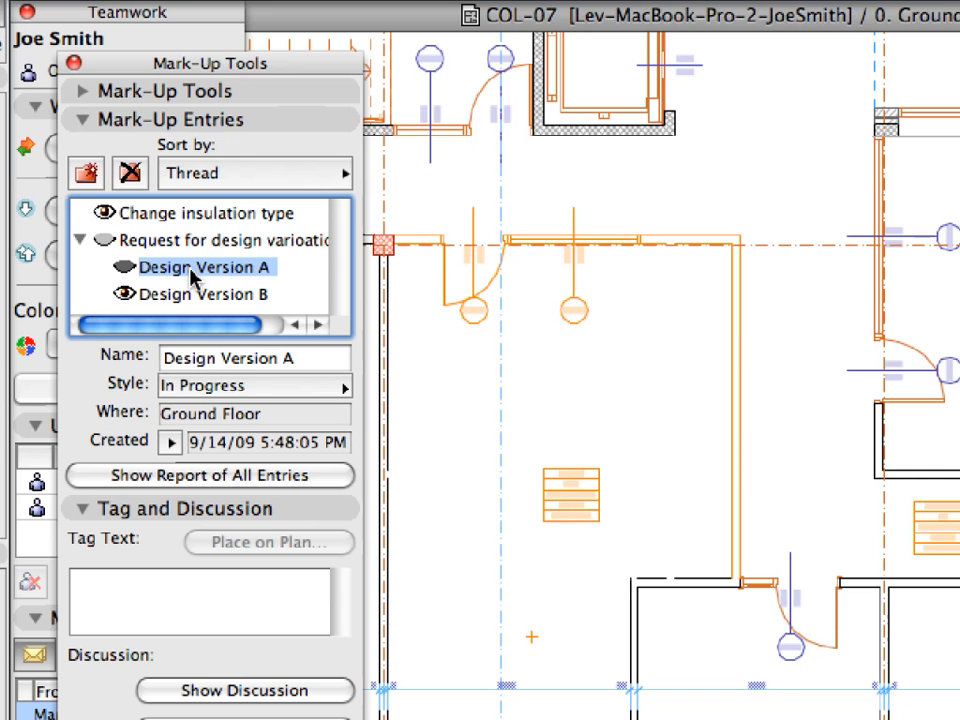